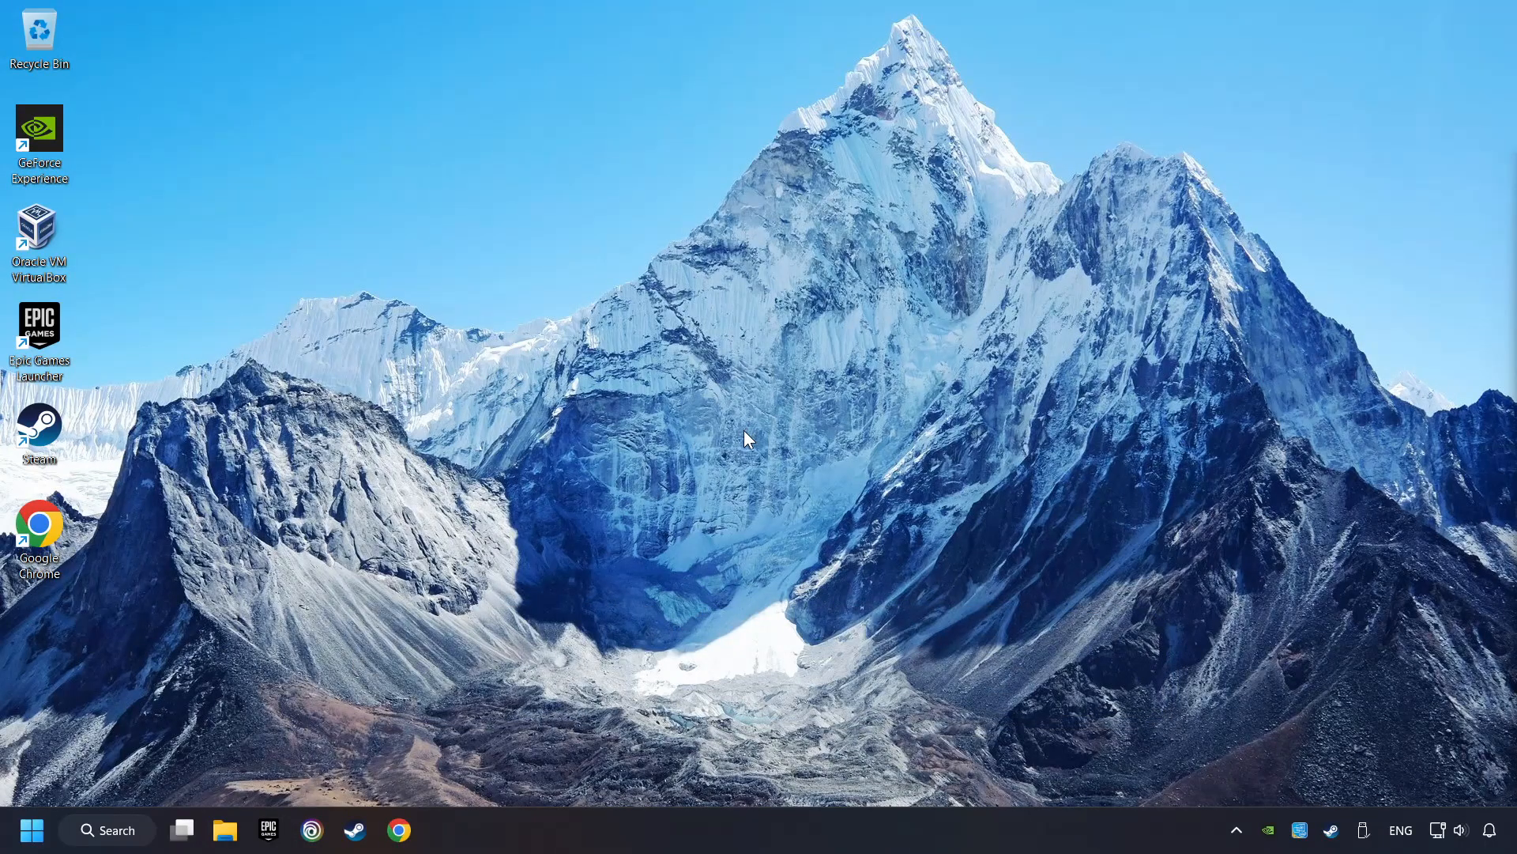
- Search the Start menu for "device manager" and launch Device Manager
click(106, 830)
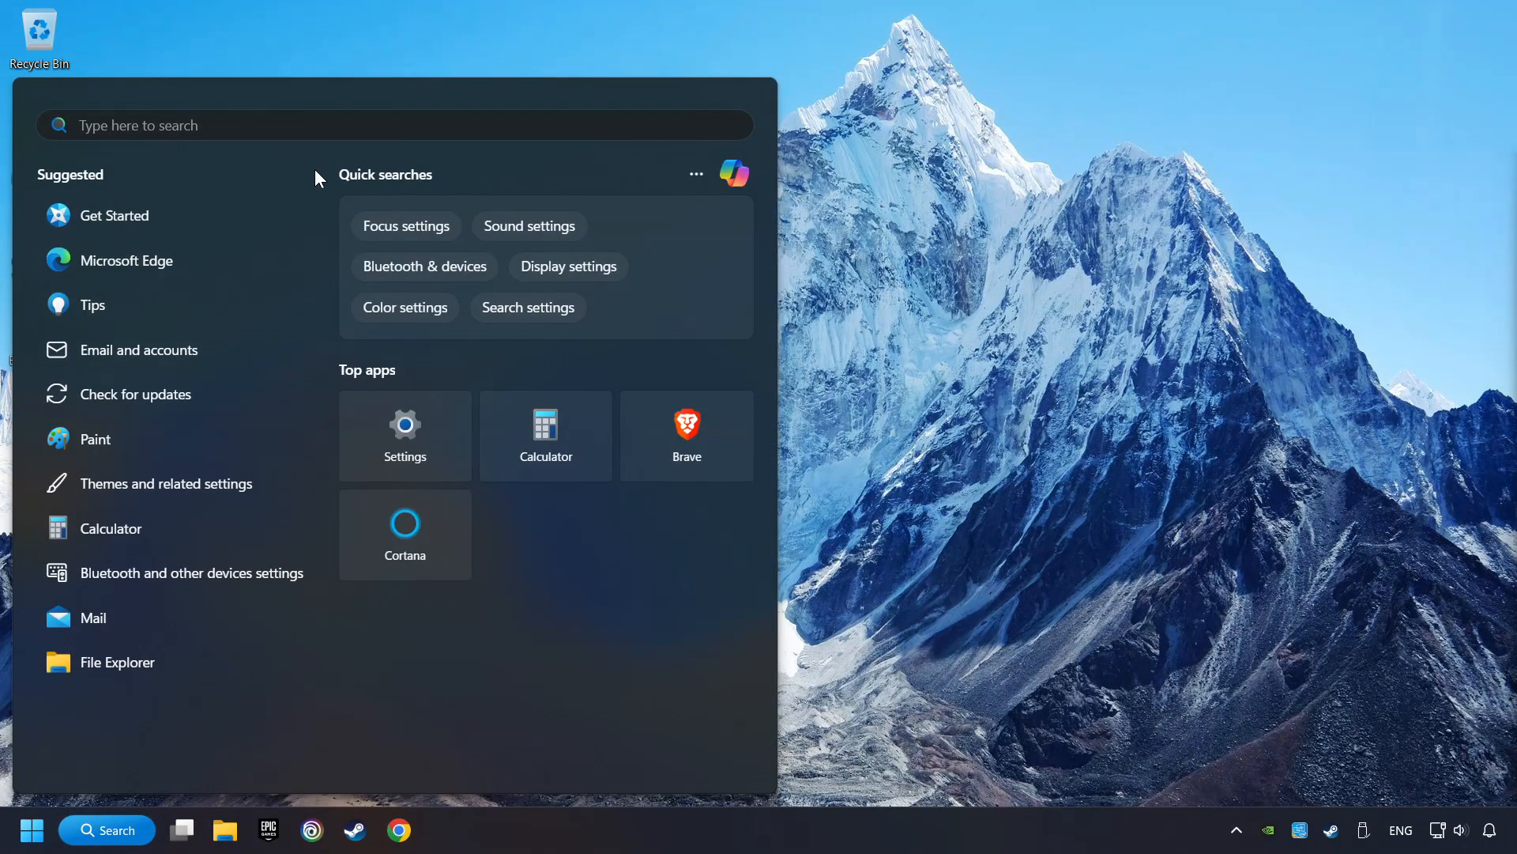
text(device manager)
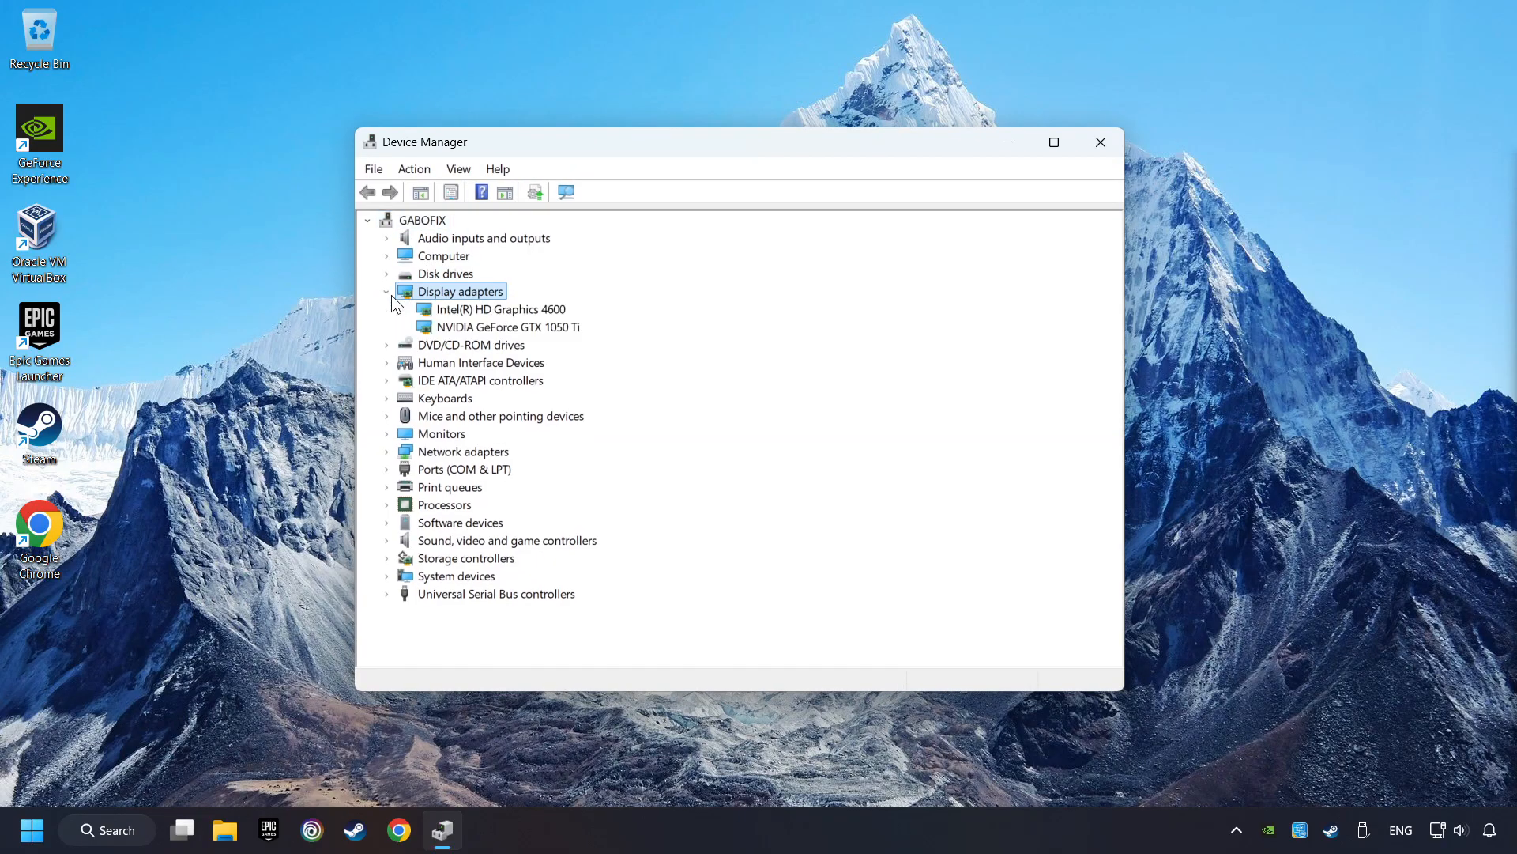
mouse_move(441, 335)
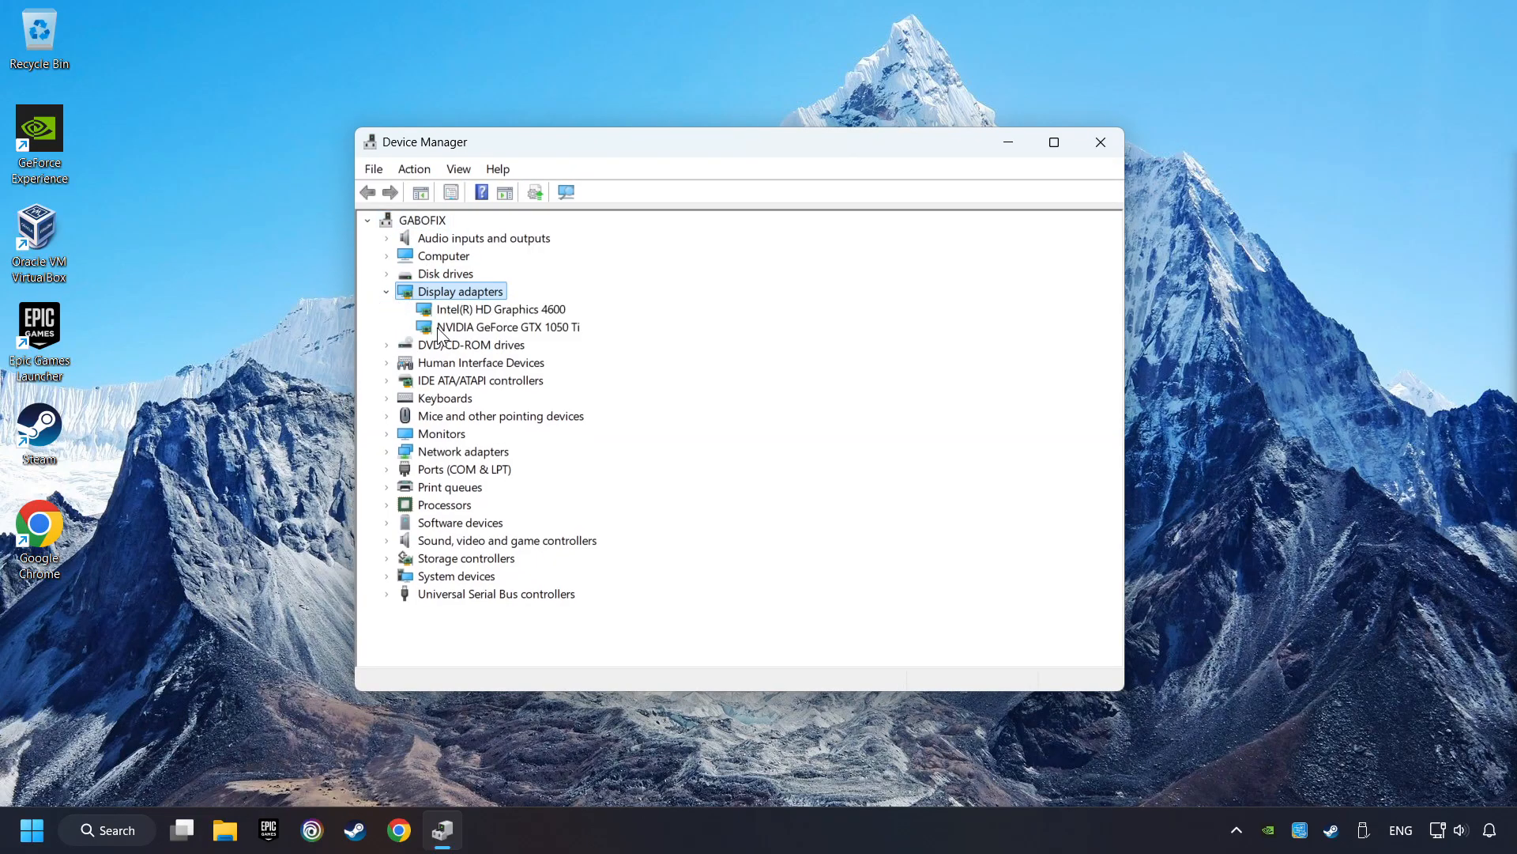
- Run an automatic driver search for the NVIDIA GeForce GTX 1050 Ti, confirm the best driver is installed, and close Device Manager
right_click(497, 326)
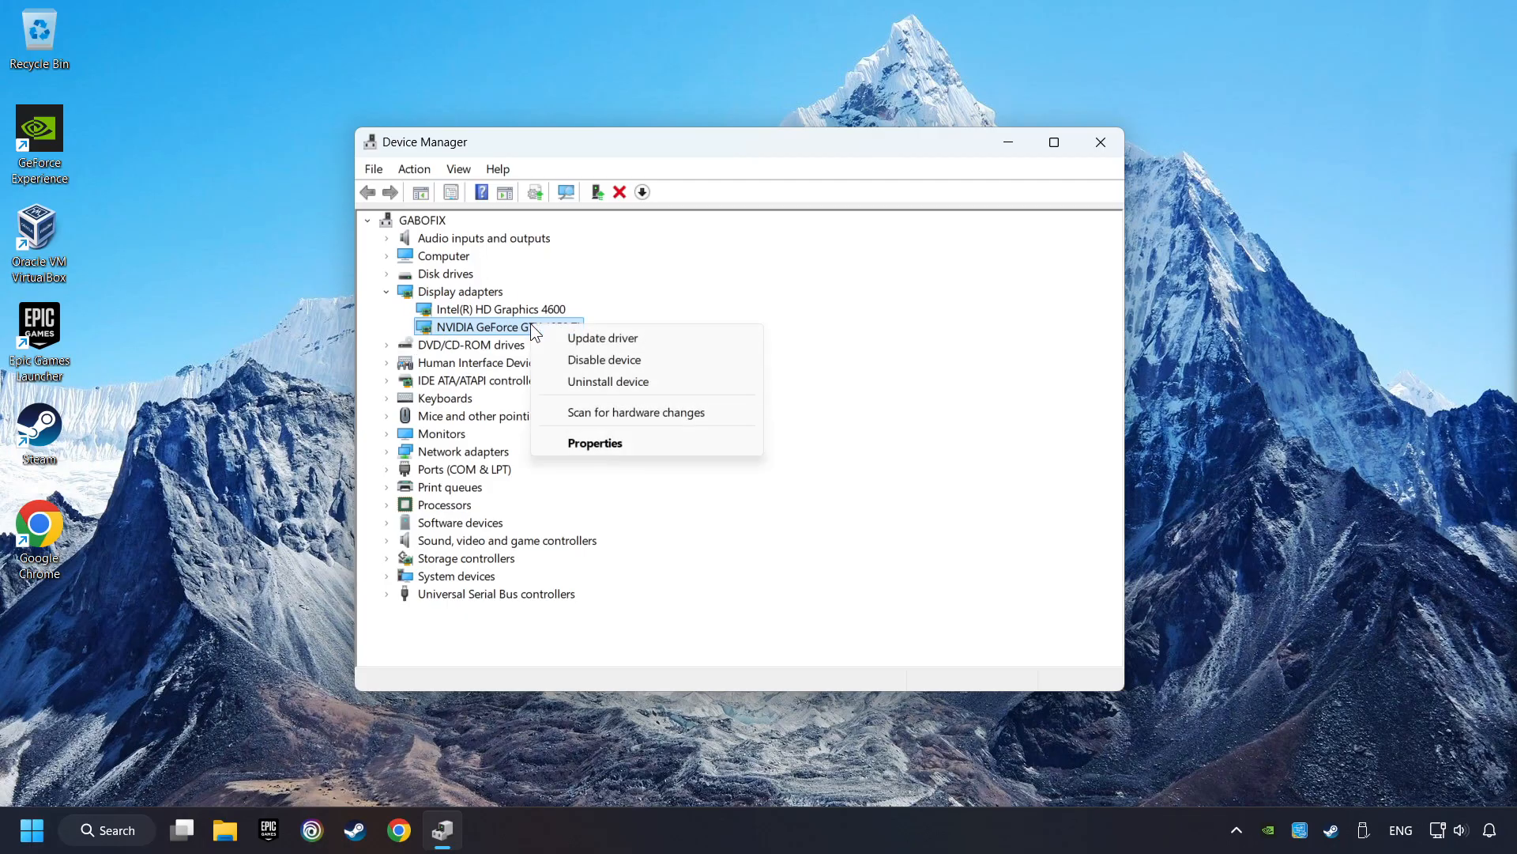
click(601, 339)
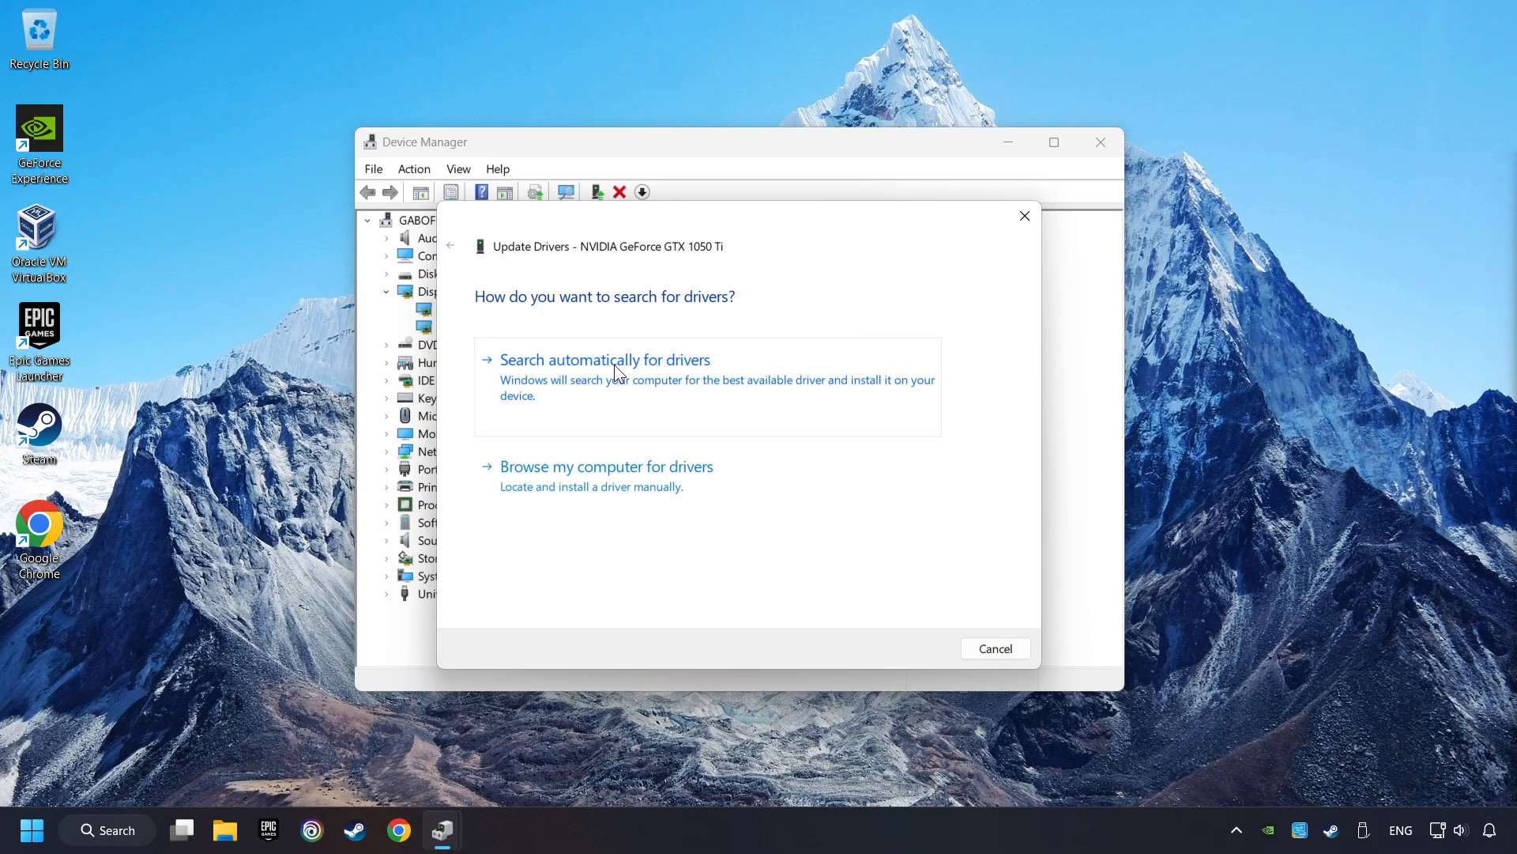
click(603, 359)
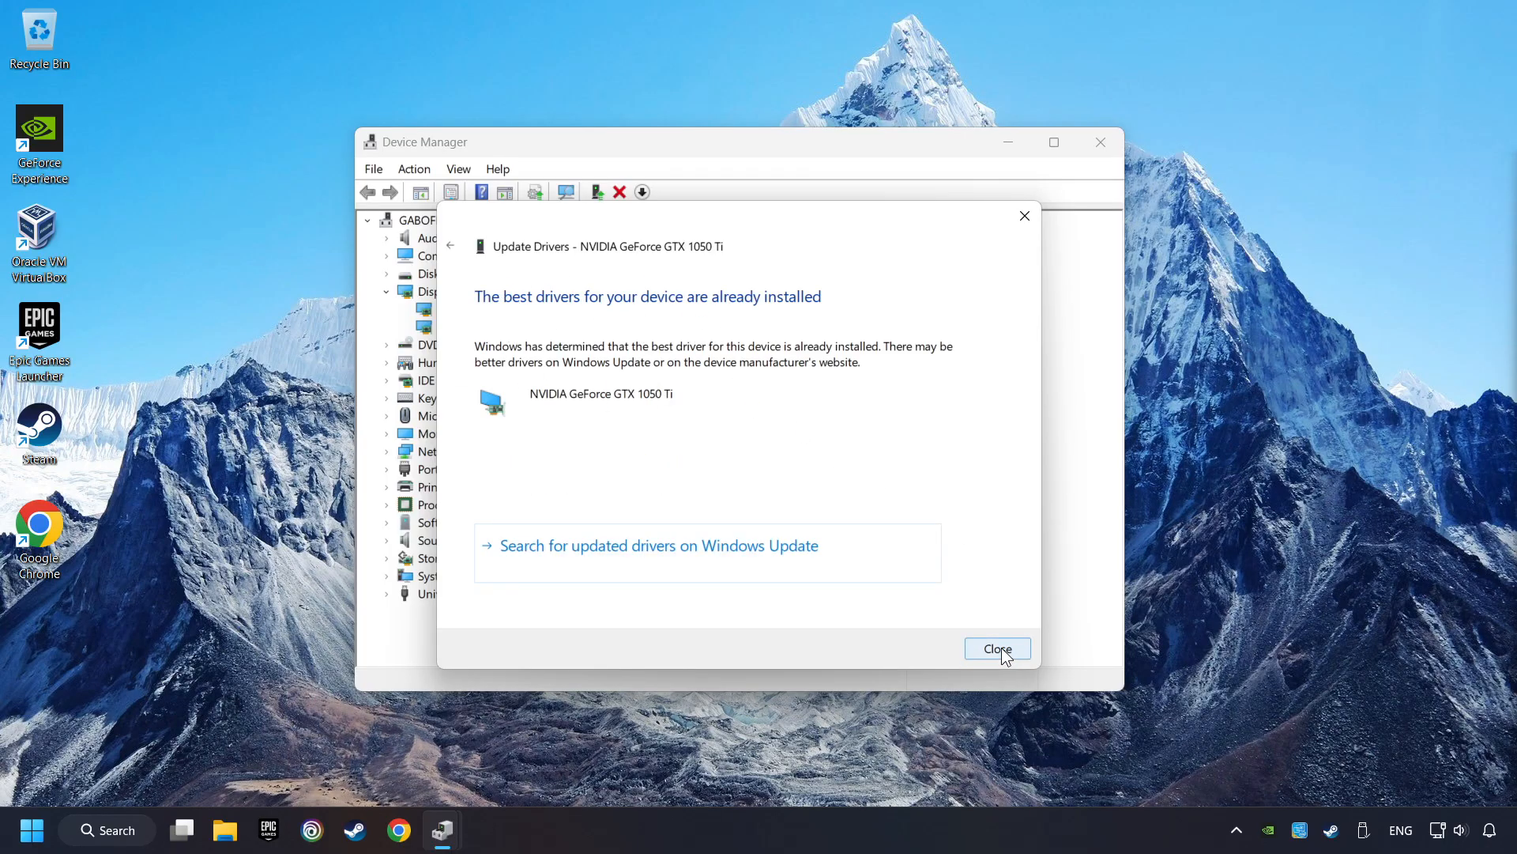
click(997, 648)
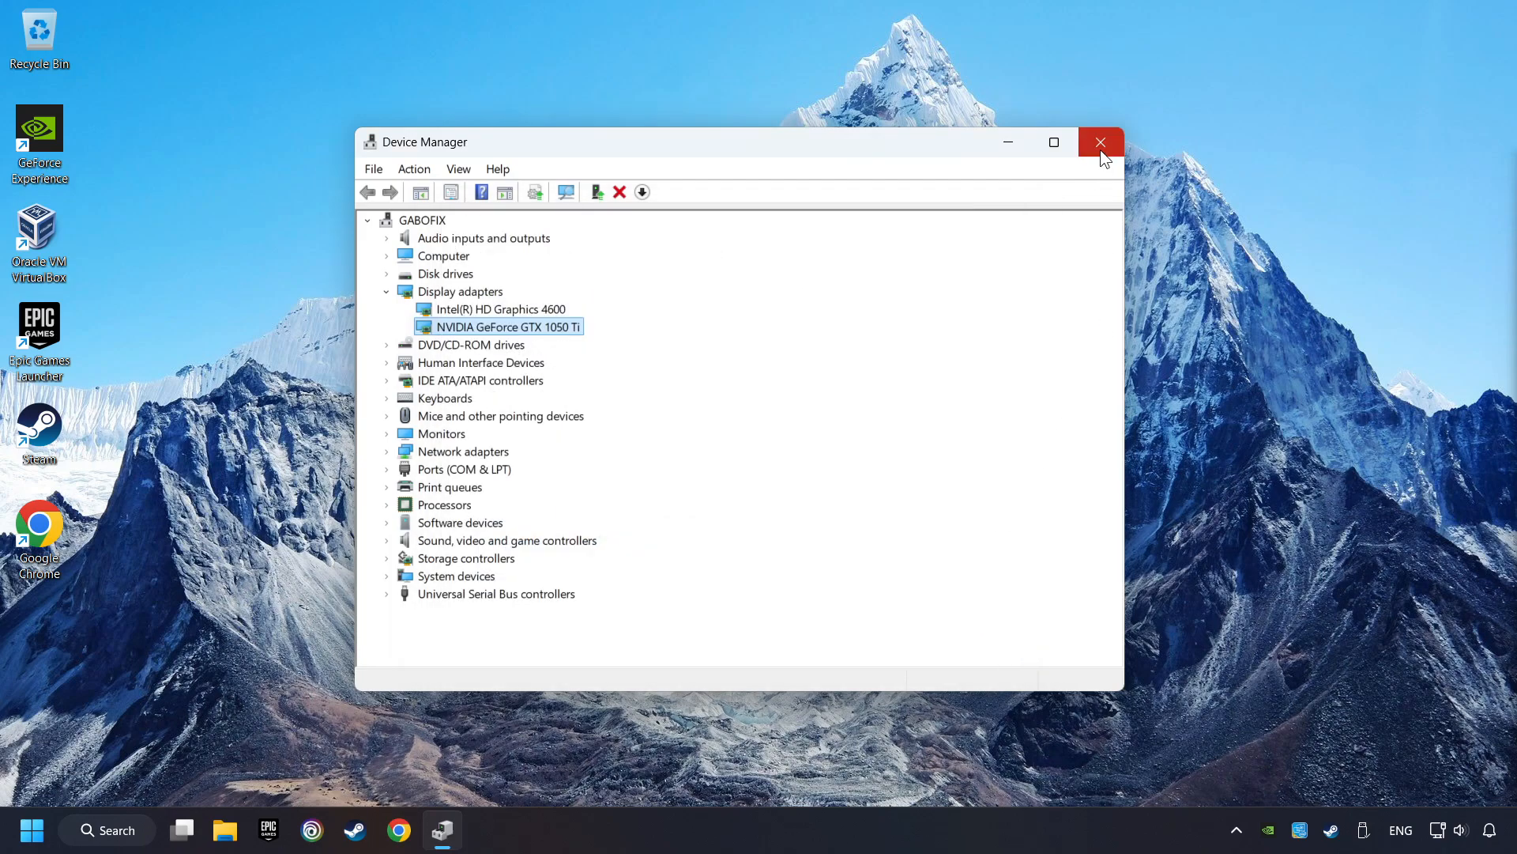
click(1100, 142)
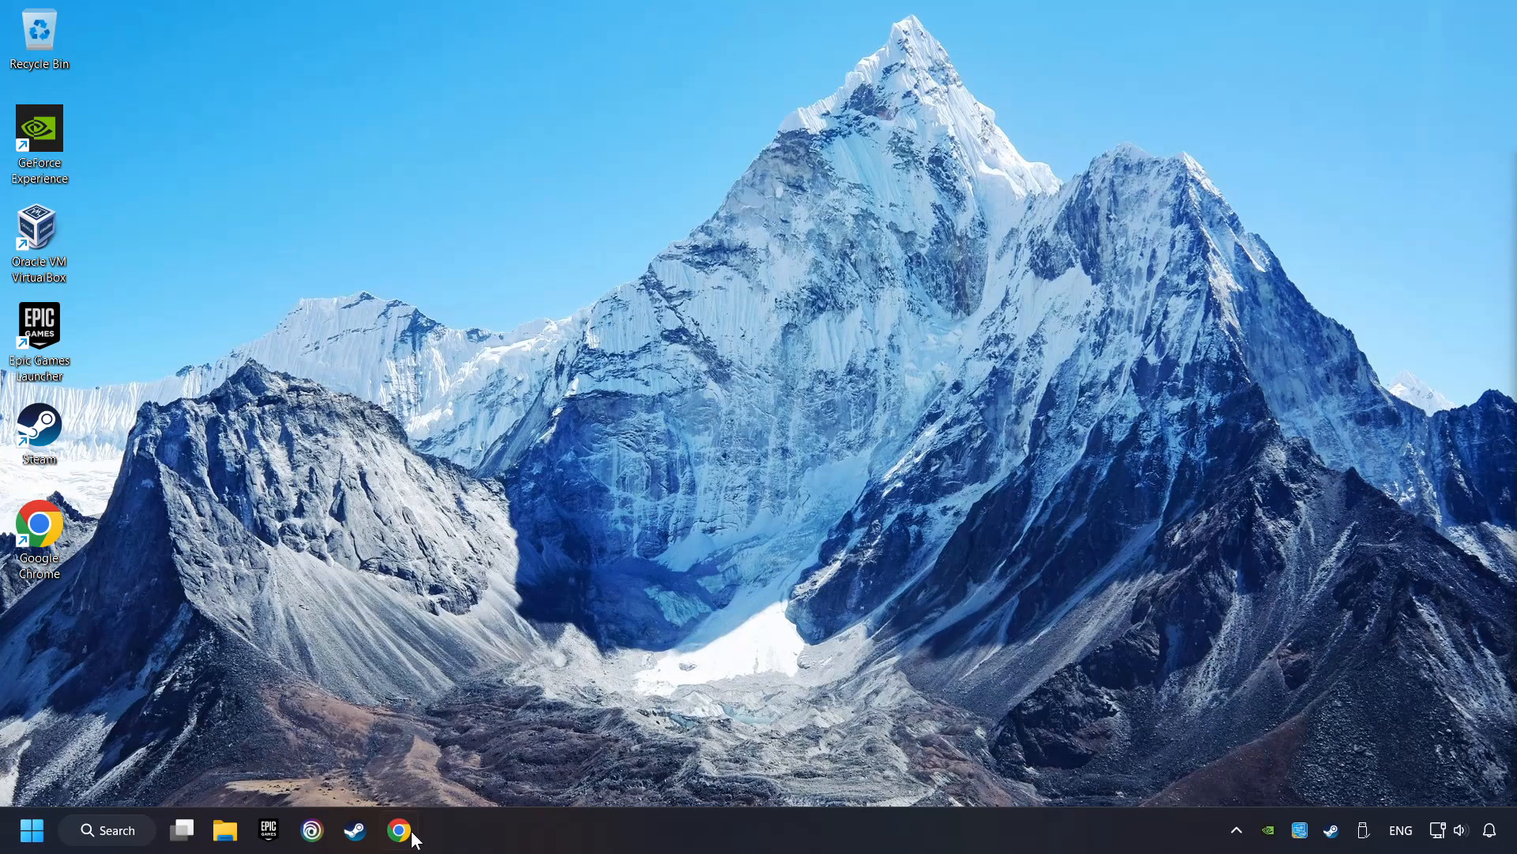
- Search Chrome for "nvidia geforce driver download" and reach the Official GeForce Drivers page
click(398, 830)
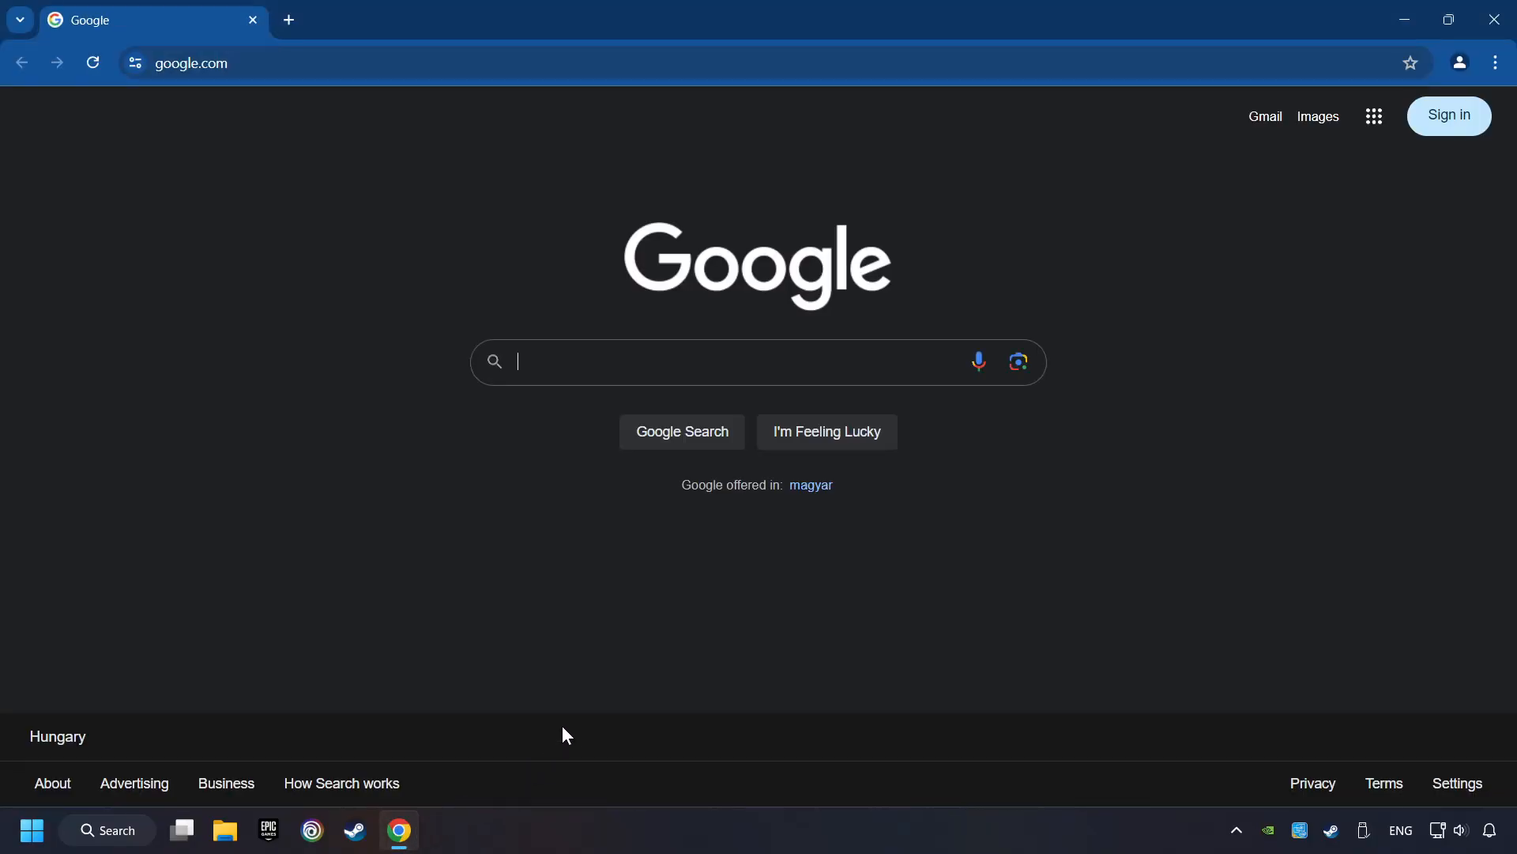
text(nvidia geforce dr)
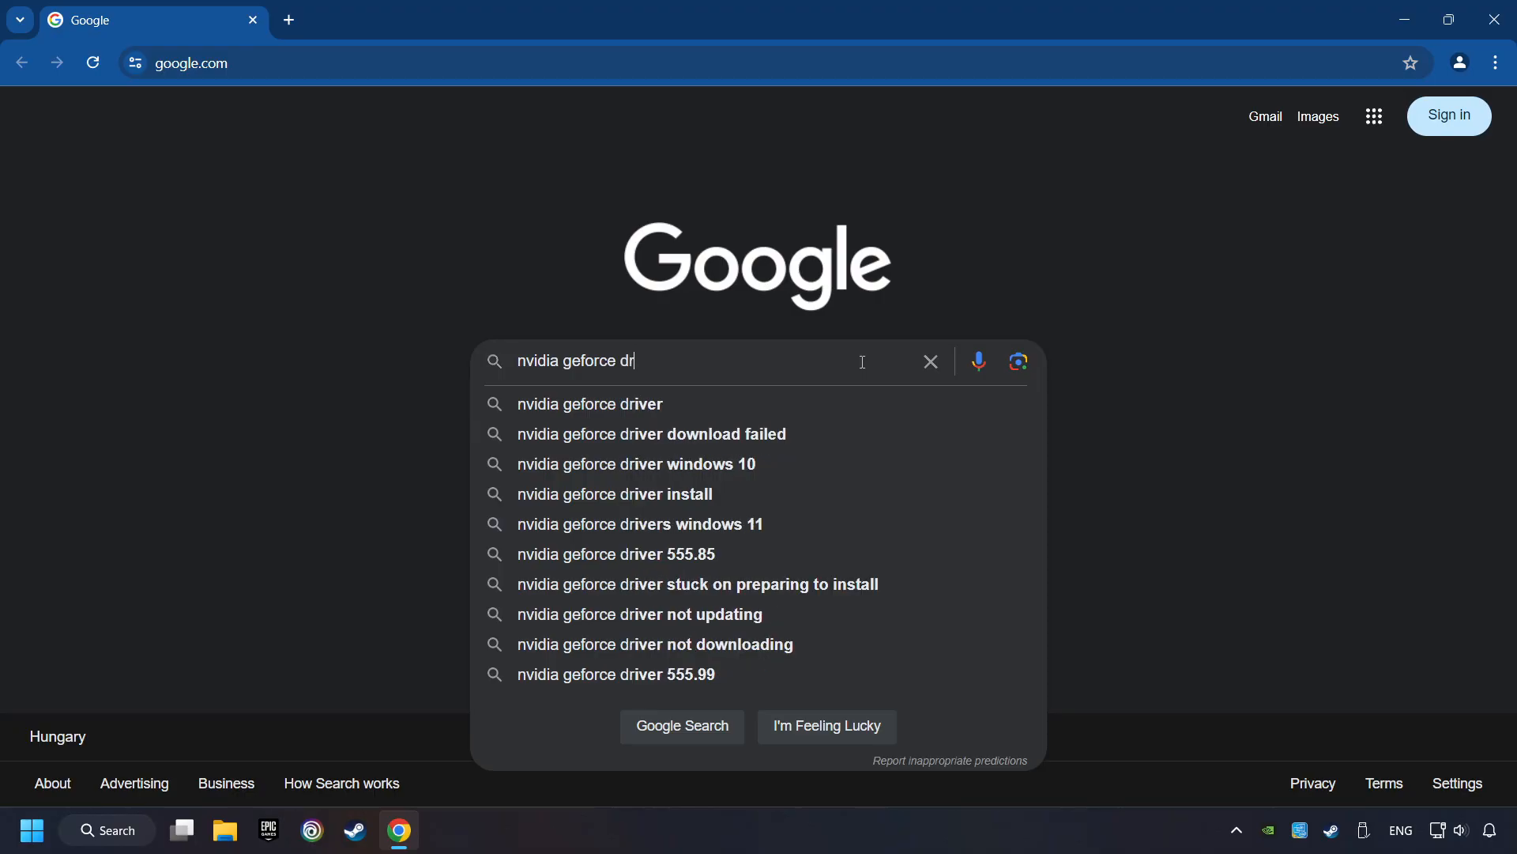
text(iver download)
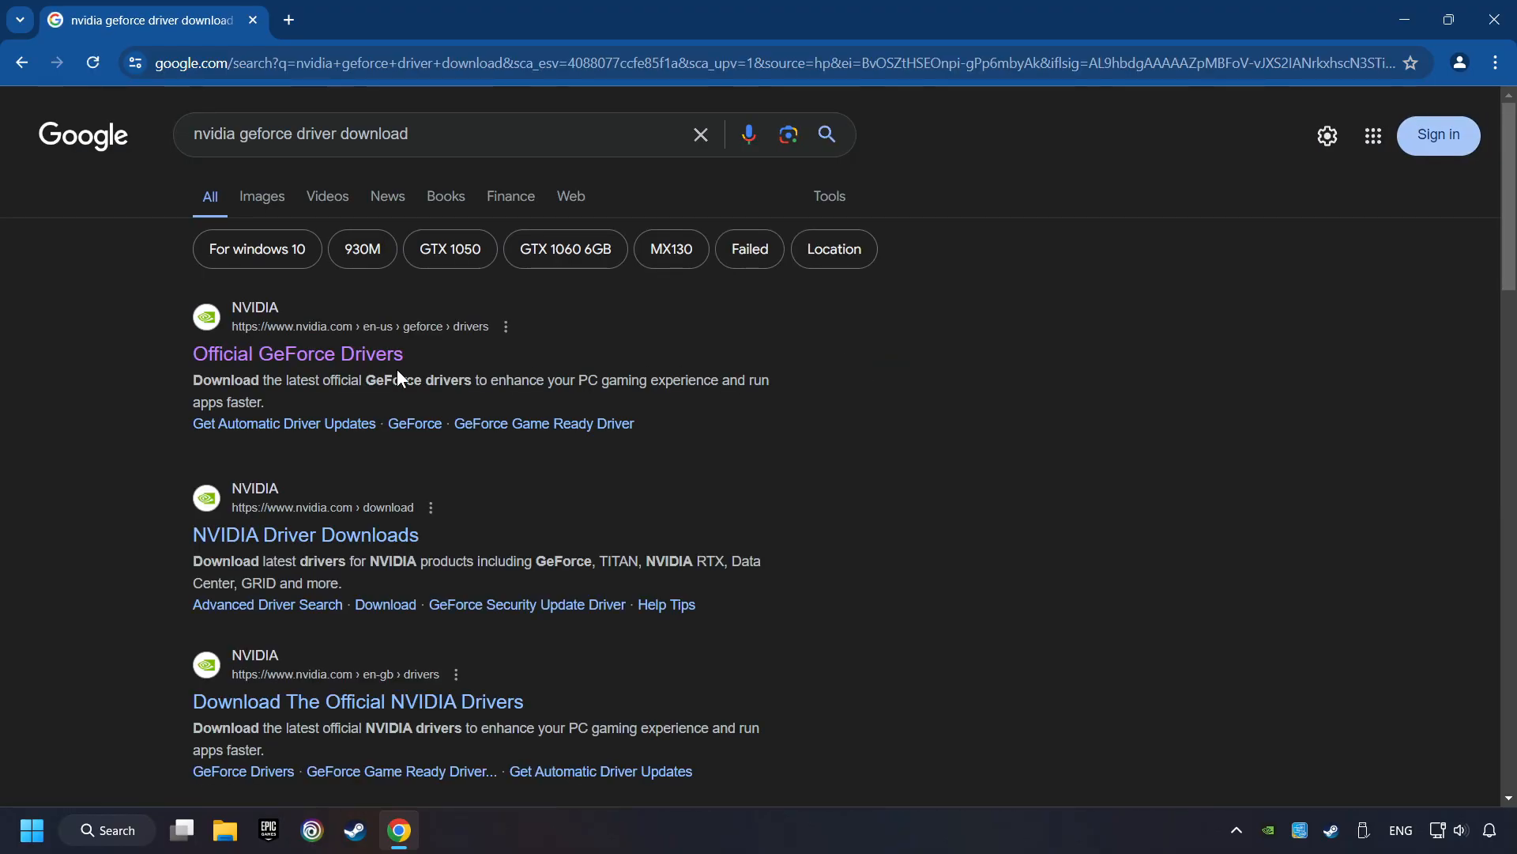
click(297, 353)
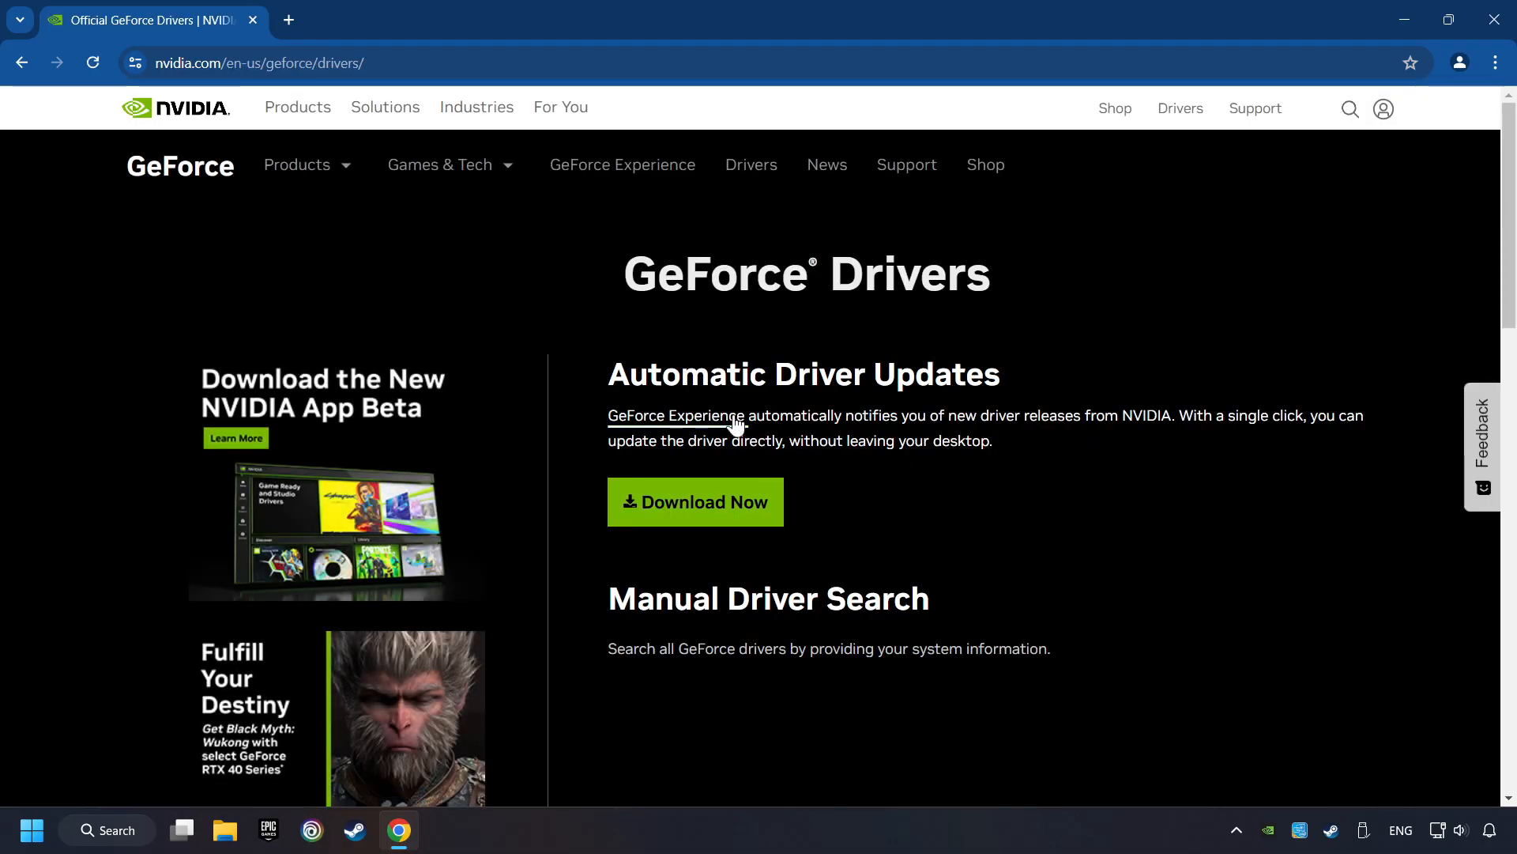
- Download the GeForce Experience installer and run it from the downloads panel
click(695, 501)
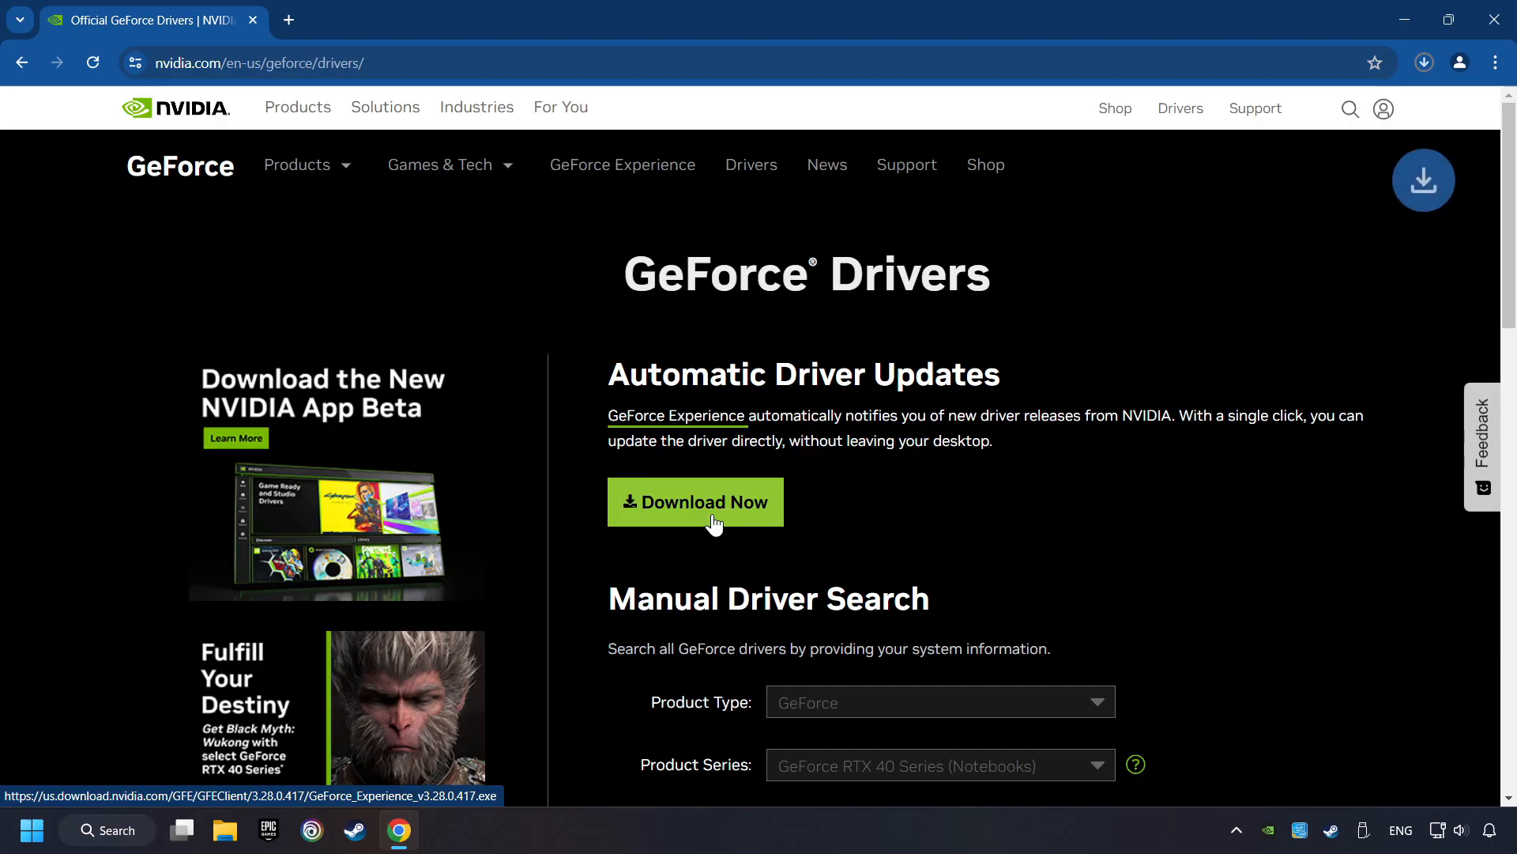
click(695, 501)
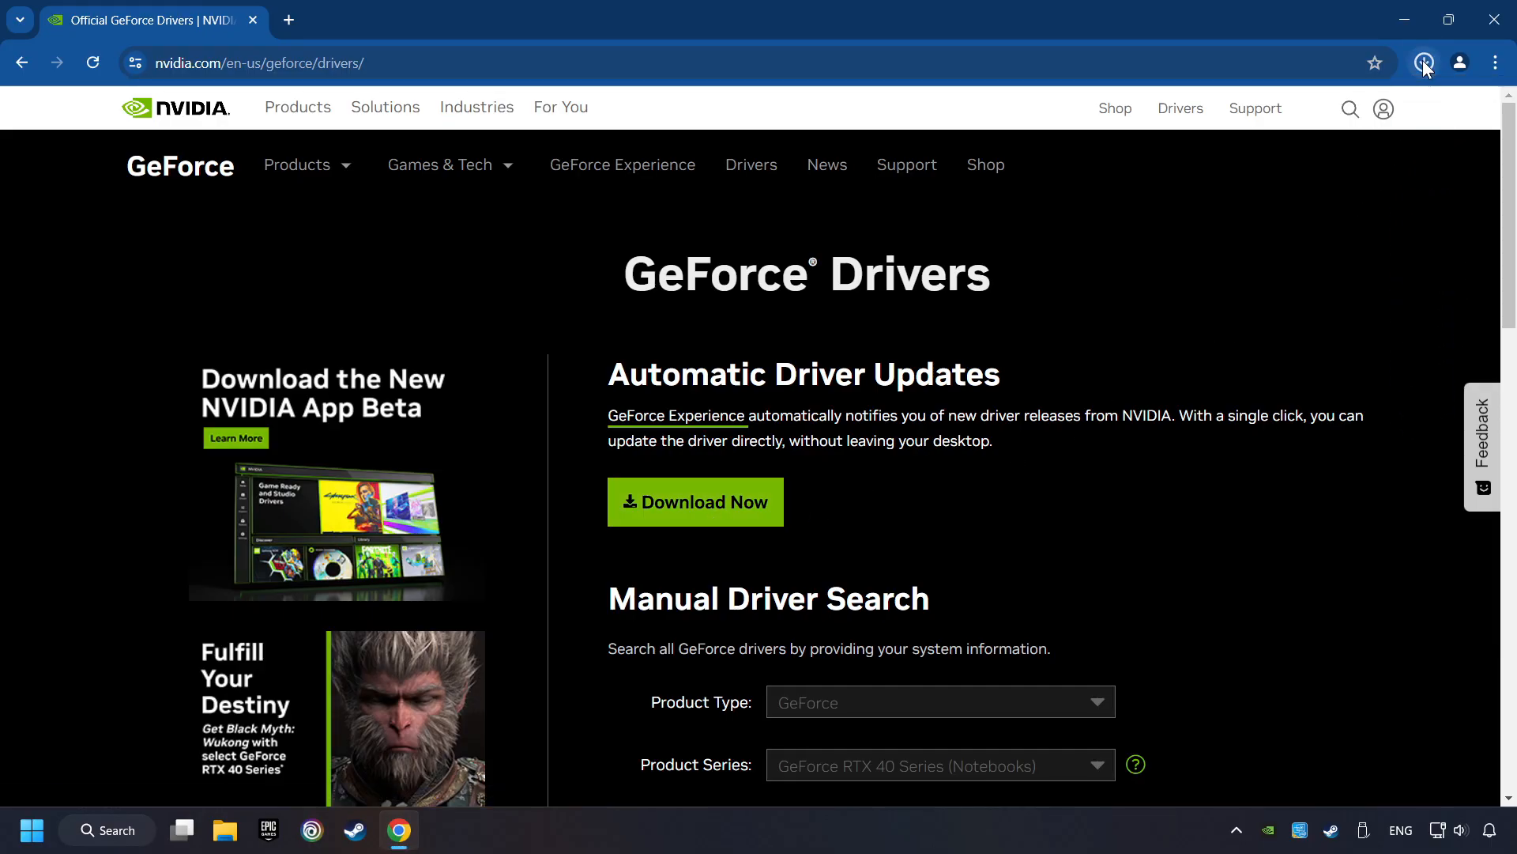
click(1424, 62)
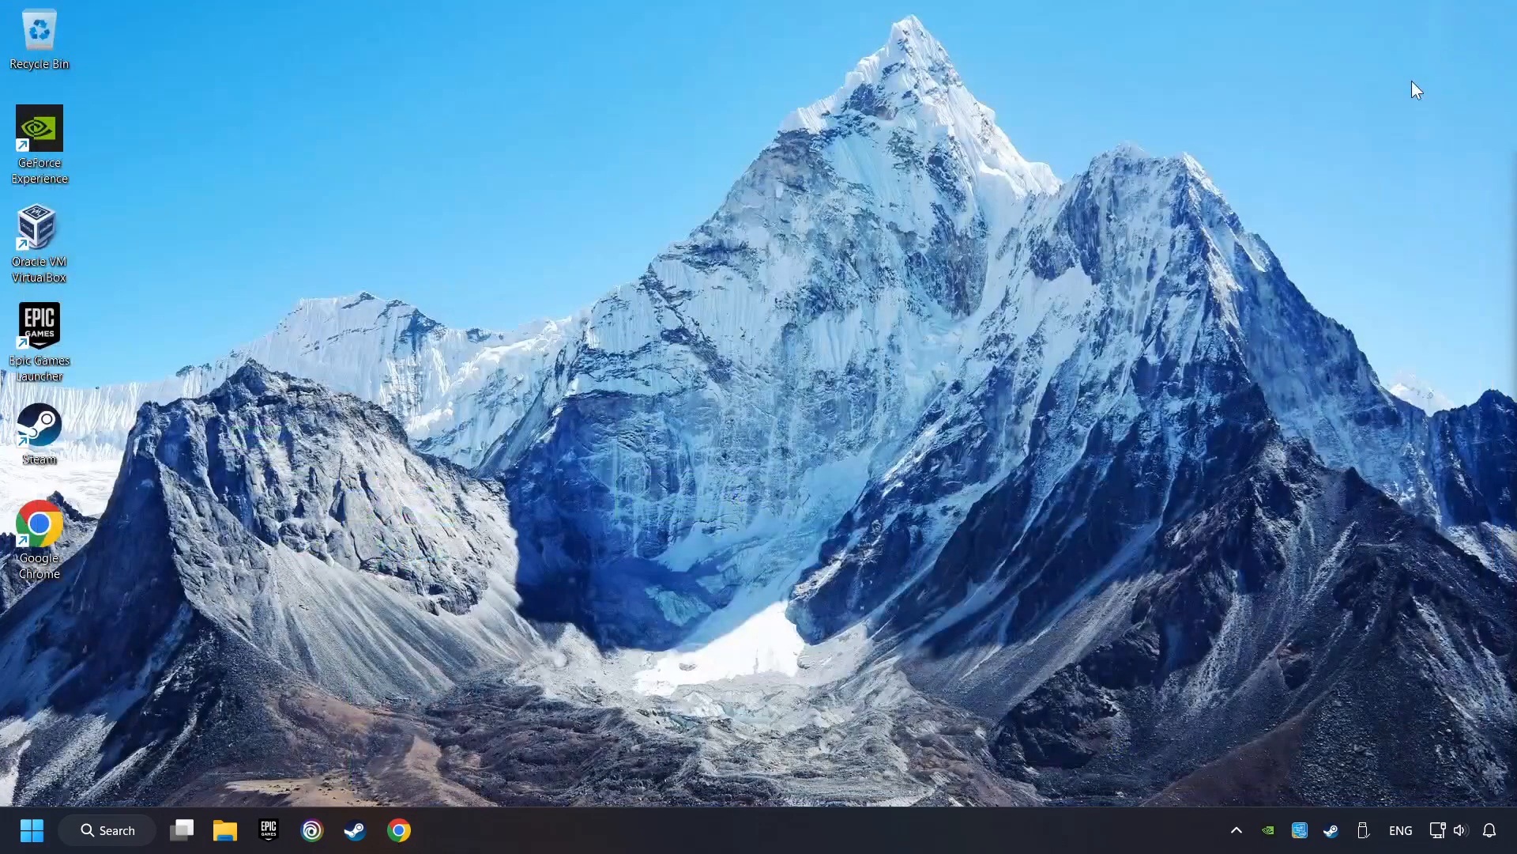
- Launch the installer and agree to install GeForce Experience 3.28.0.417
double_click(38, 141)
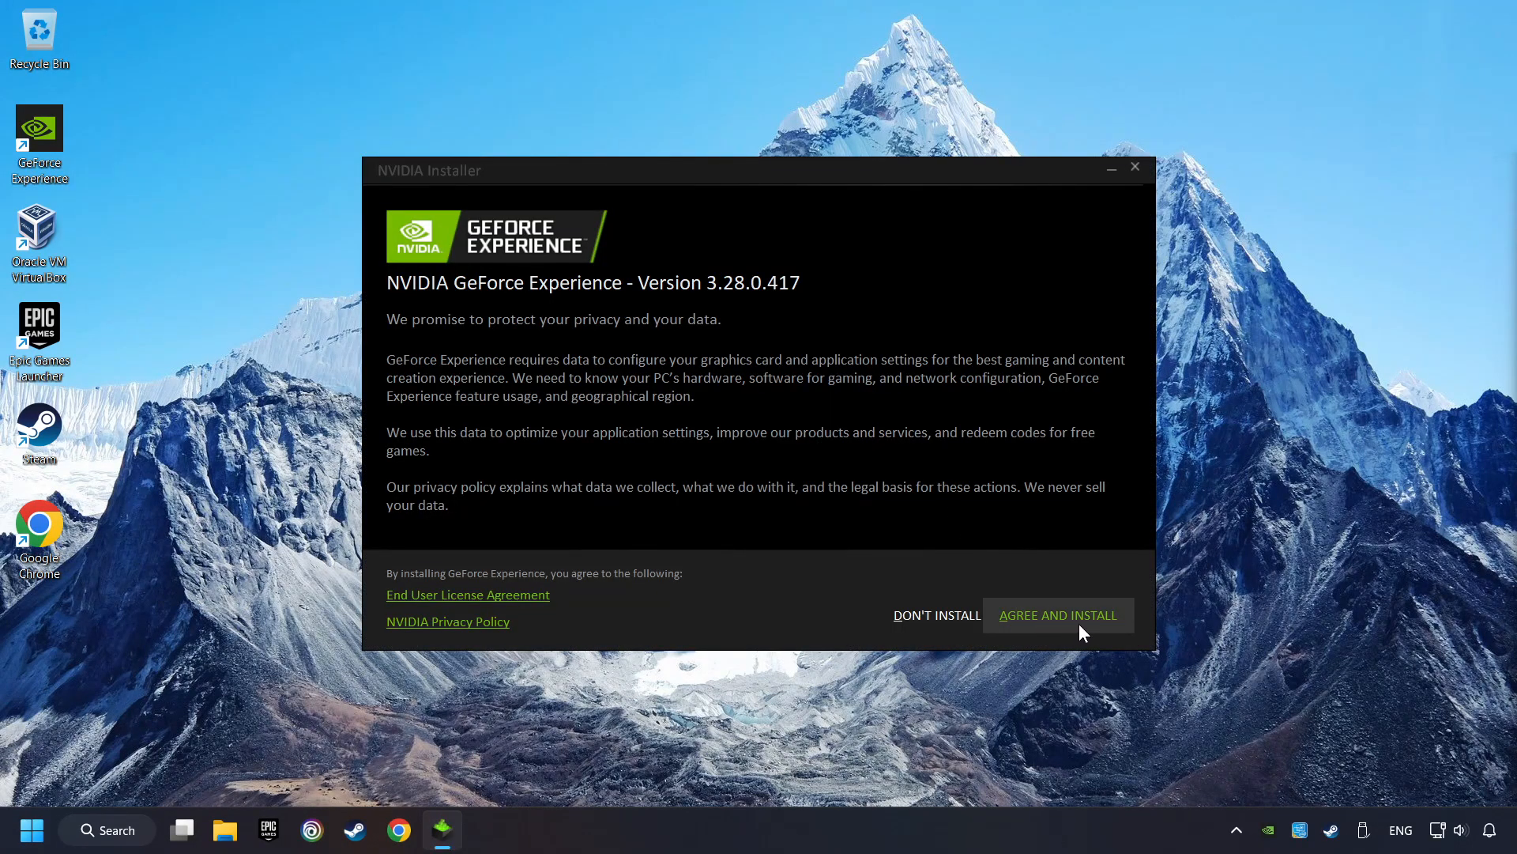
click(1058, 615)
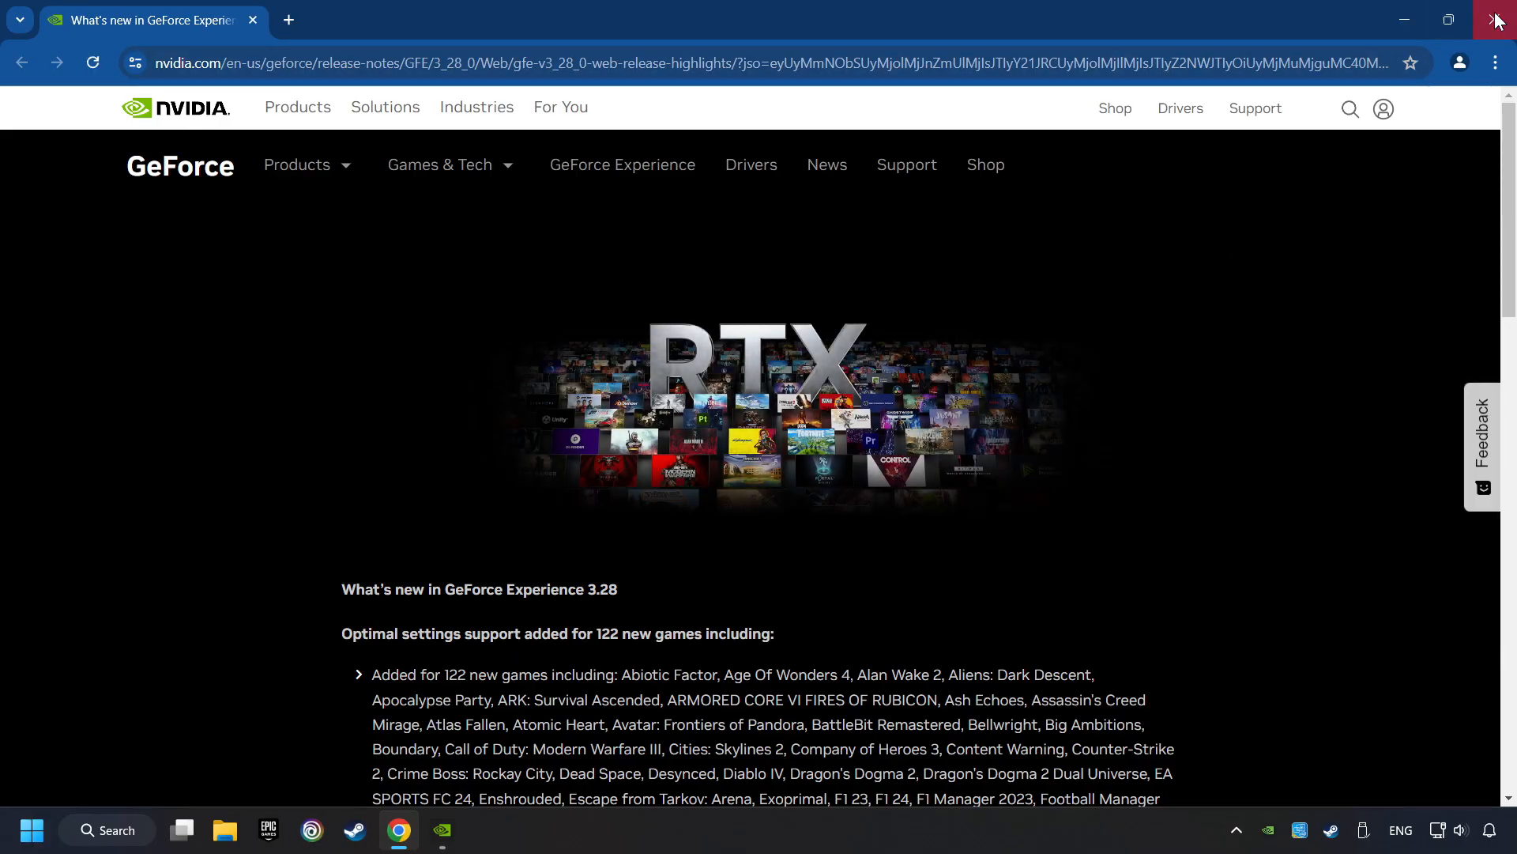
- Check for updates on the Drivers page, confirm Game Ready Driver 556.12 is current, and close GeForce Experience
click(441, 829)
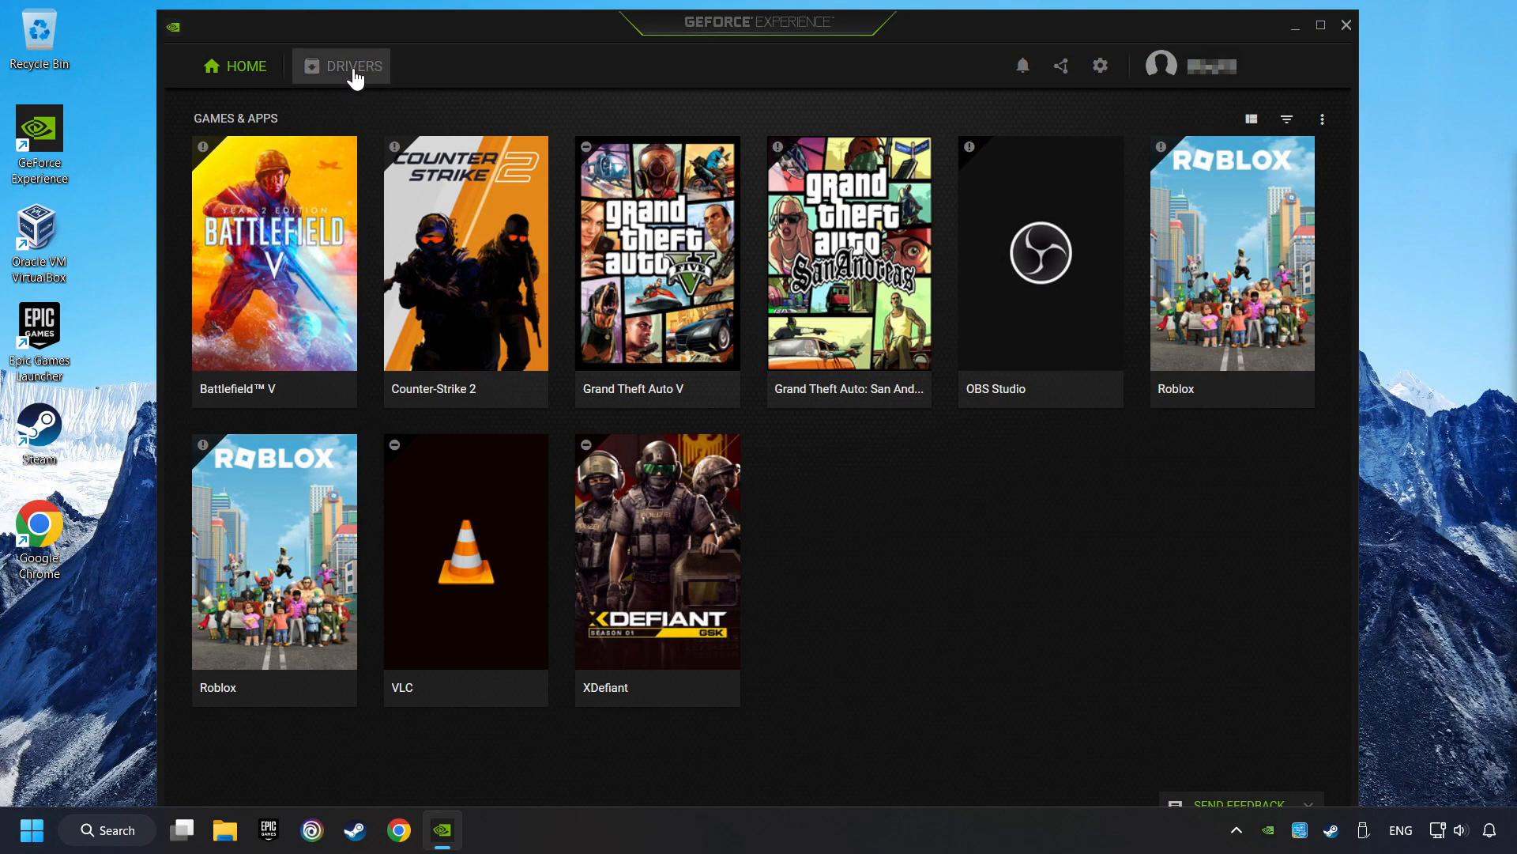
click(353, 67)
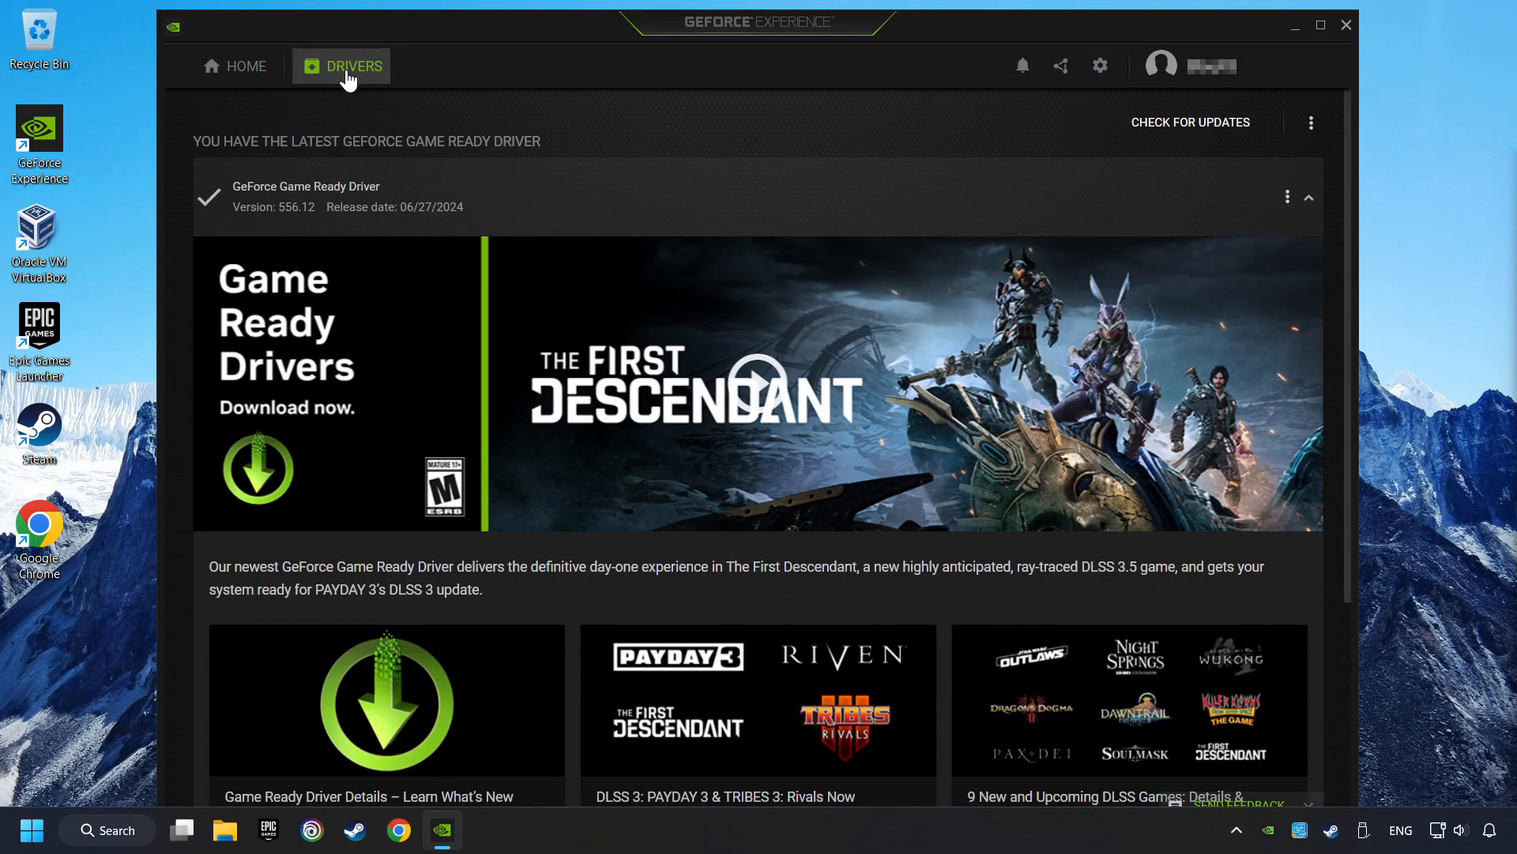
mouse_move(1103, 144)
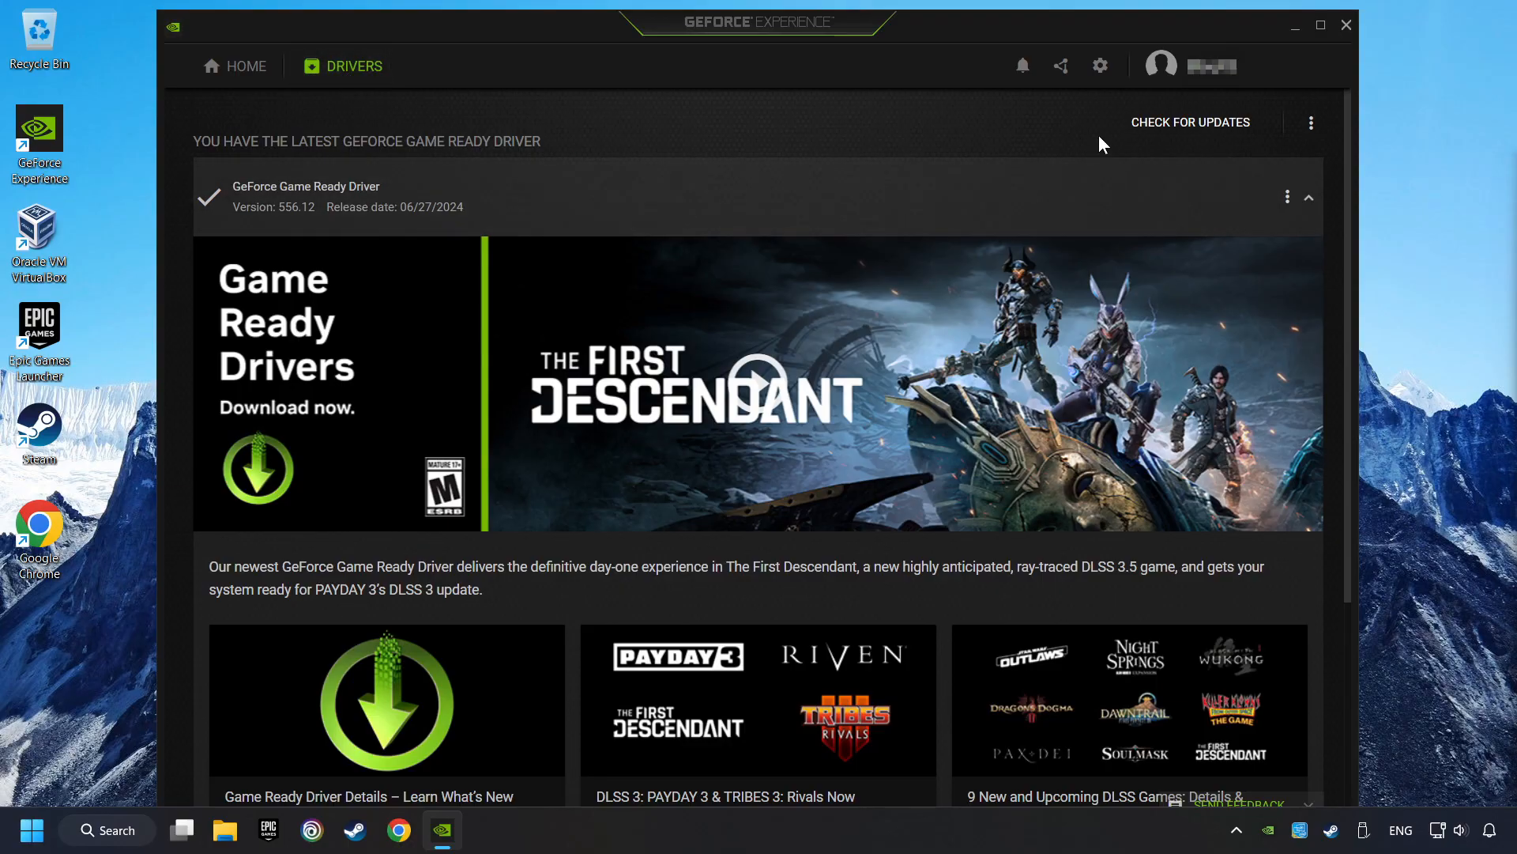
click(1190, 122)
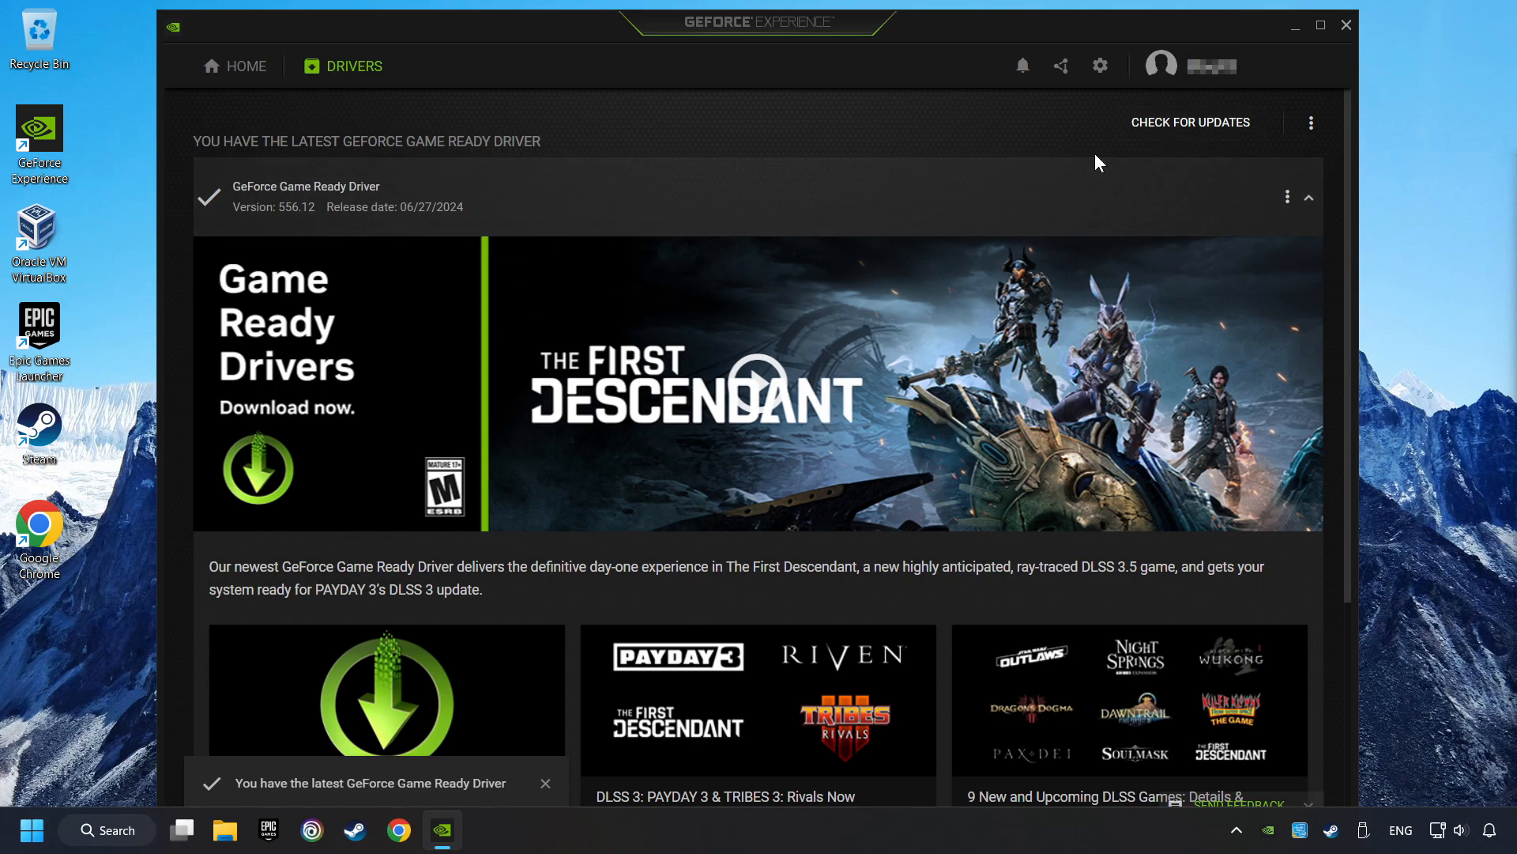
mouse_move(1346, 26)
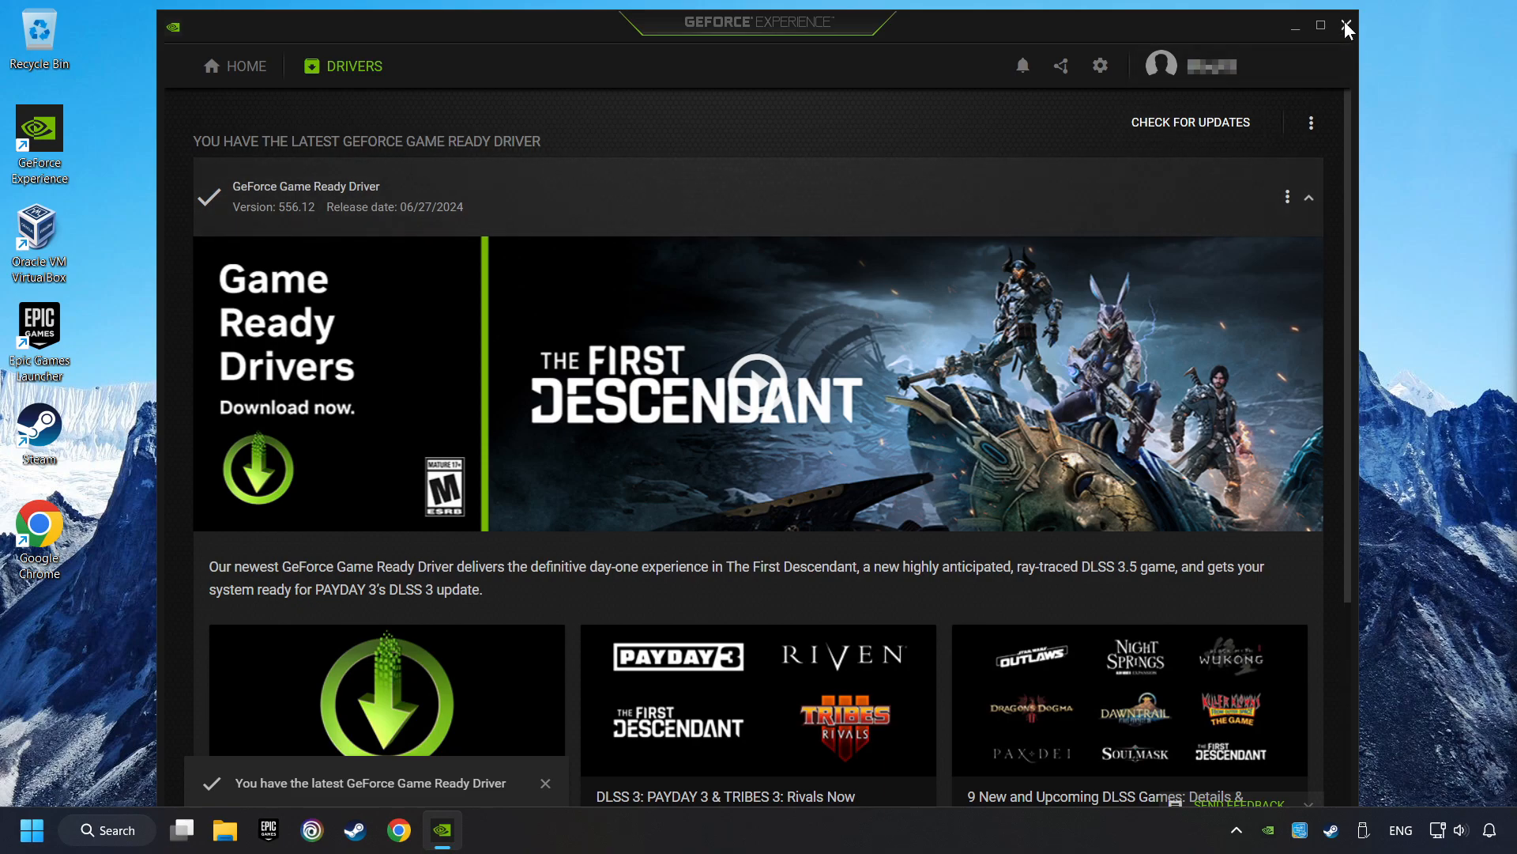
click(1347, 26)
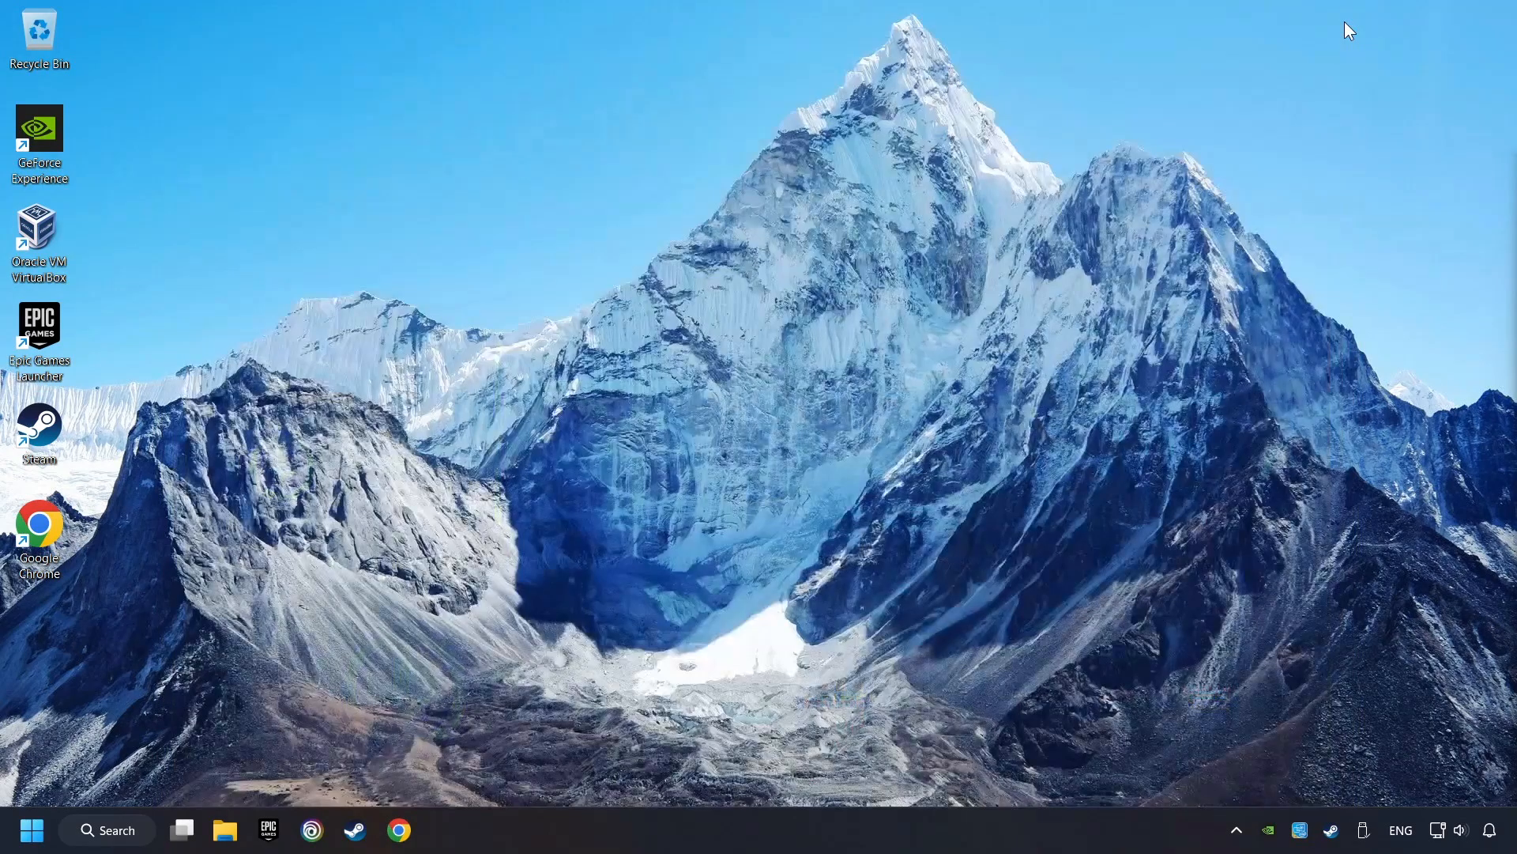
mouse_move(836, 319)
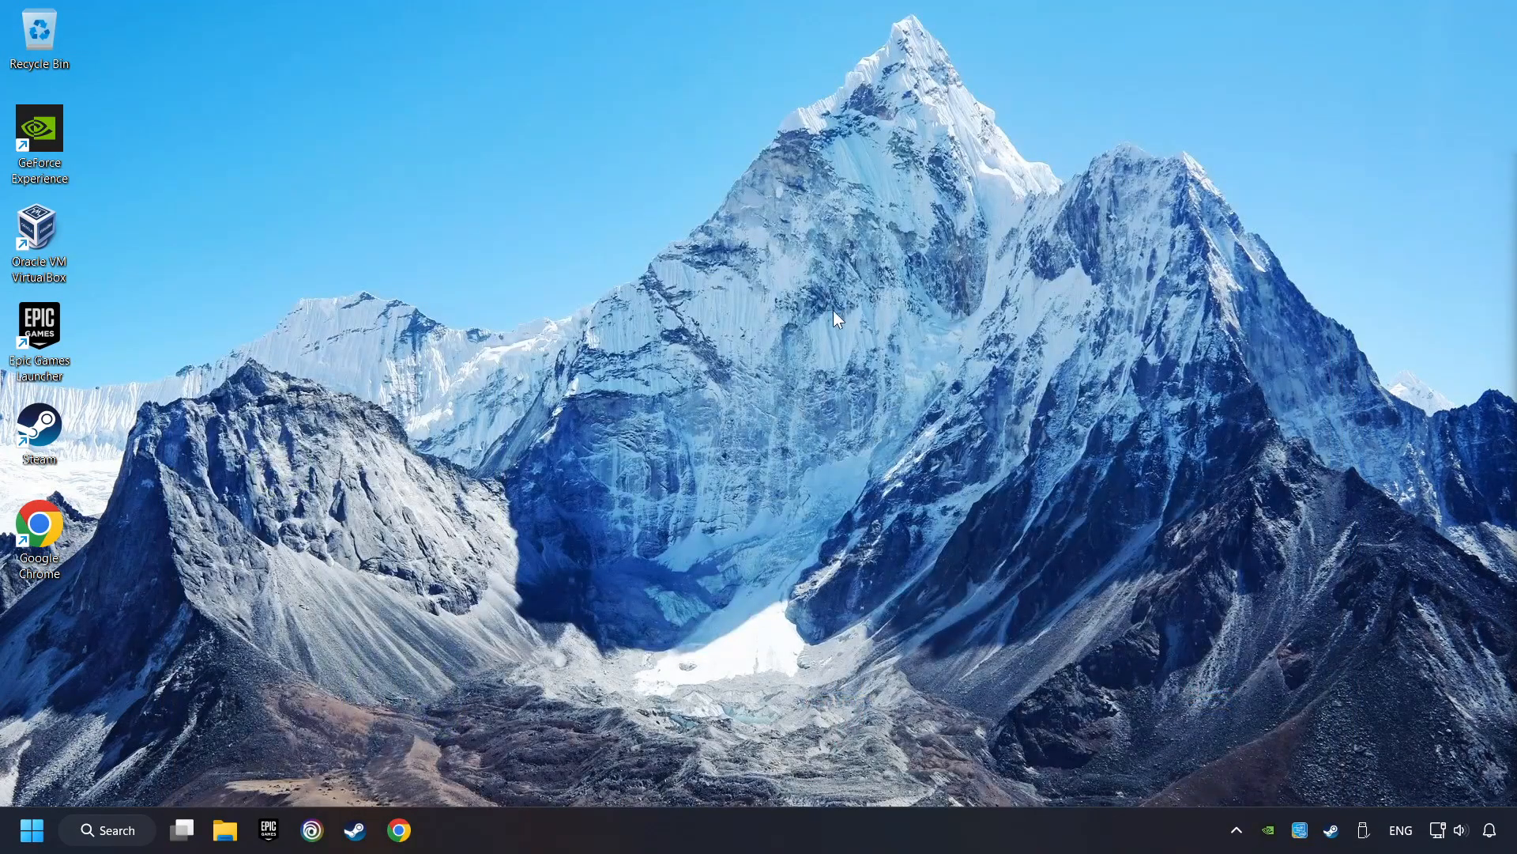
- Search the Start menu for "graphics settings" and reach the System > Display > Graphics page
click(106, 830)
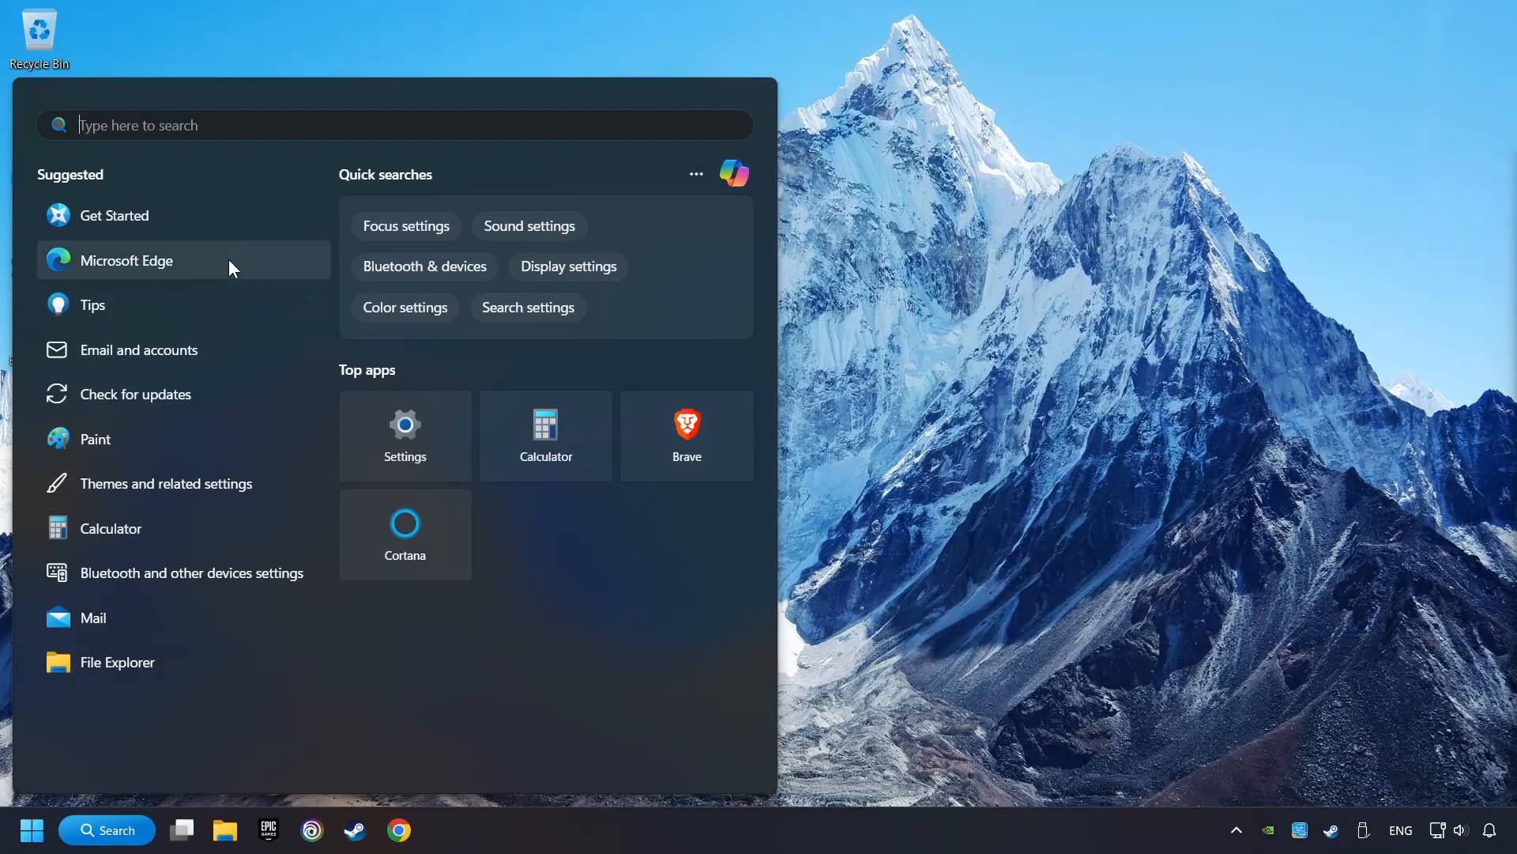
text(graphics settings)
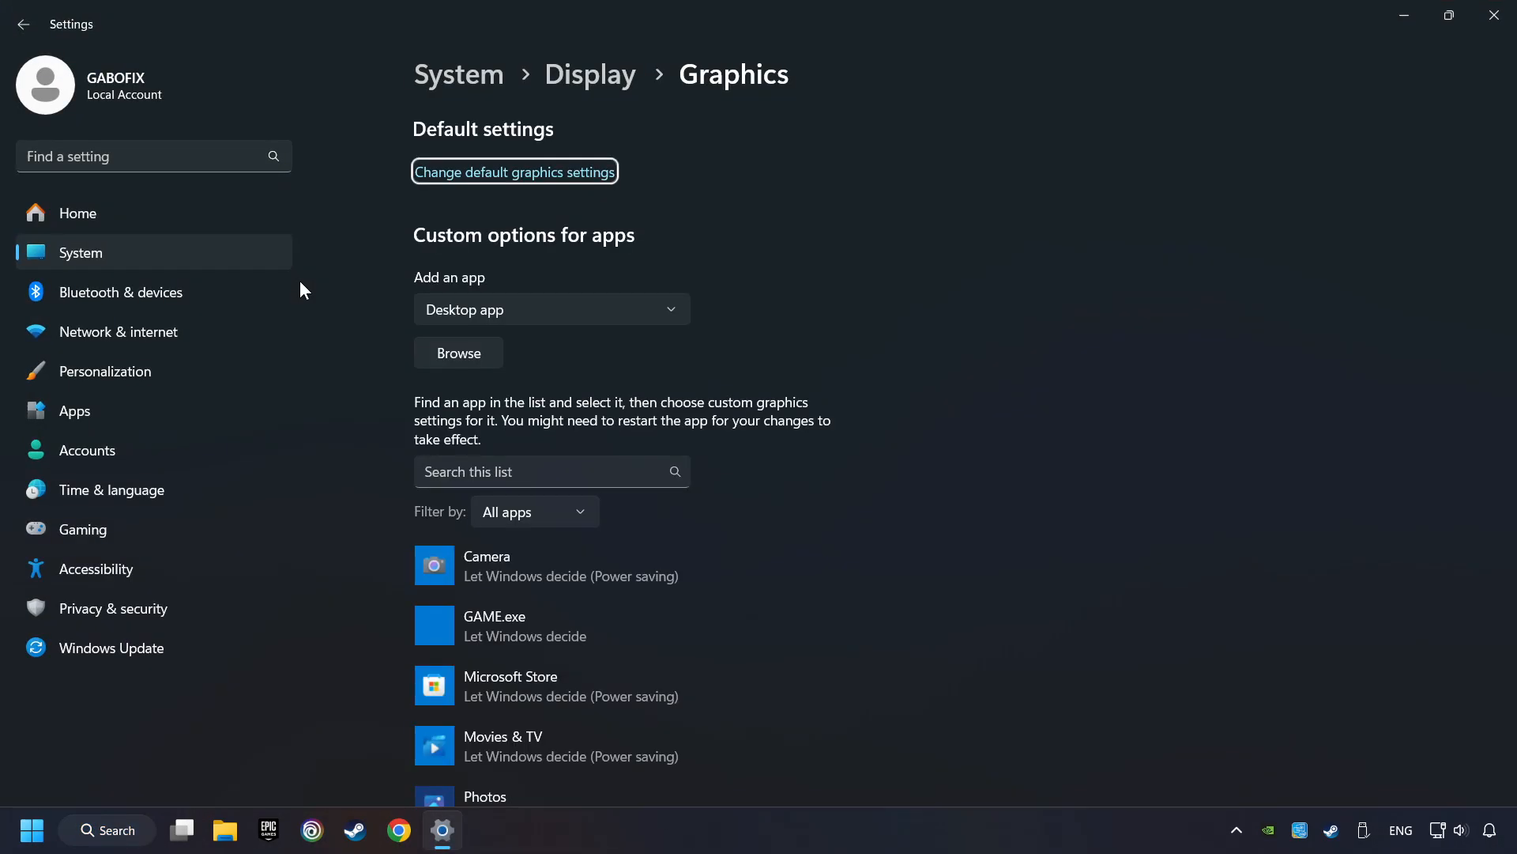
- Cancel the Browse file picker and expand the GAME.exe entry showing its Program Files (x86) path
scroll(down, 3)
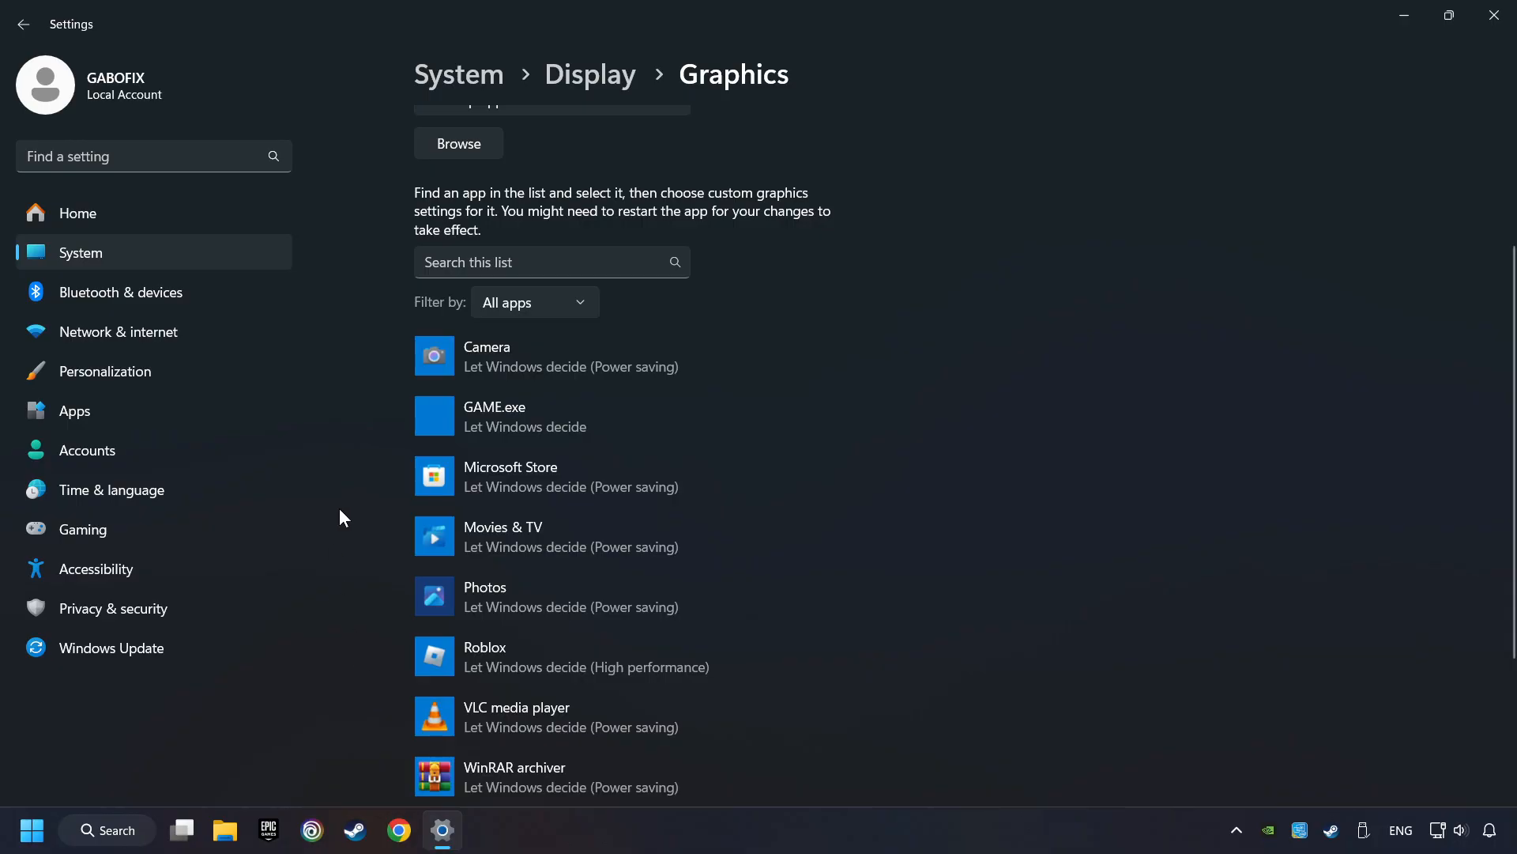
mouse_move(359, 490)
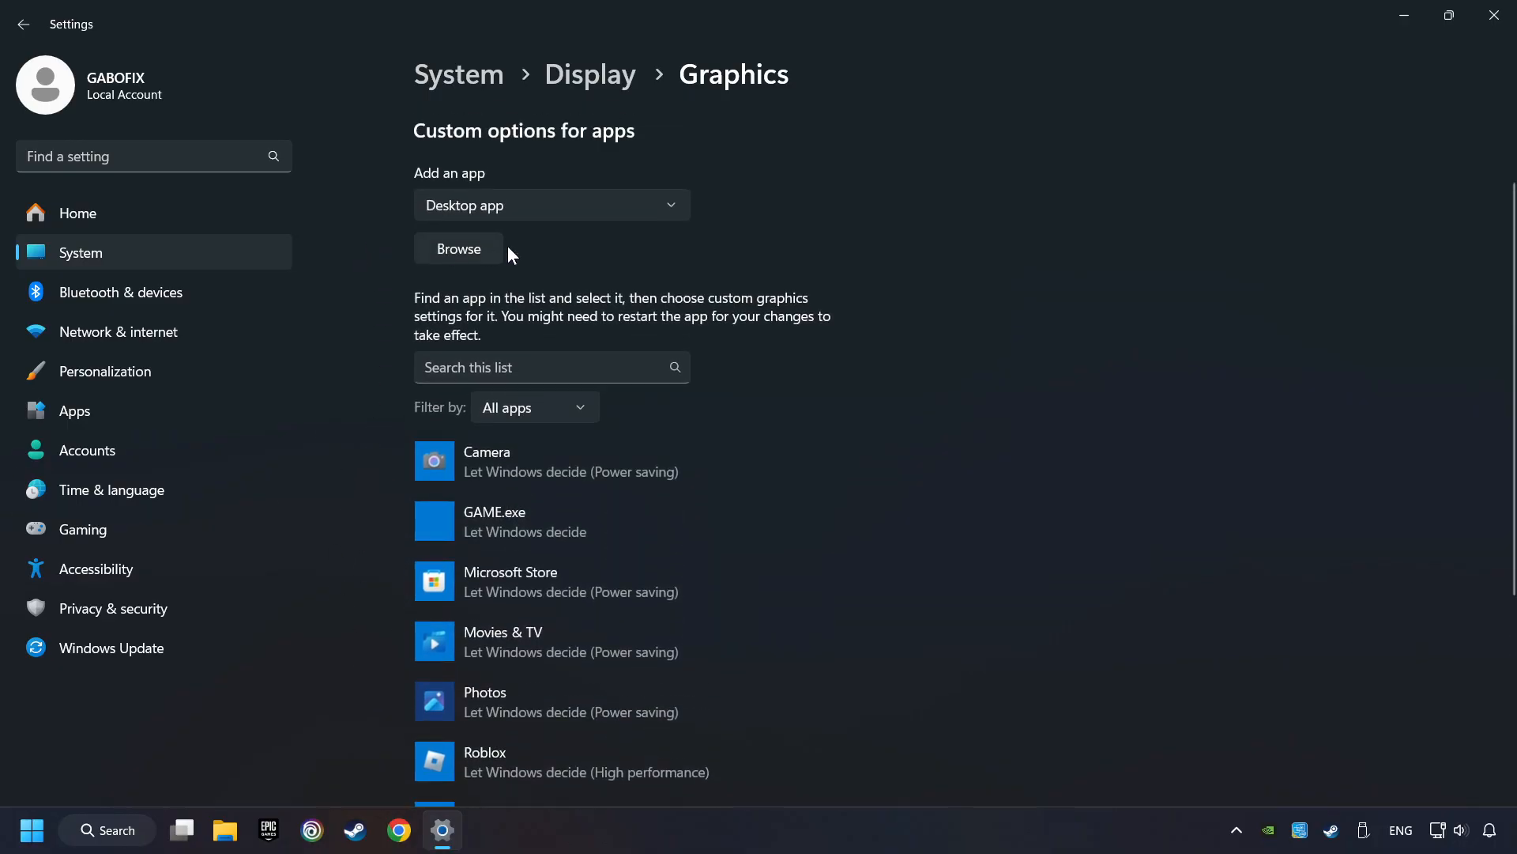
click(459, 249)
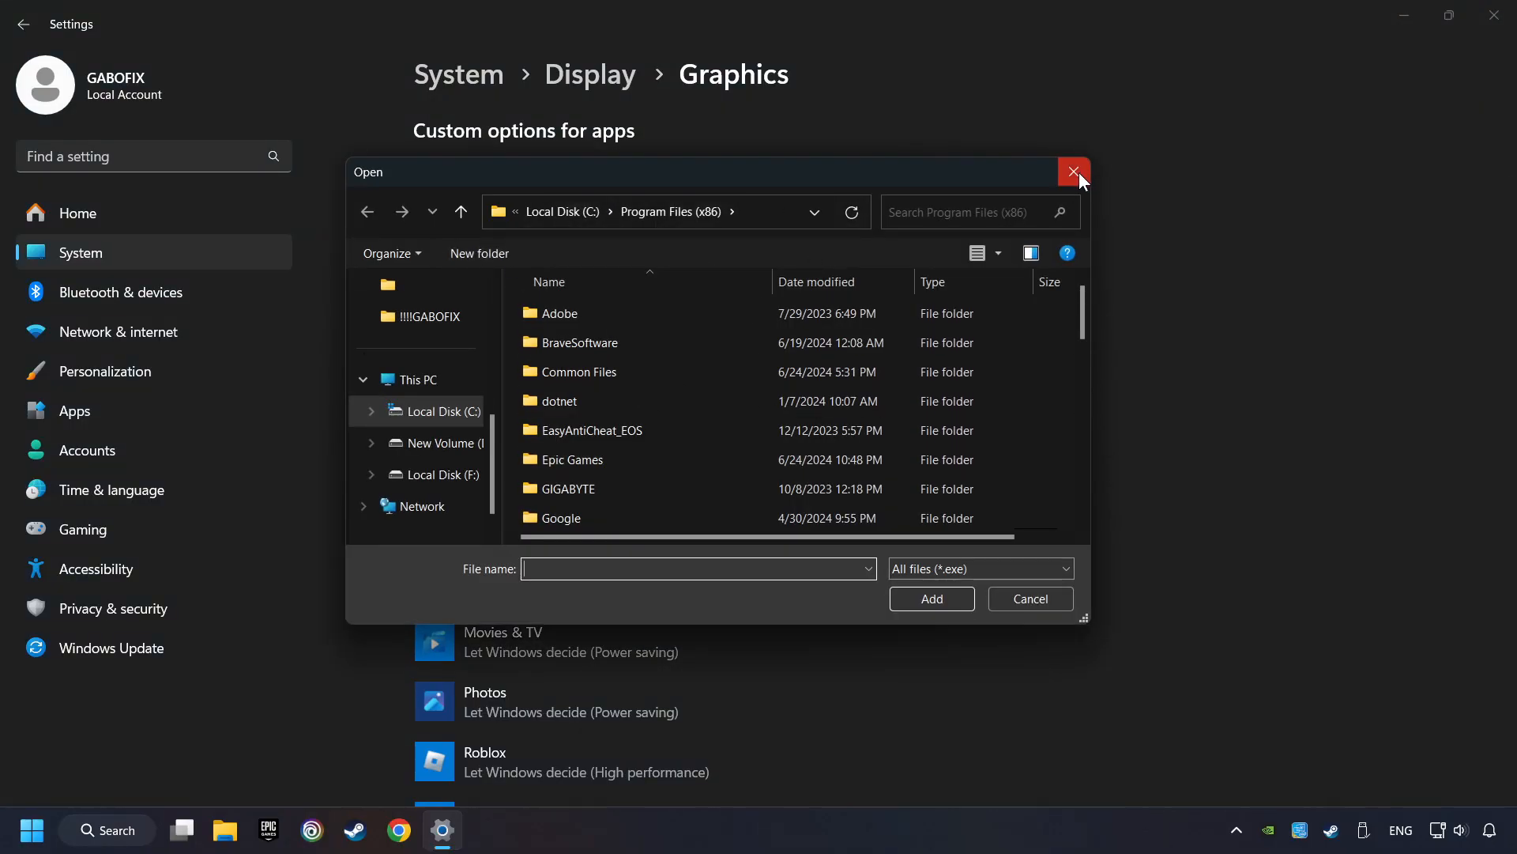
click(1073, 172)
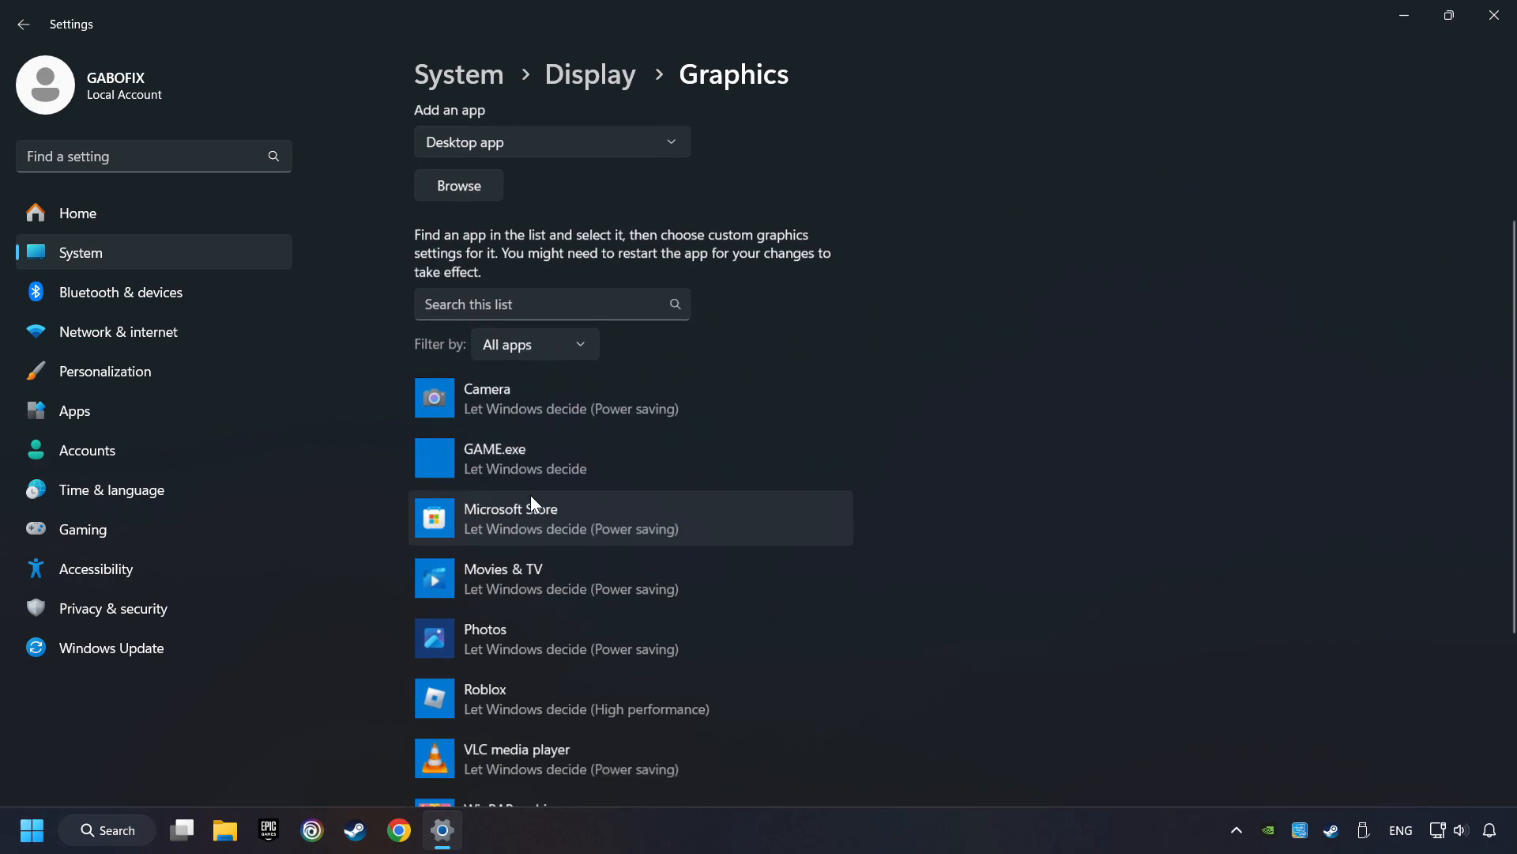
click(525, 459)
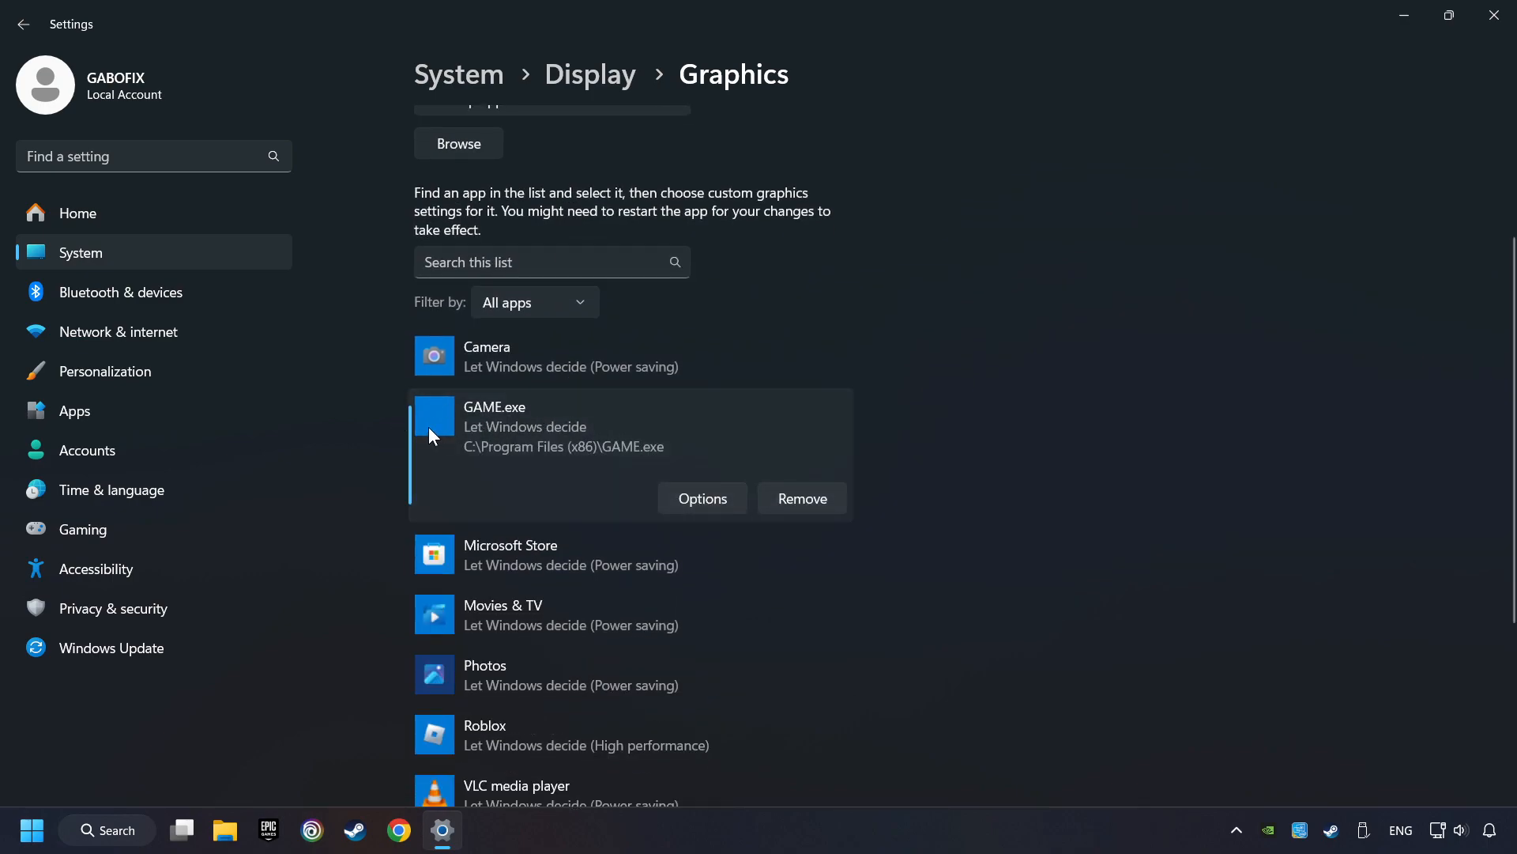
mouse_move(494, 447)
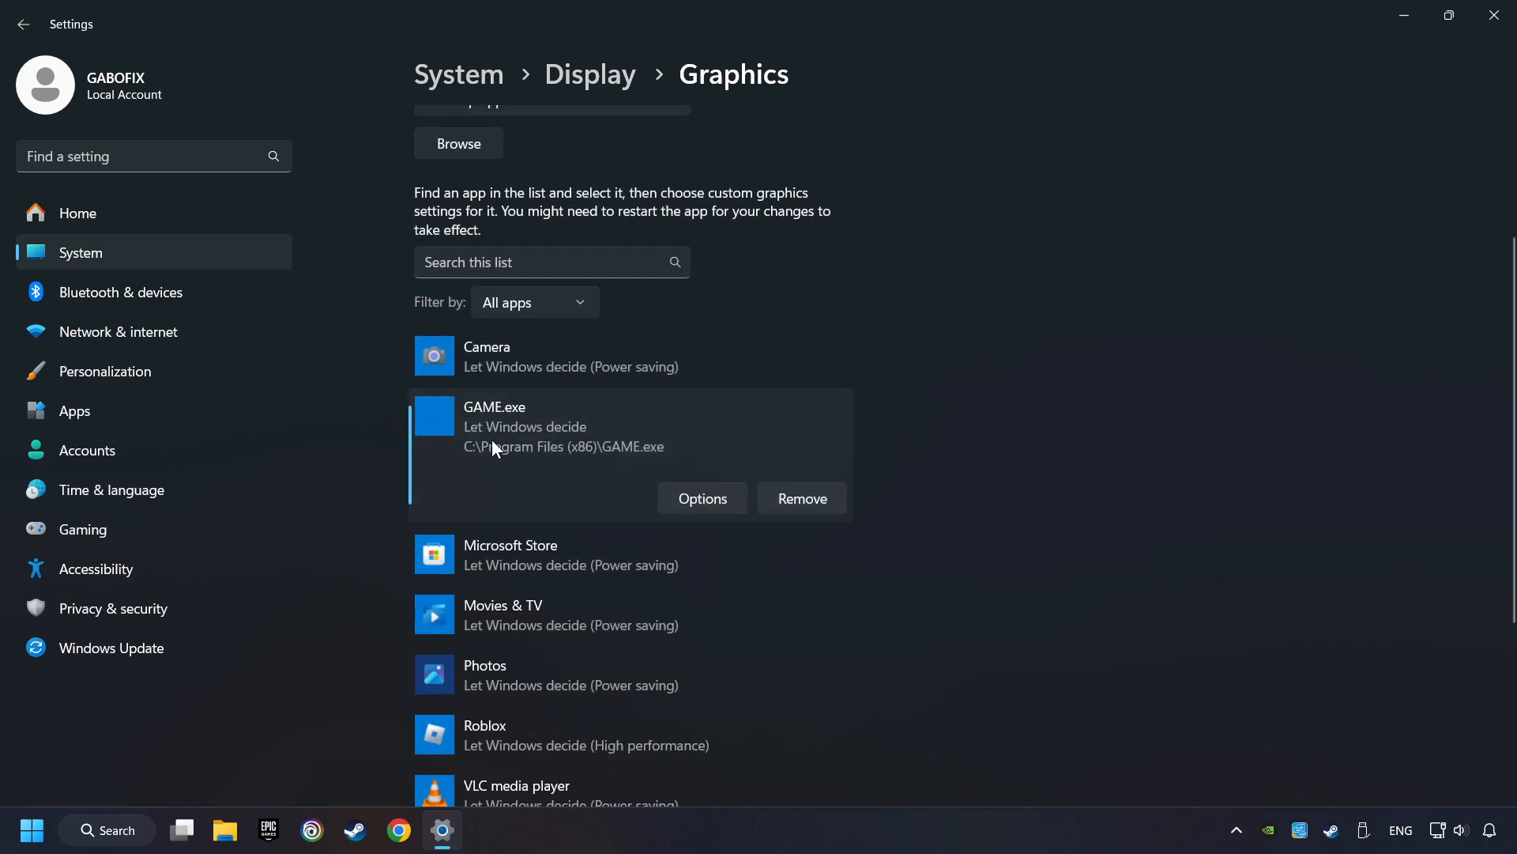
mouse_move(702, 498)
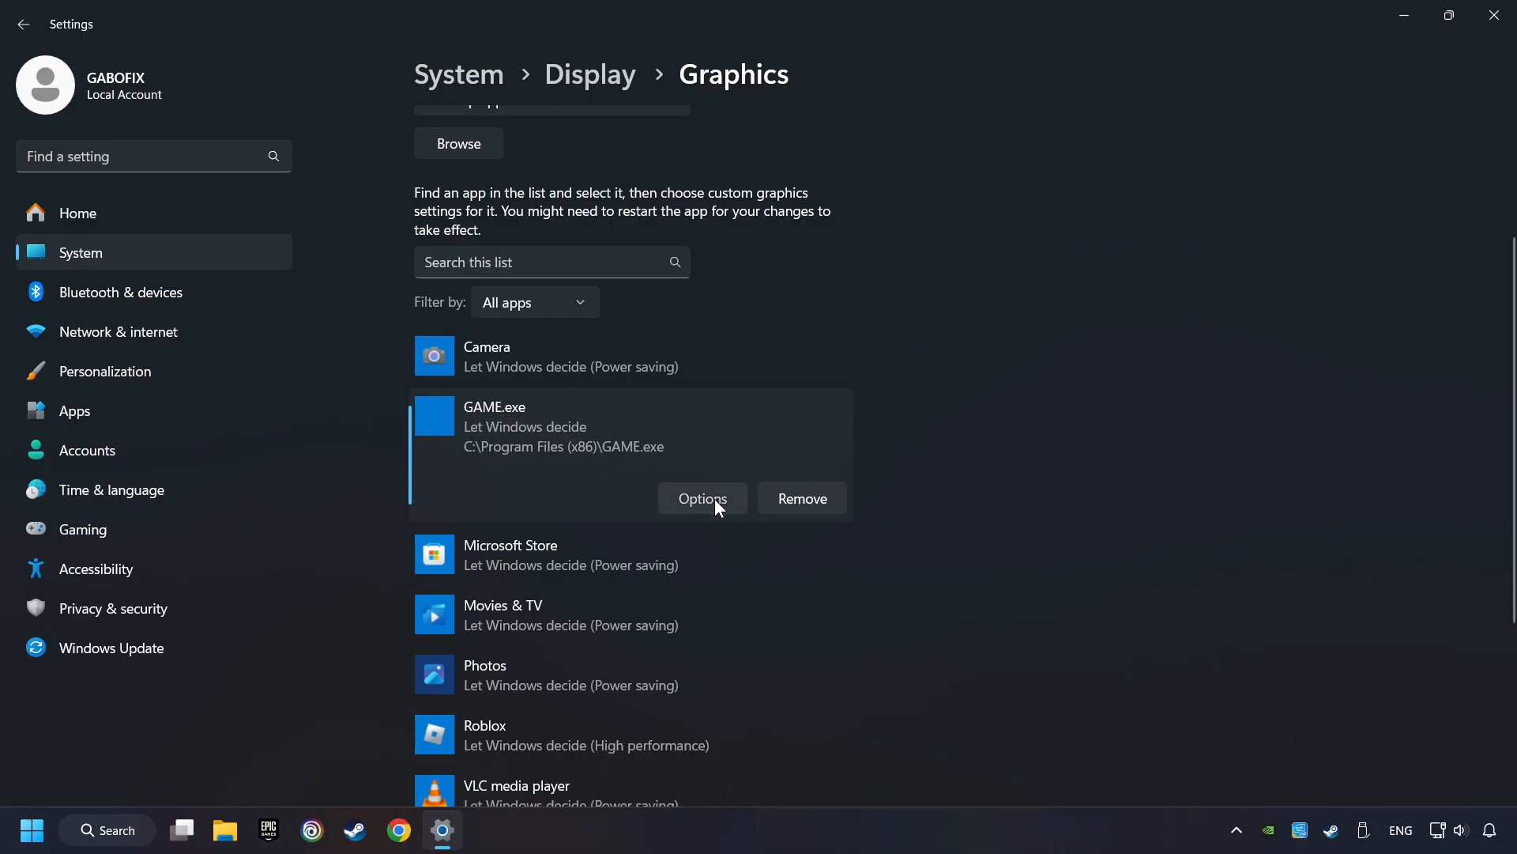
- Save High performance as GAME.exe's graphics preference and close Windows Settings
click(702, 498)
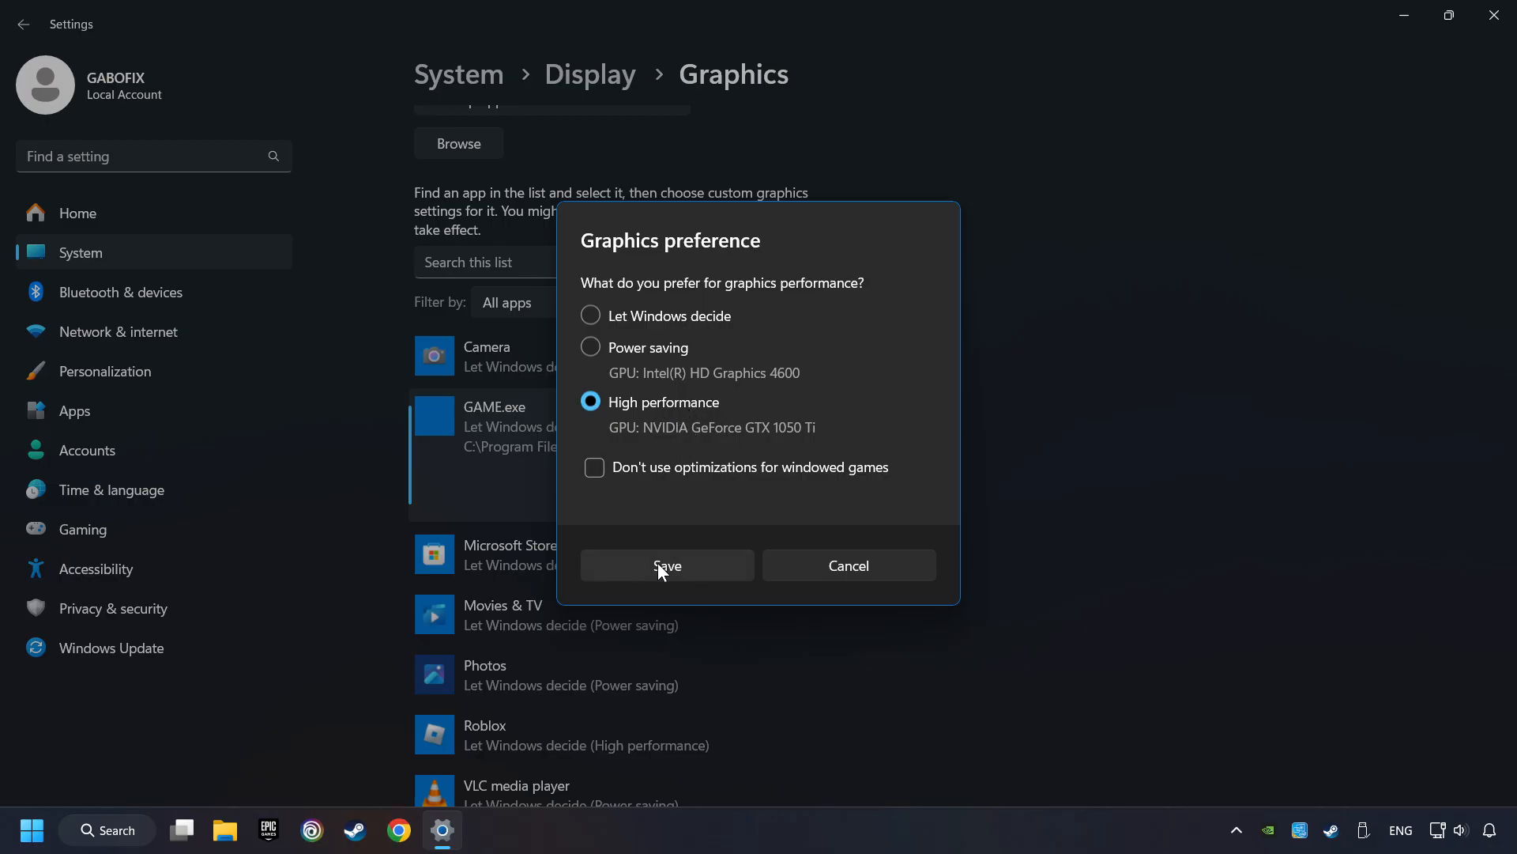
click(667, 566)
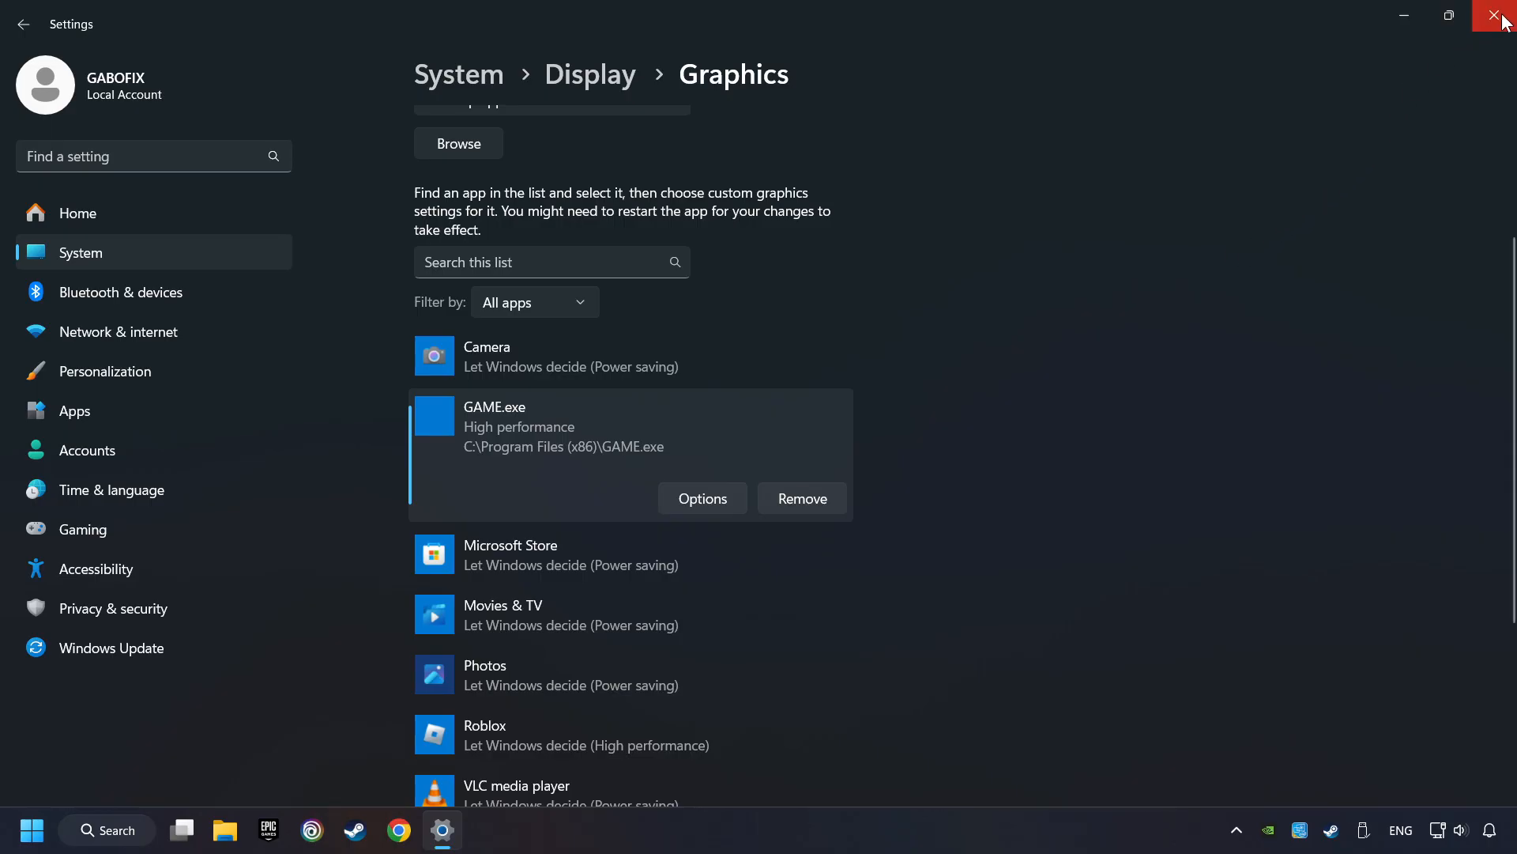
click(1499, 19)
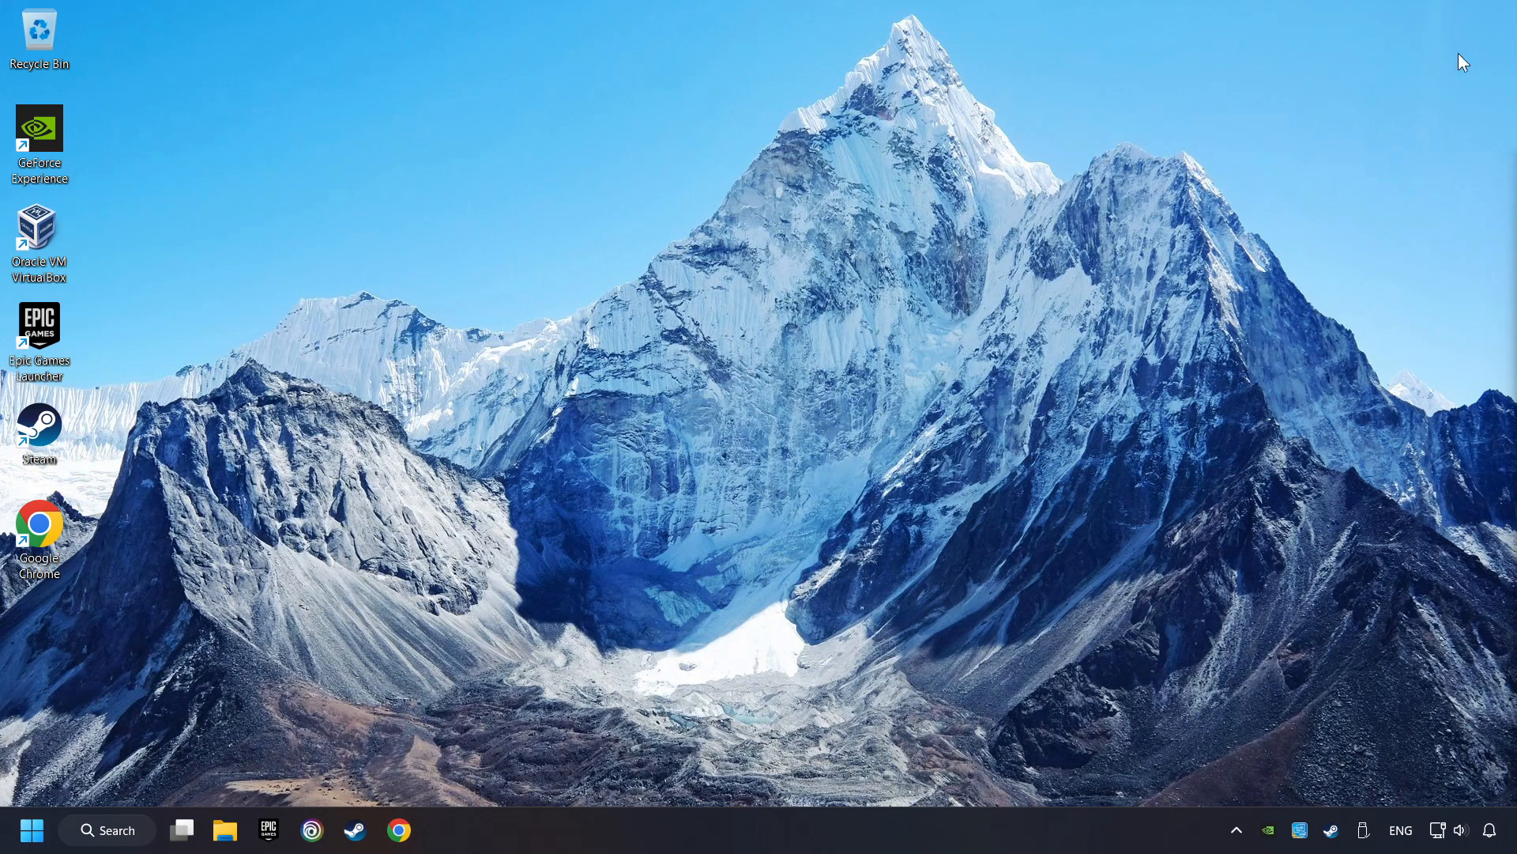
mouse_move(405, 757)
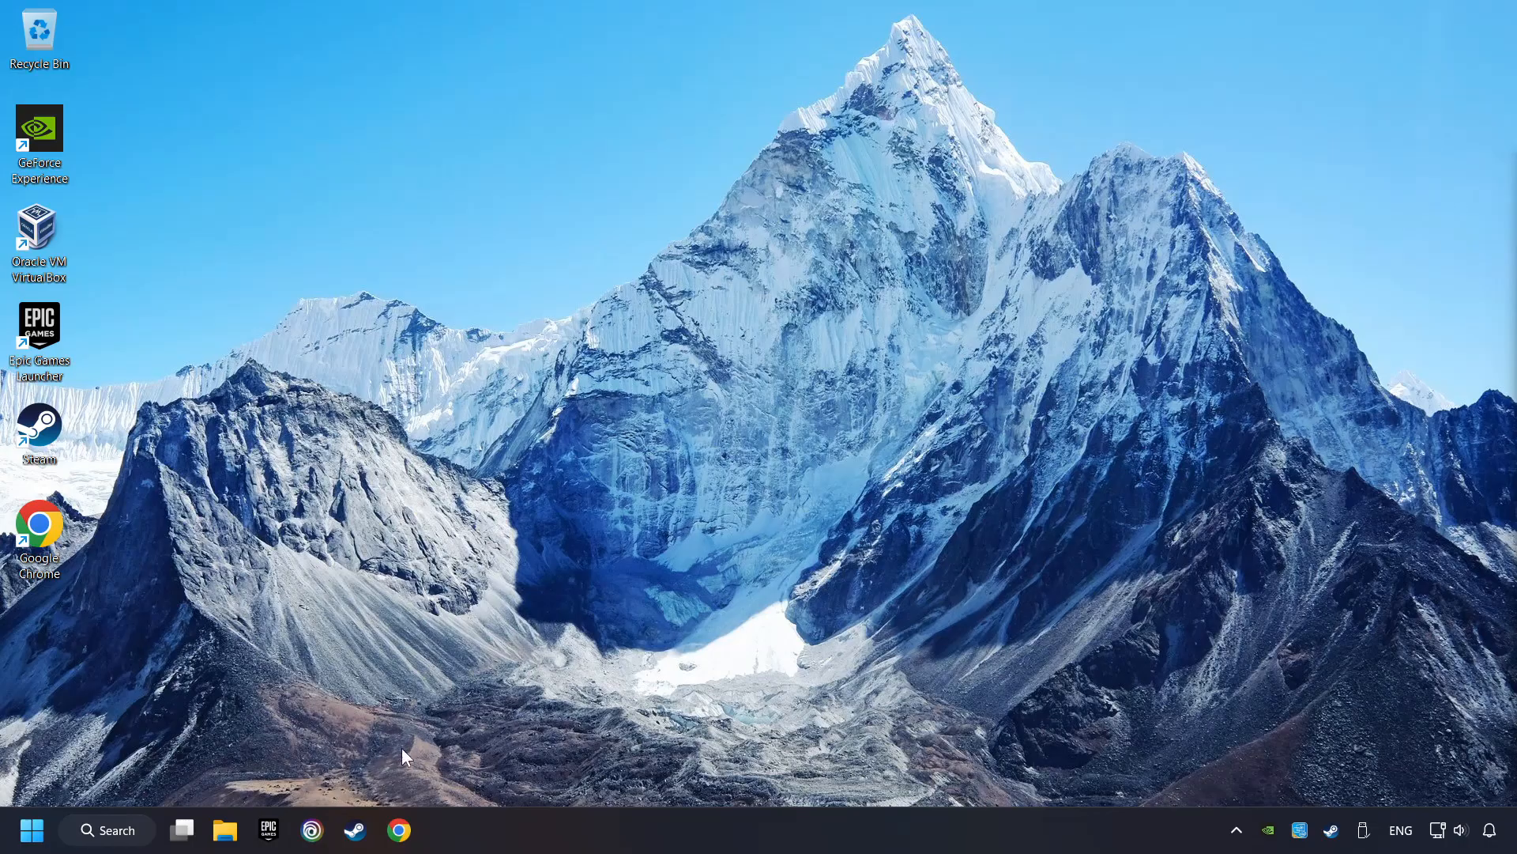
- From the Steam library, bring up GAME's Properties window on its General page
click(354, 830)
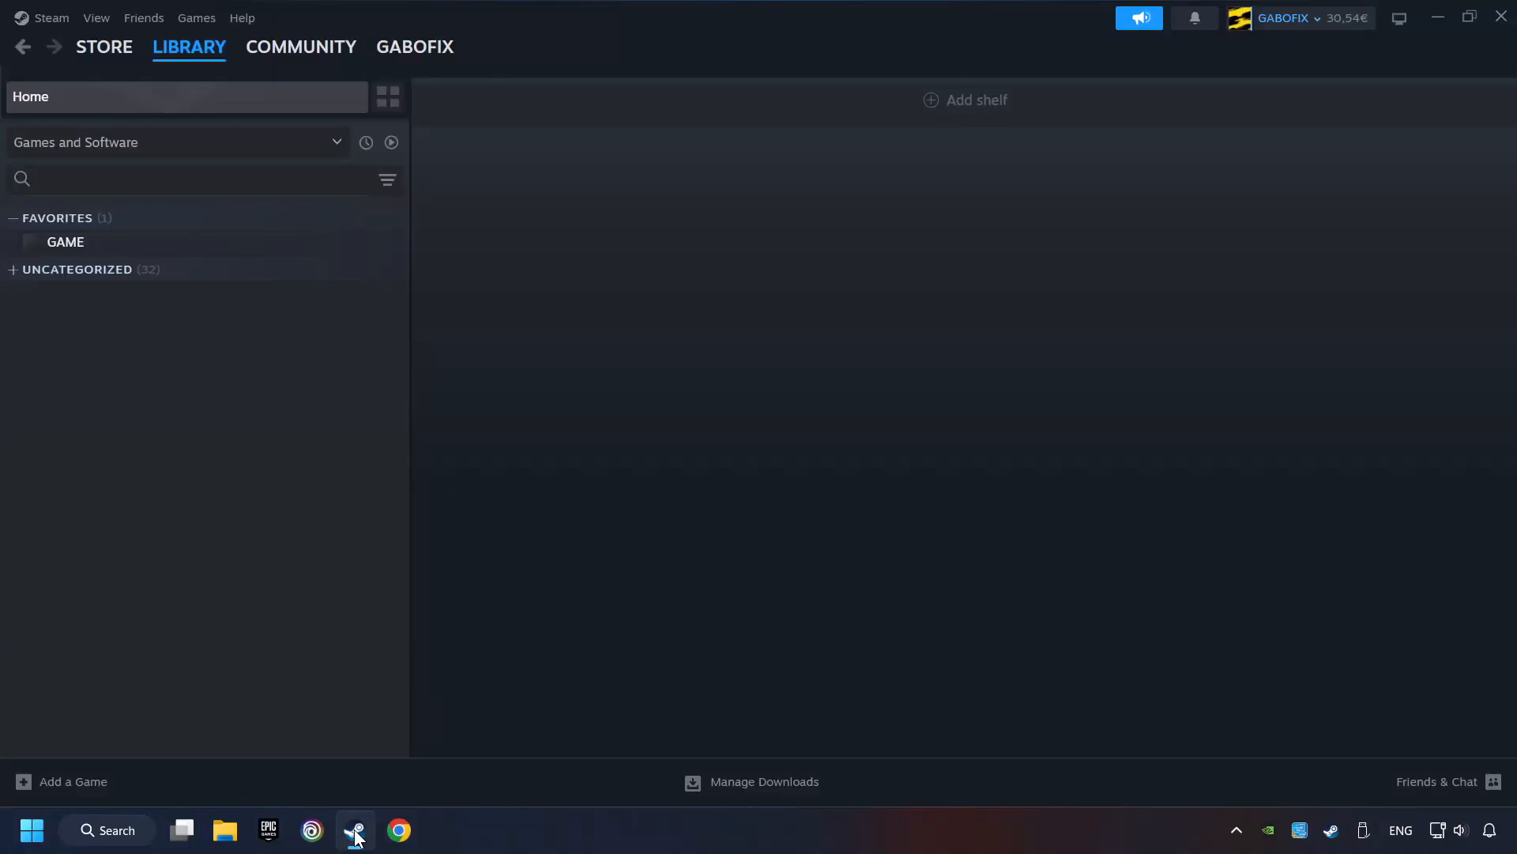
mouse_move(429, 89)
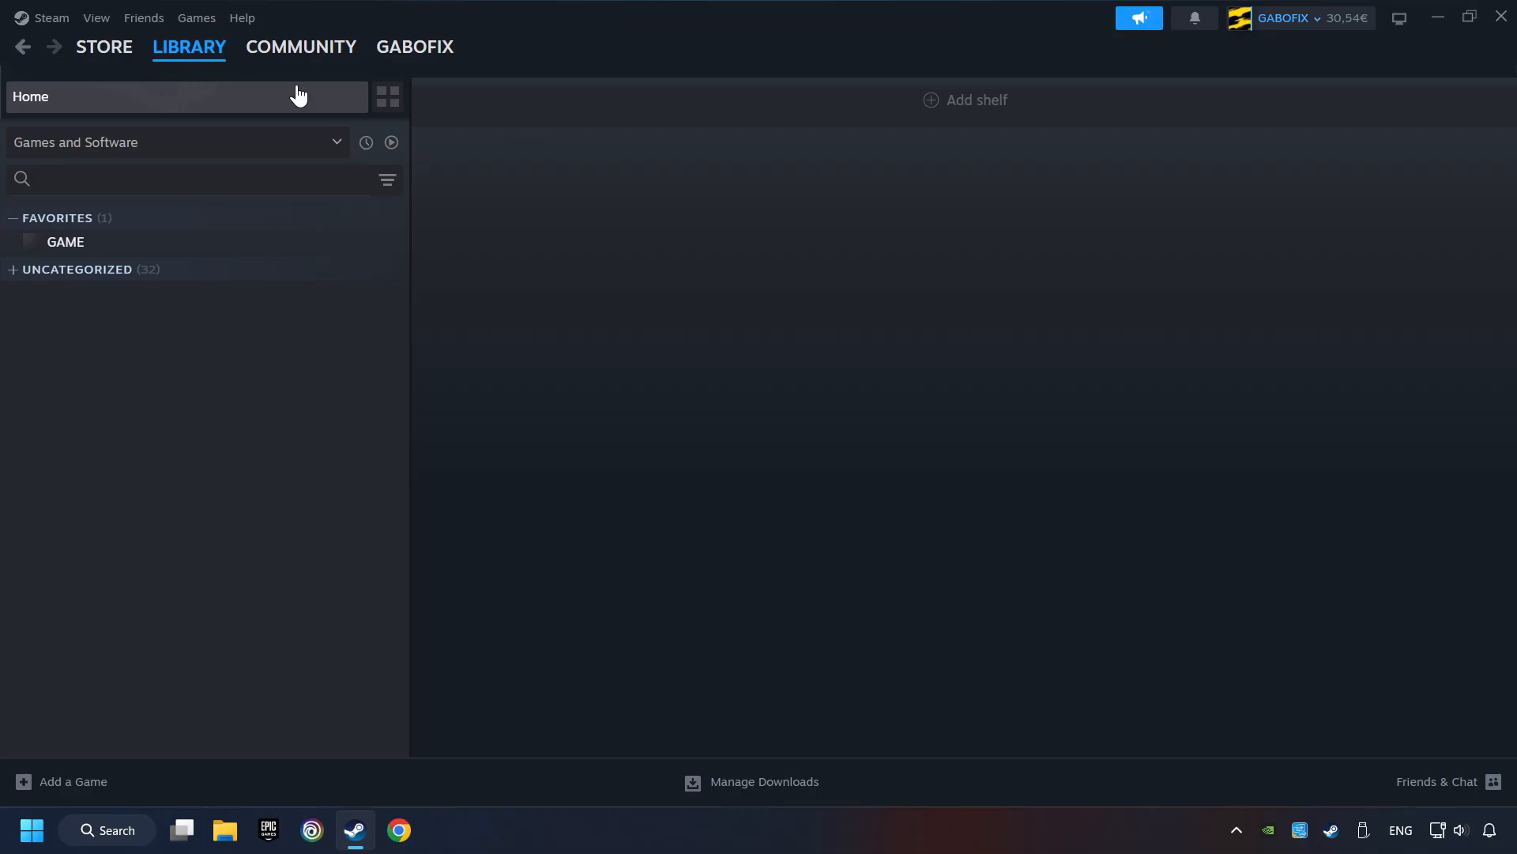
mouse_move(319, 242)
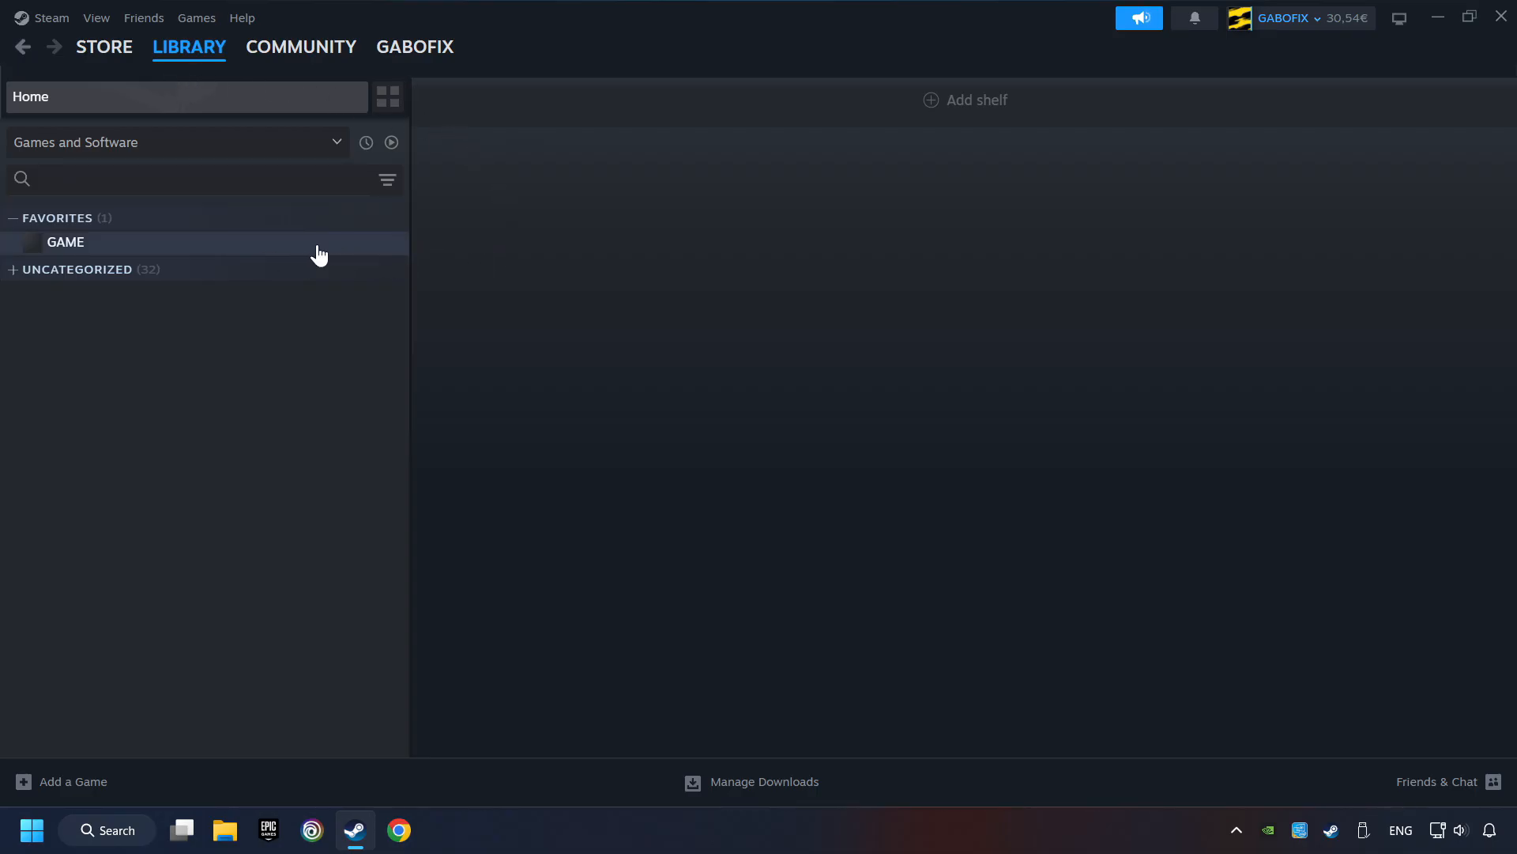
right_click(65, 242)
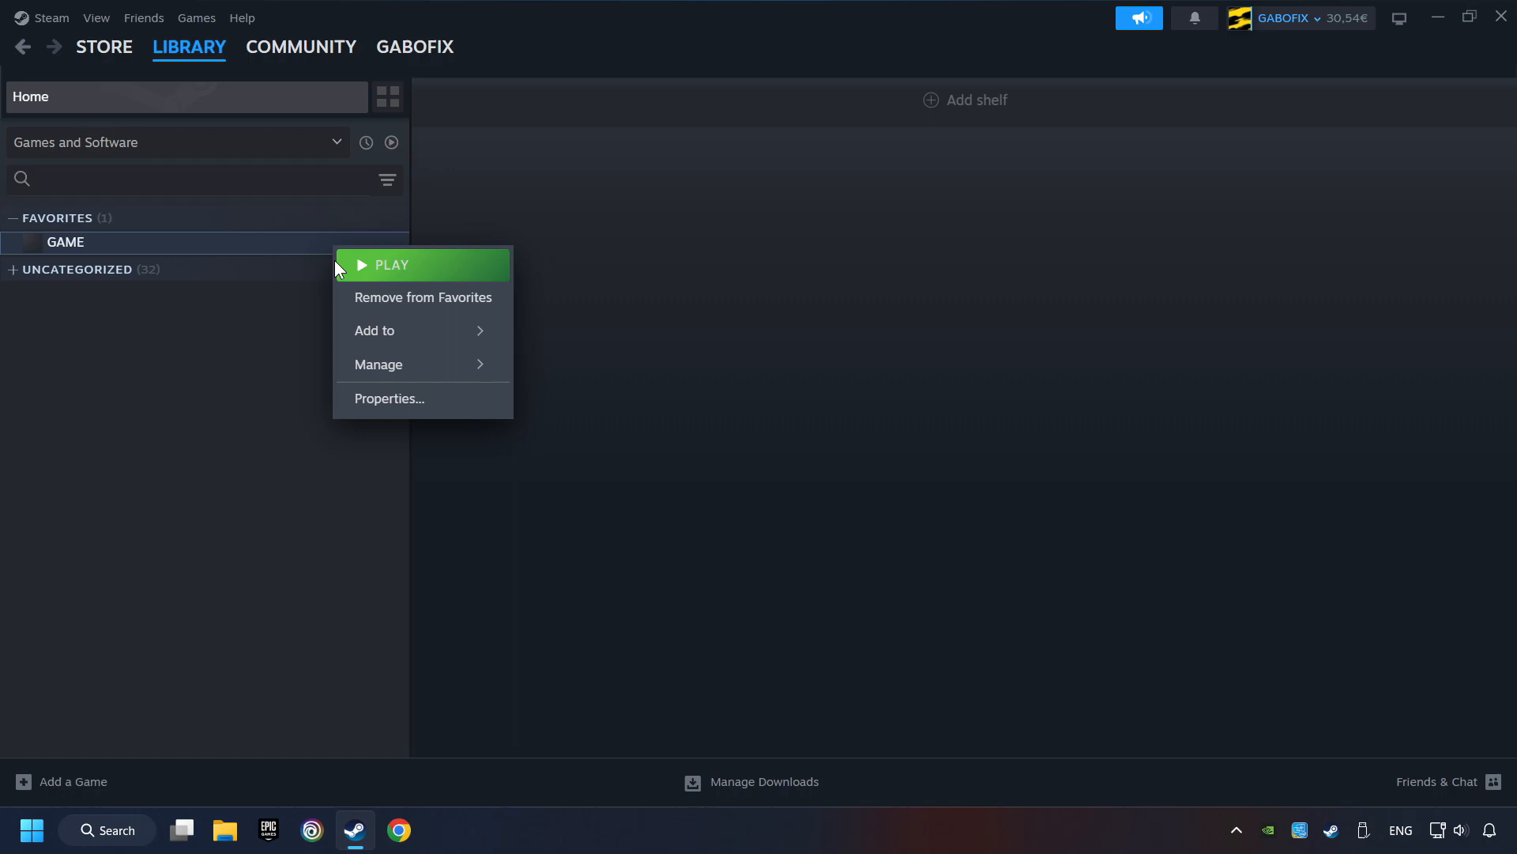
mouse_move(468, 405)
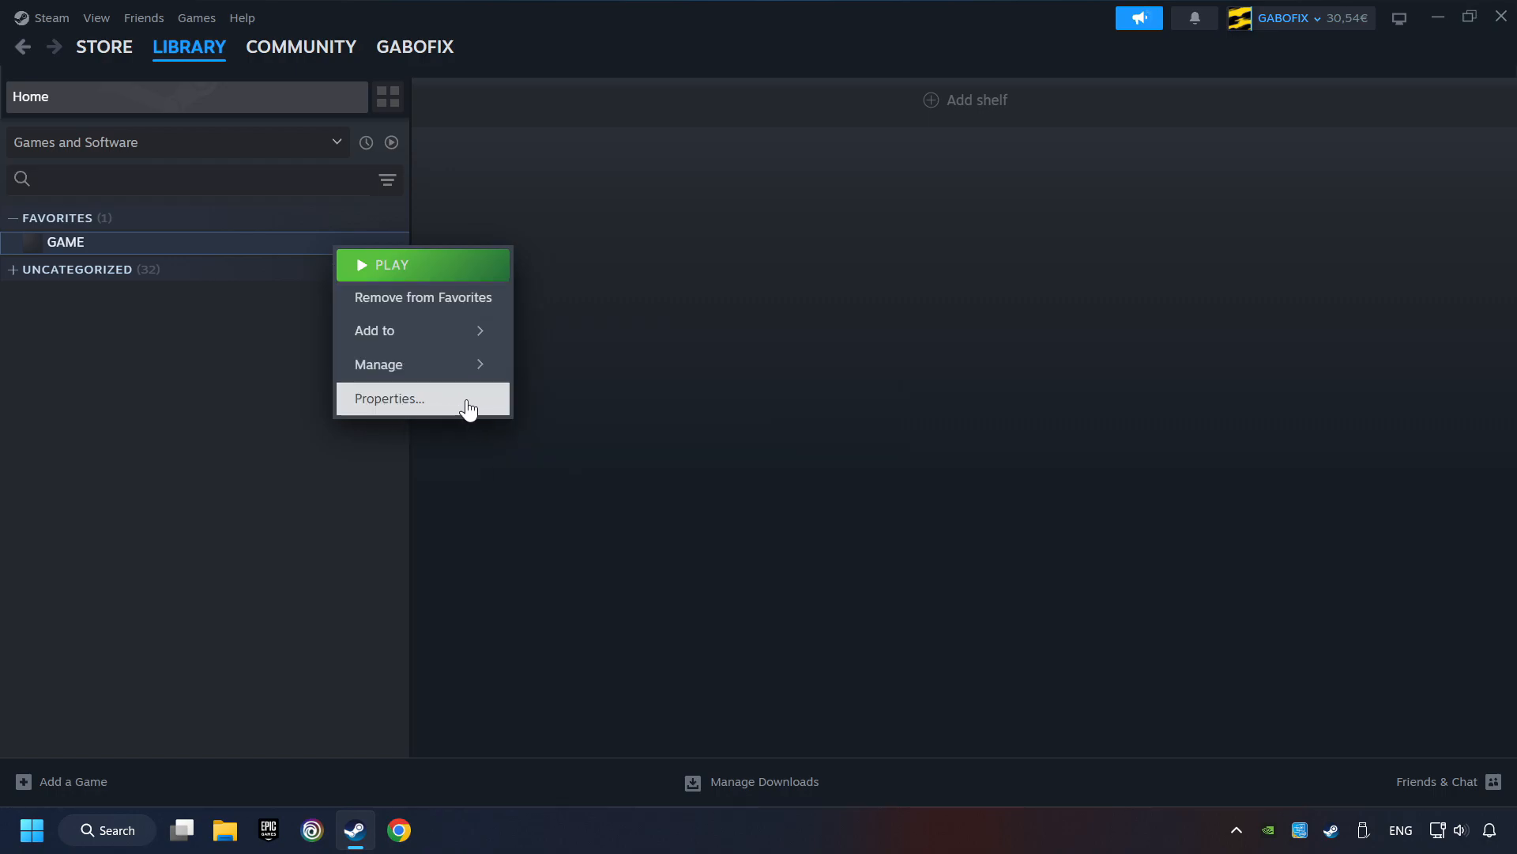
click(391, 399)
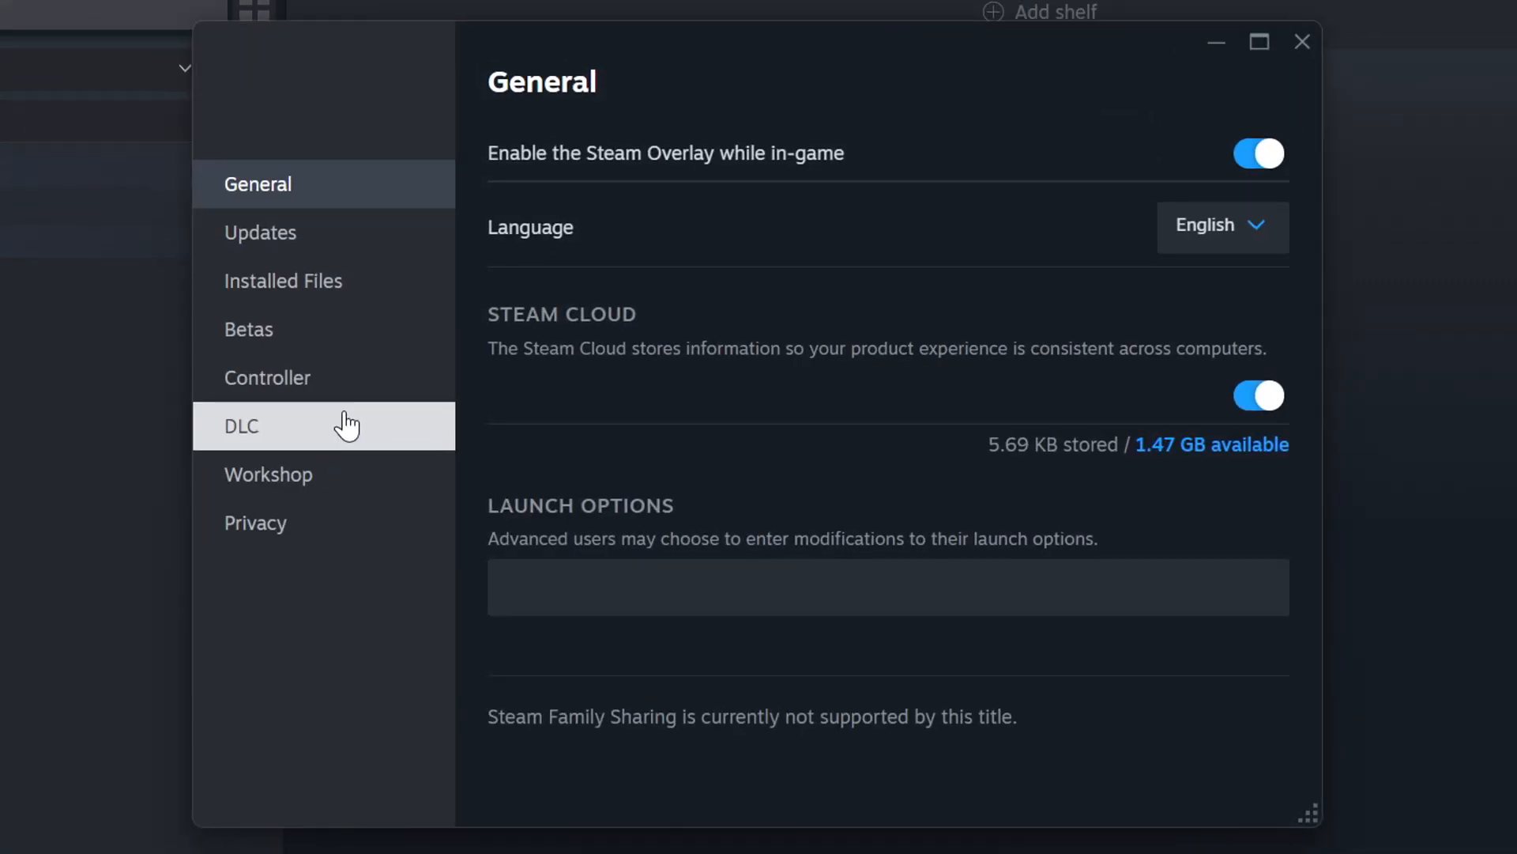
mouse_move(324, 281)
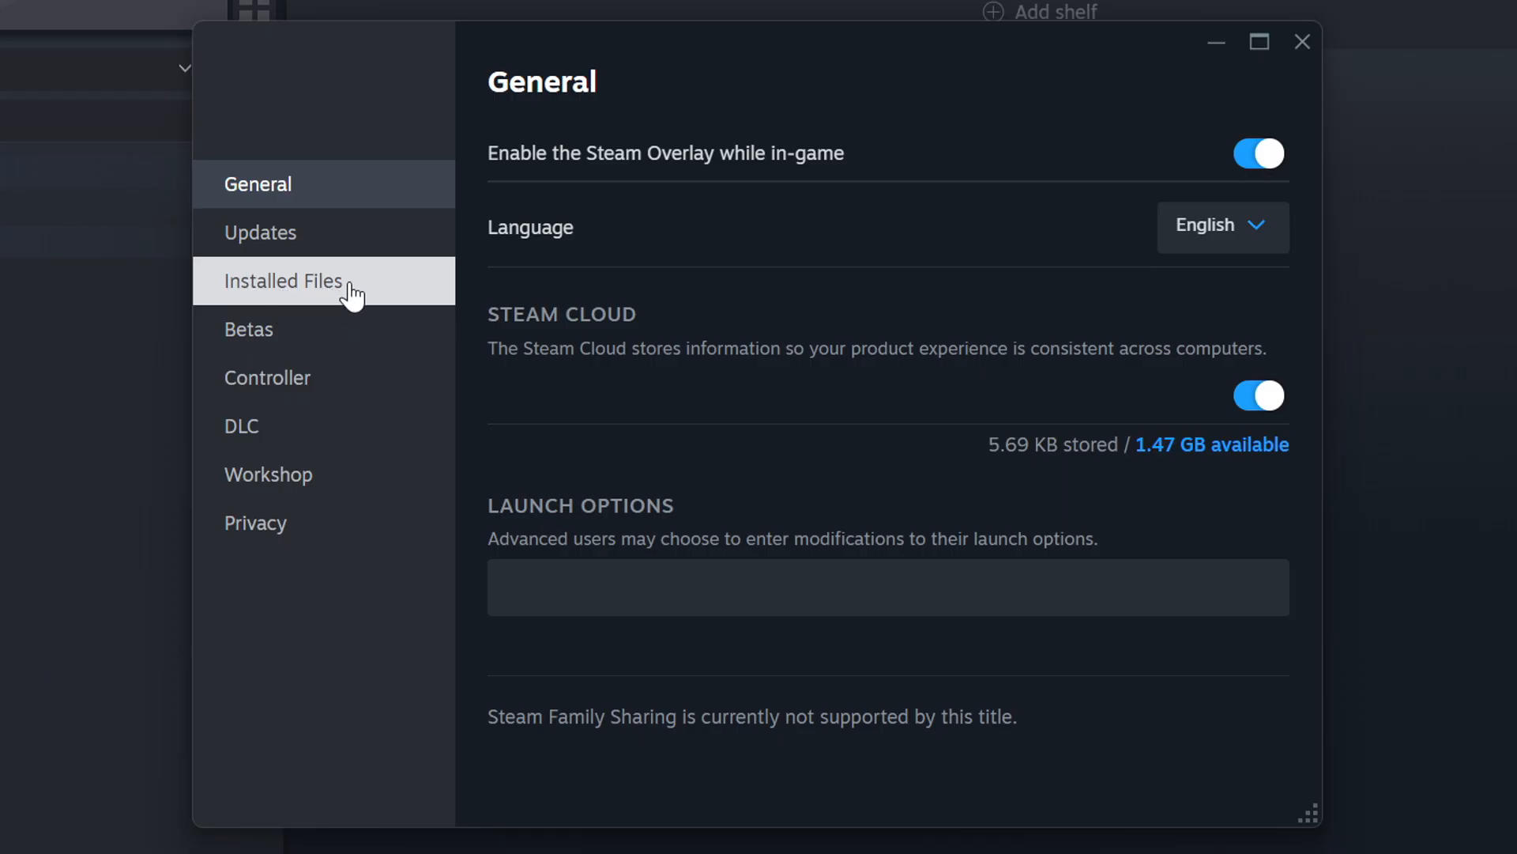
- On the Installed Files page, verify the integrity of GAME's 40.78 GB installation on drive D
click(283, 281)
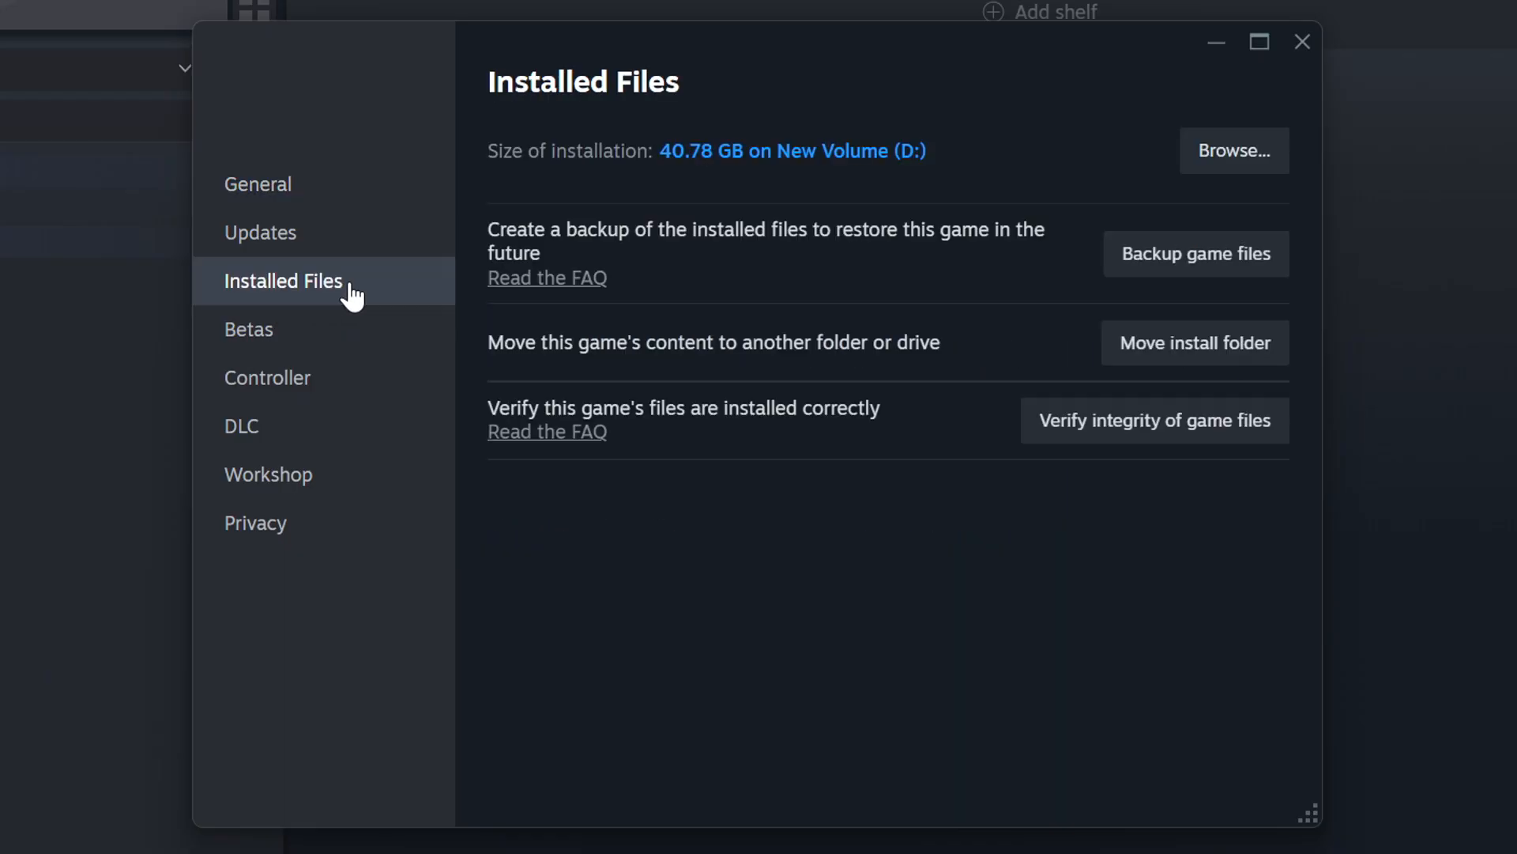
mouse_move(1139, 451)
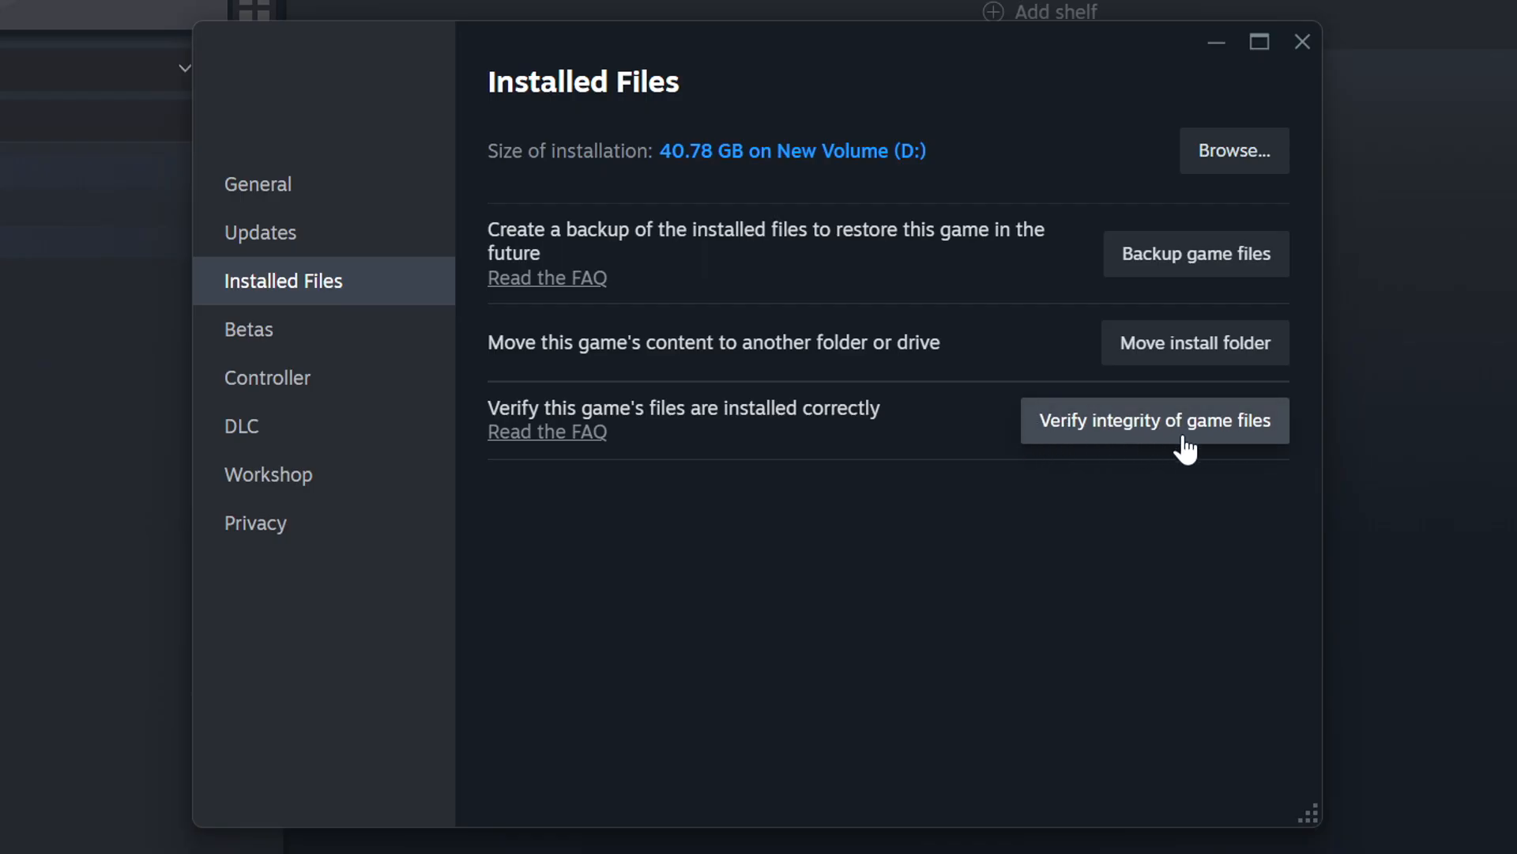
click(1153, 421)
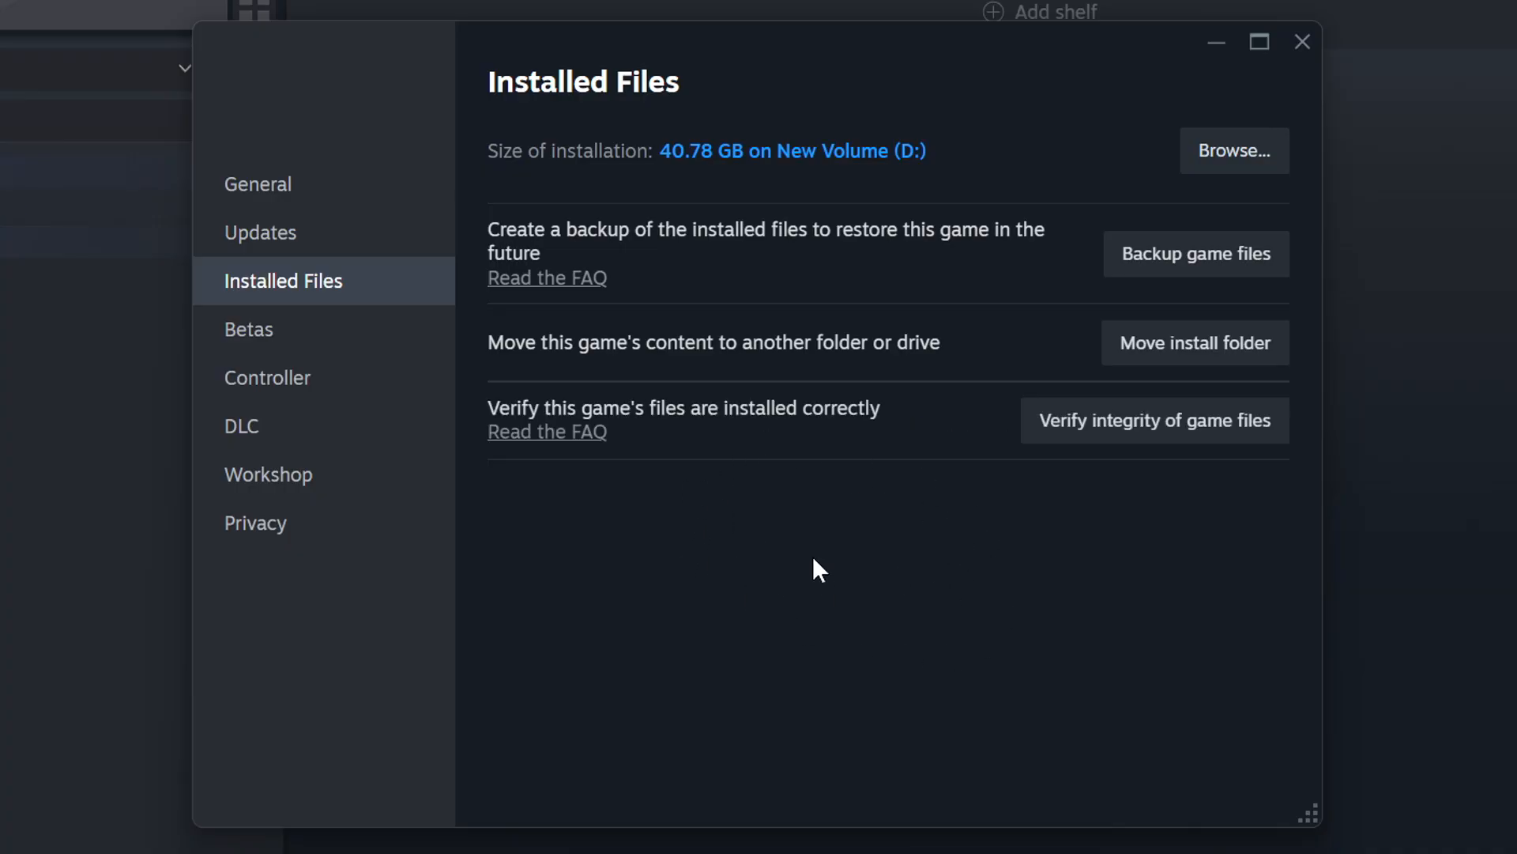
mouse_move(1235, 159)
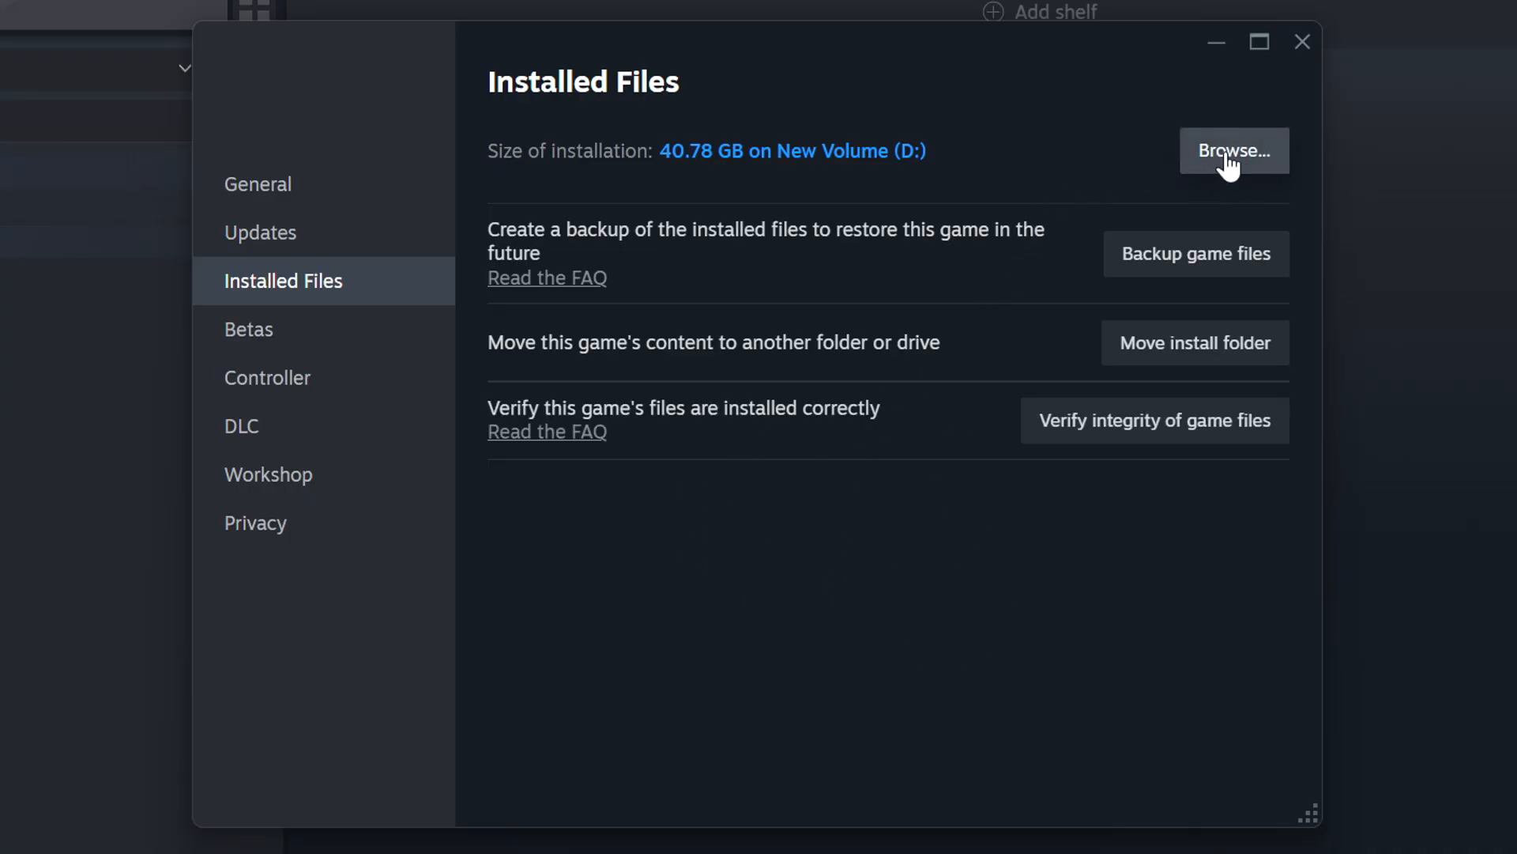
- Open GAME's install folder on drive D and the GAME shortcut's Properties
click(1234, 150)
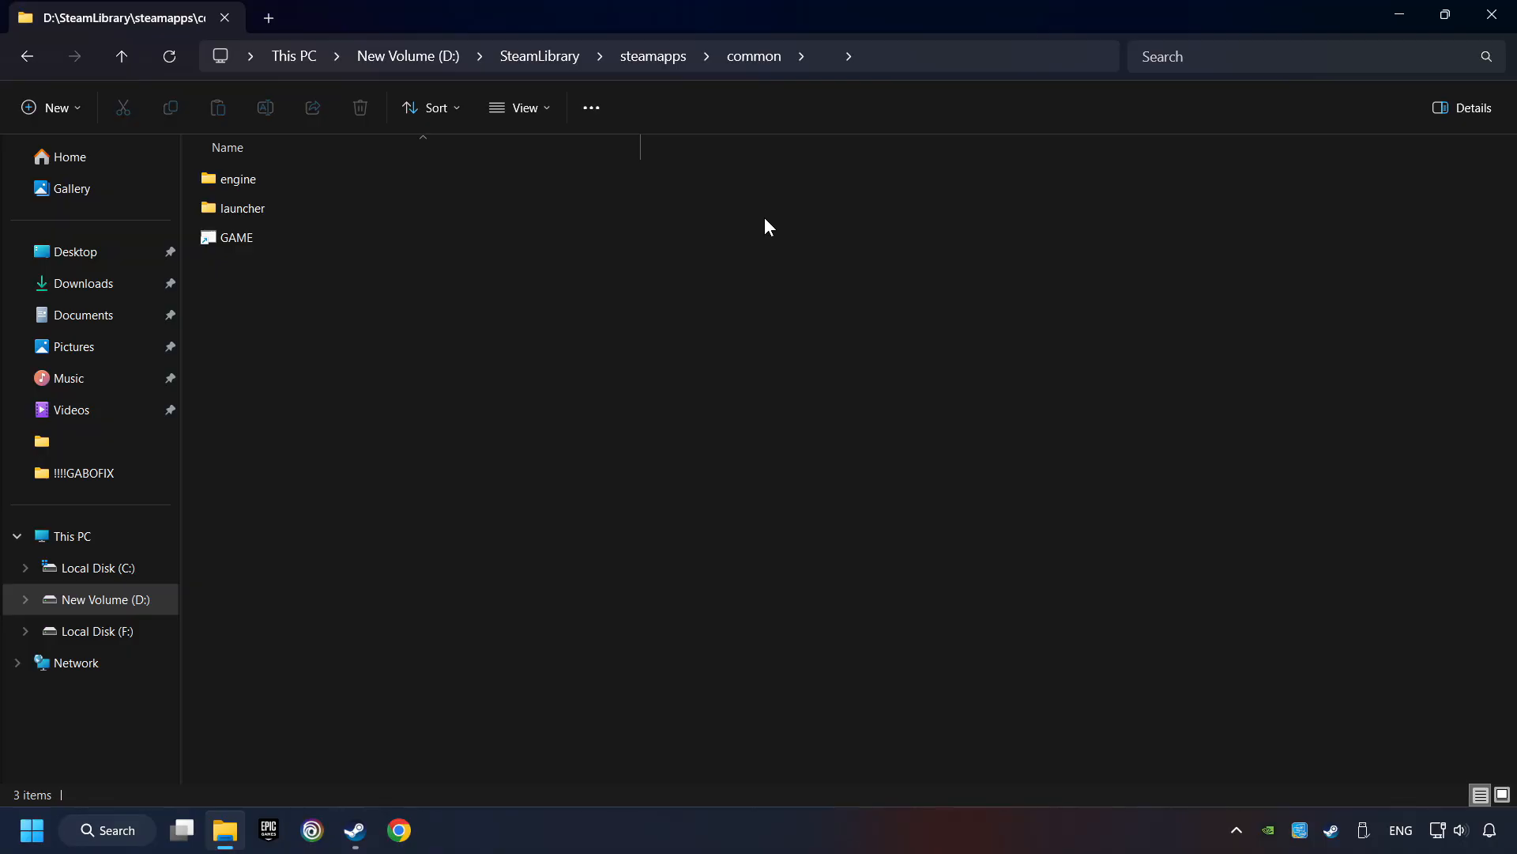
click(235, 237)
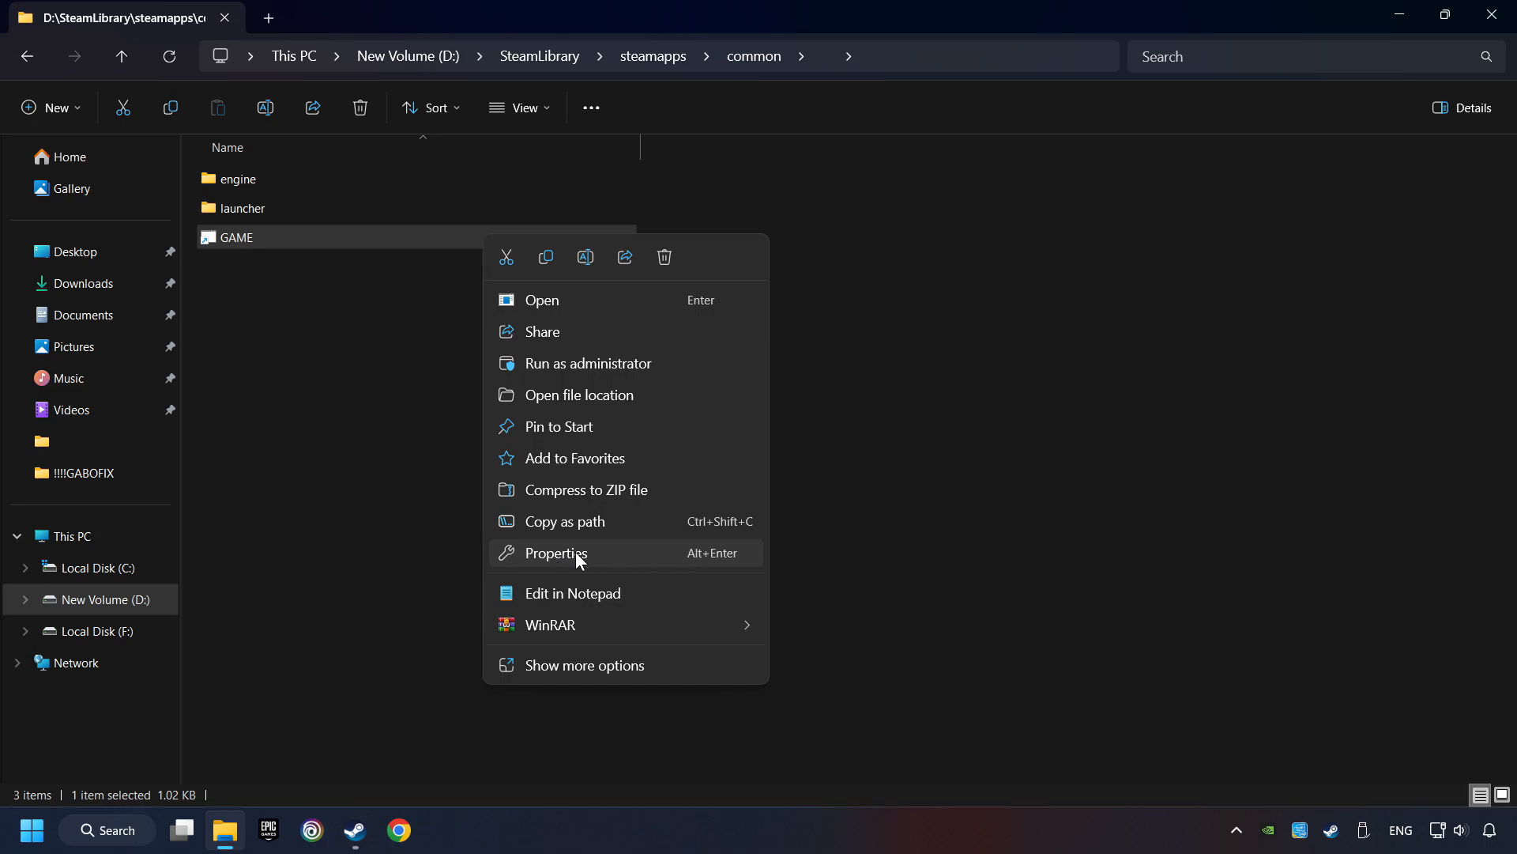
click(555, 553)
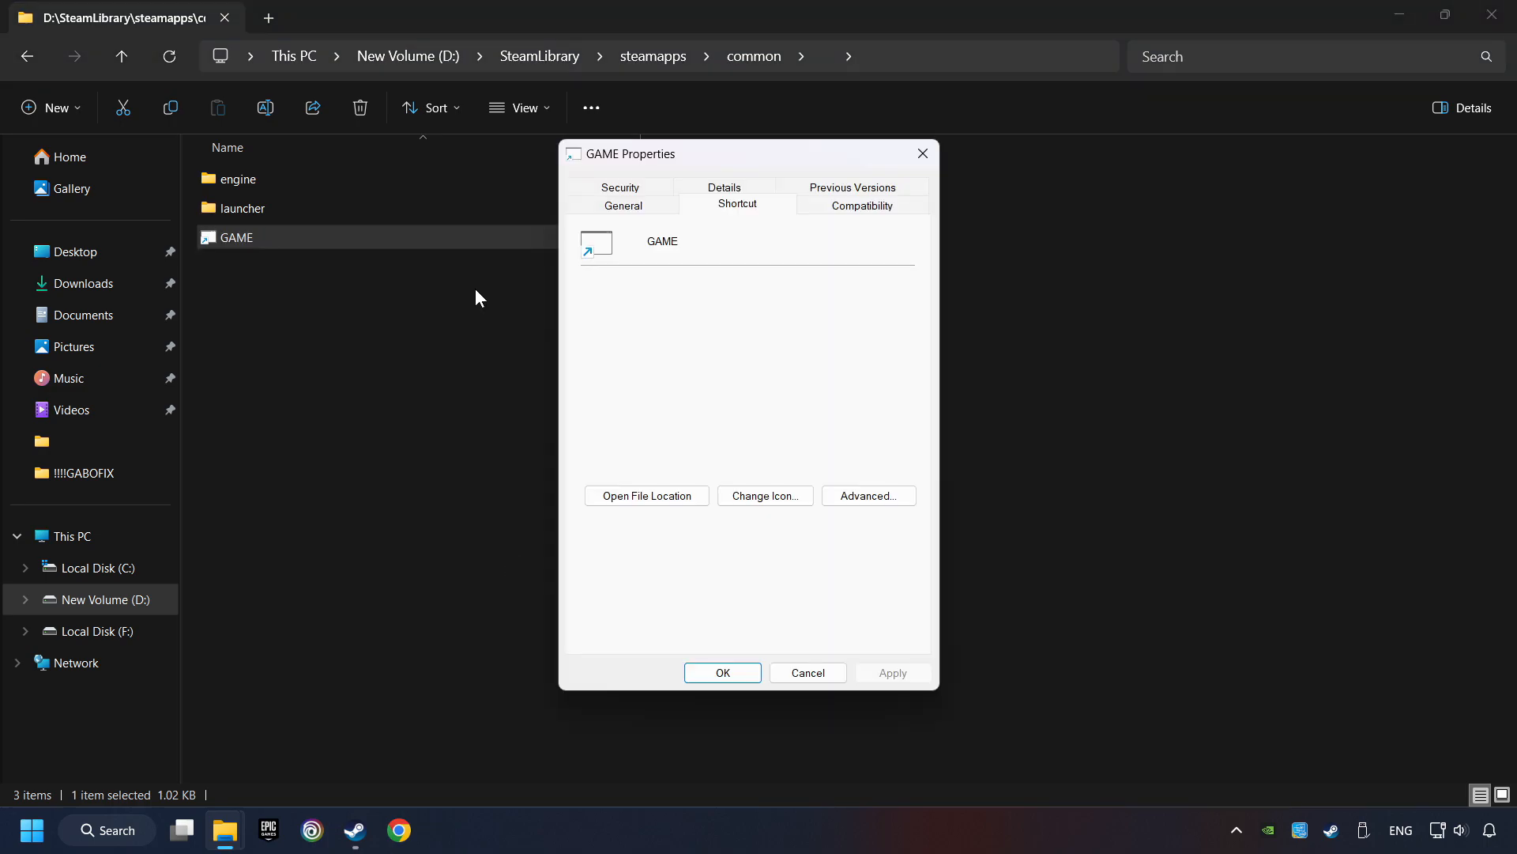
mouse_move(834, 217)
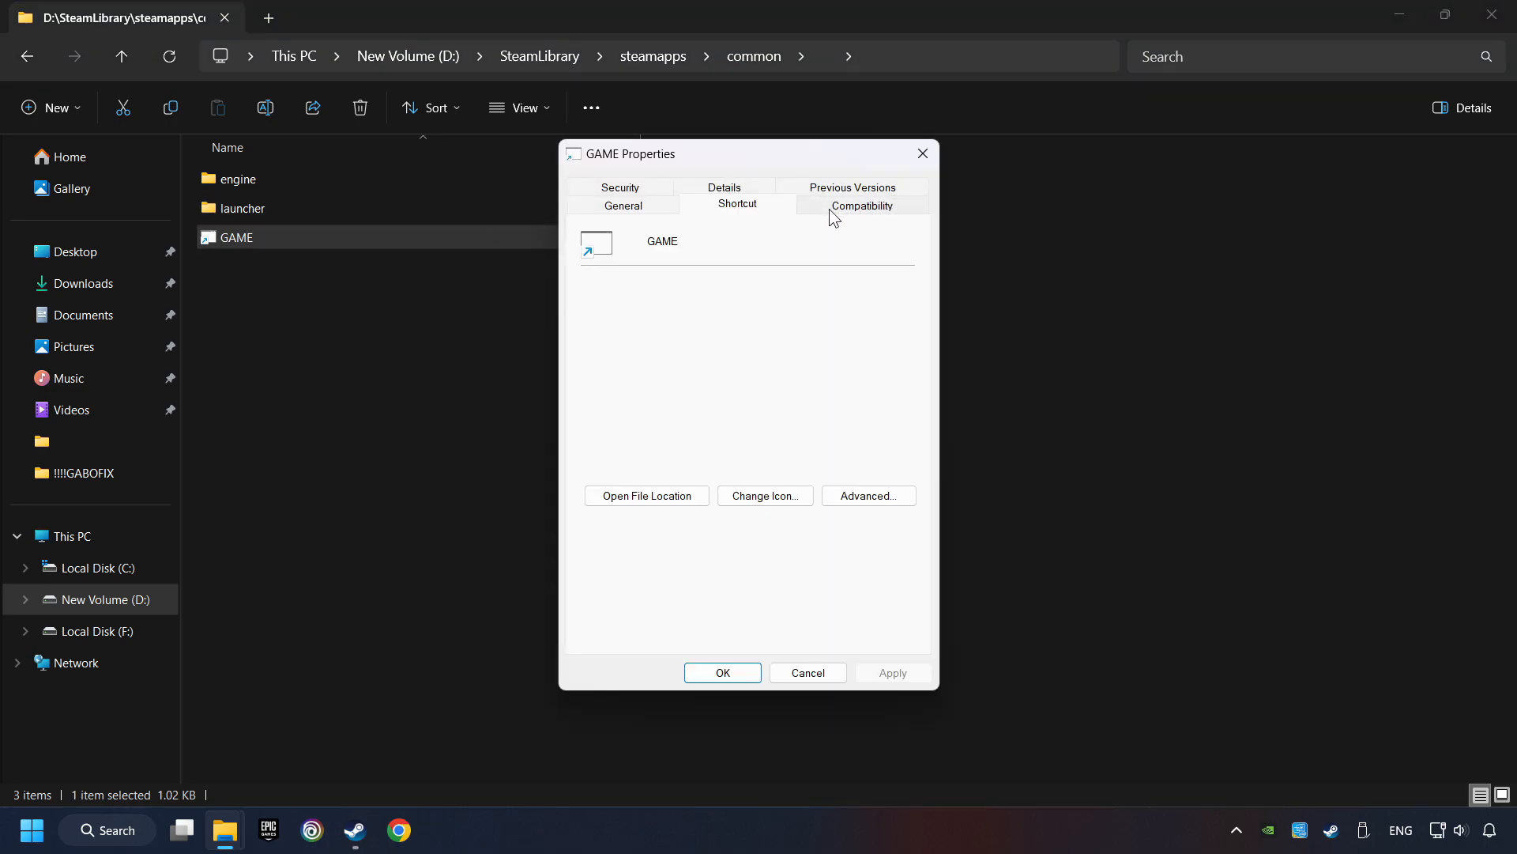
- Set GAME to Windows 8 compatibility mode, fullscreen optimizations disabled, run as administrator, and save
click(860, 204)
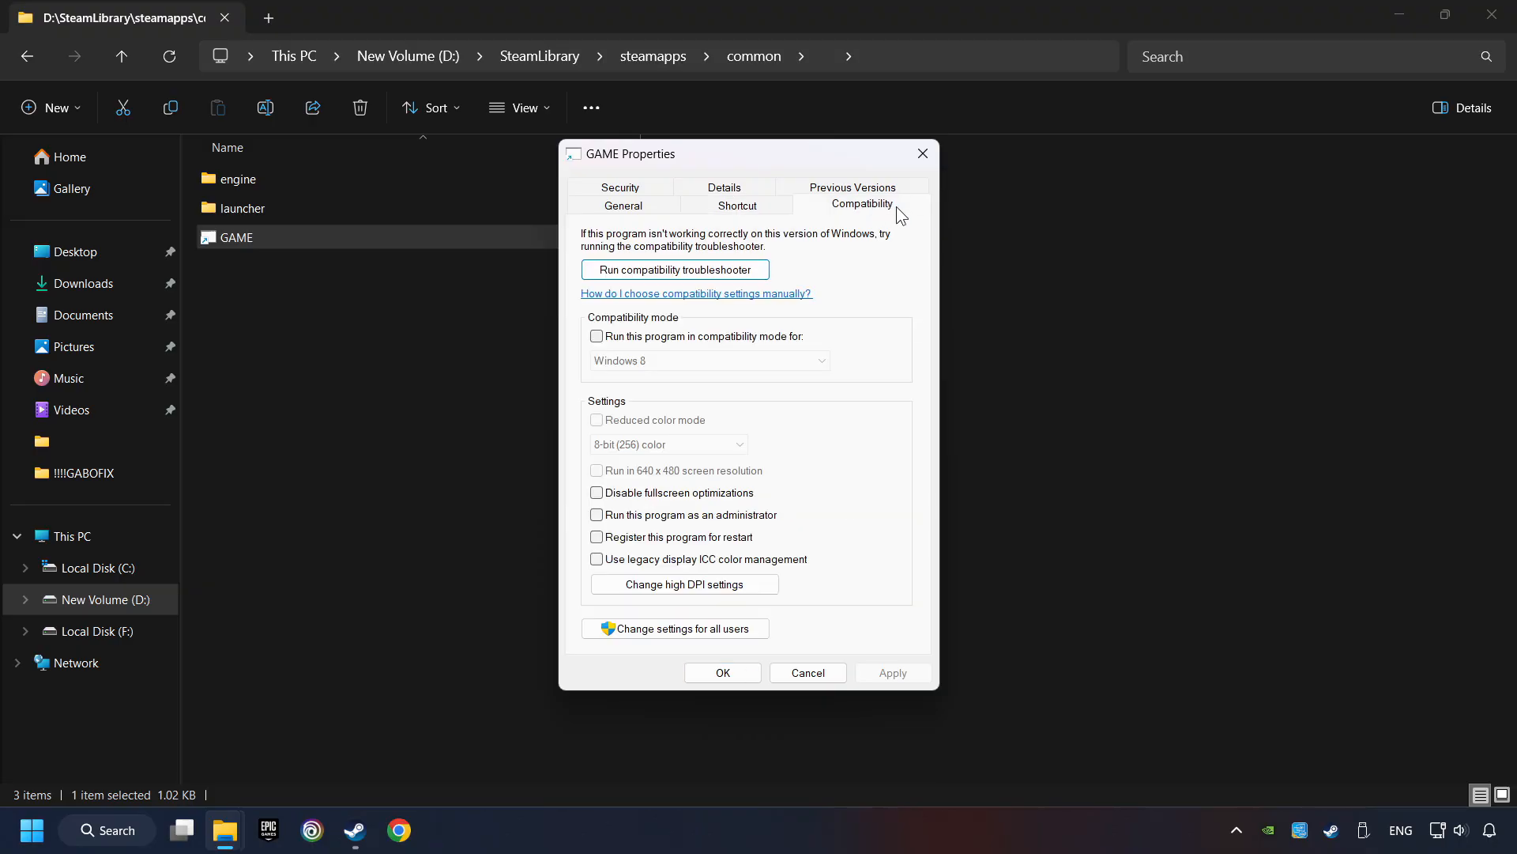
mouse_move(681, 342)
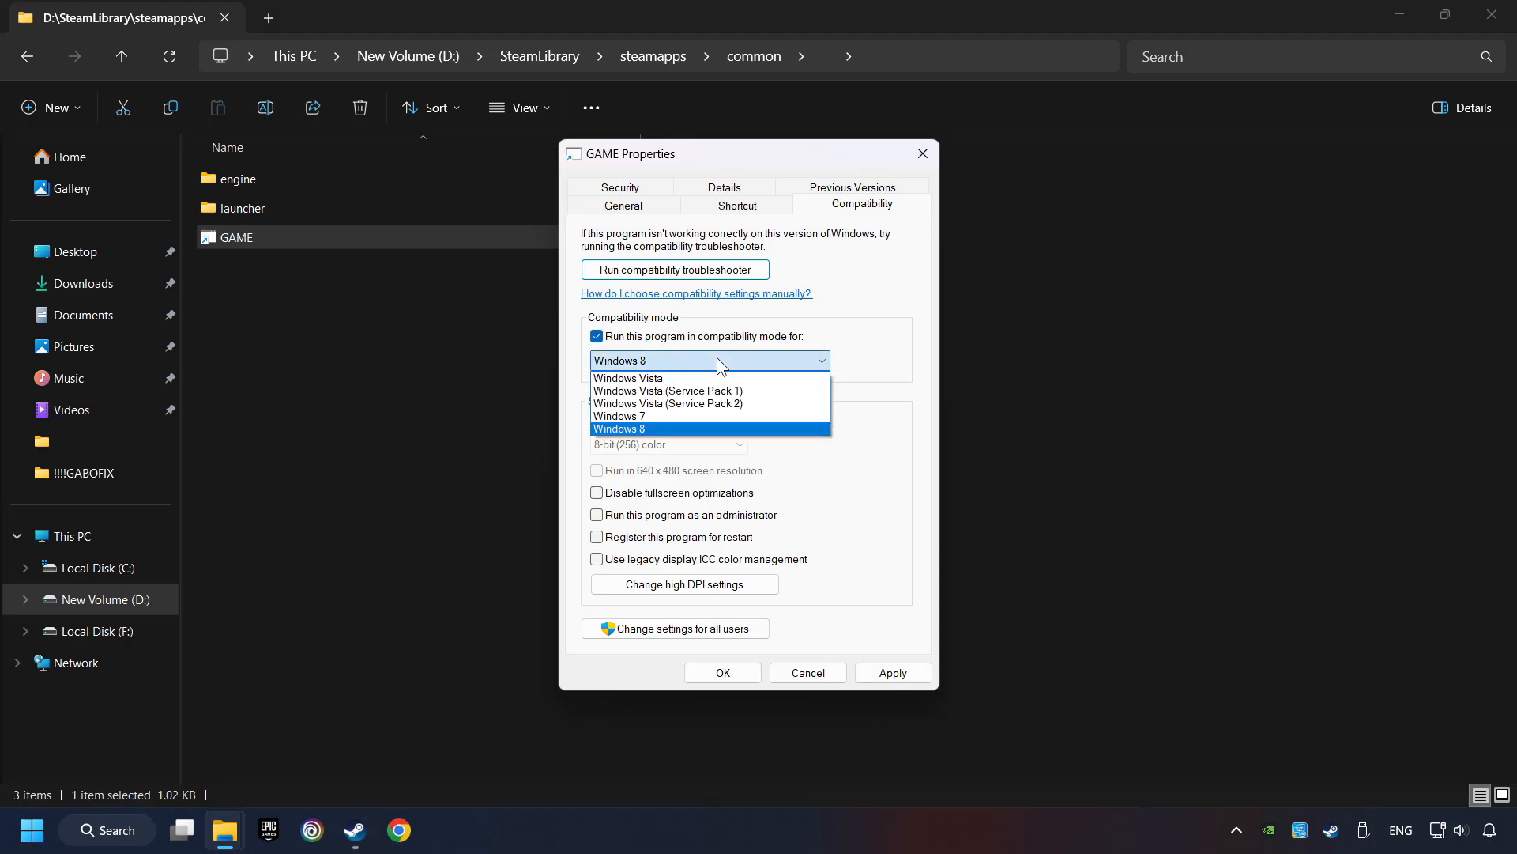
mouse_move(693, 416)
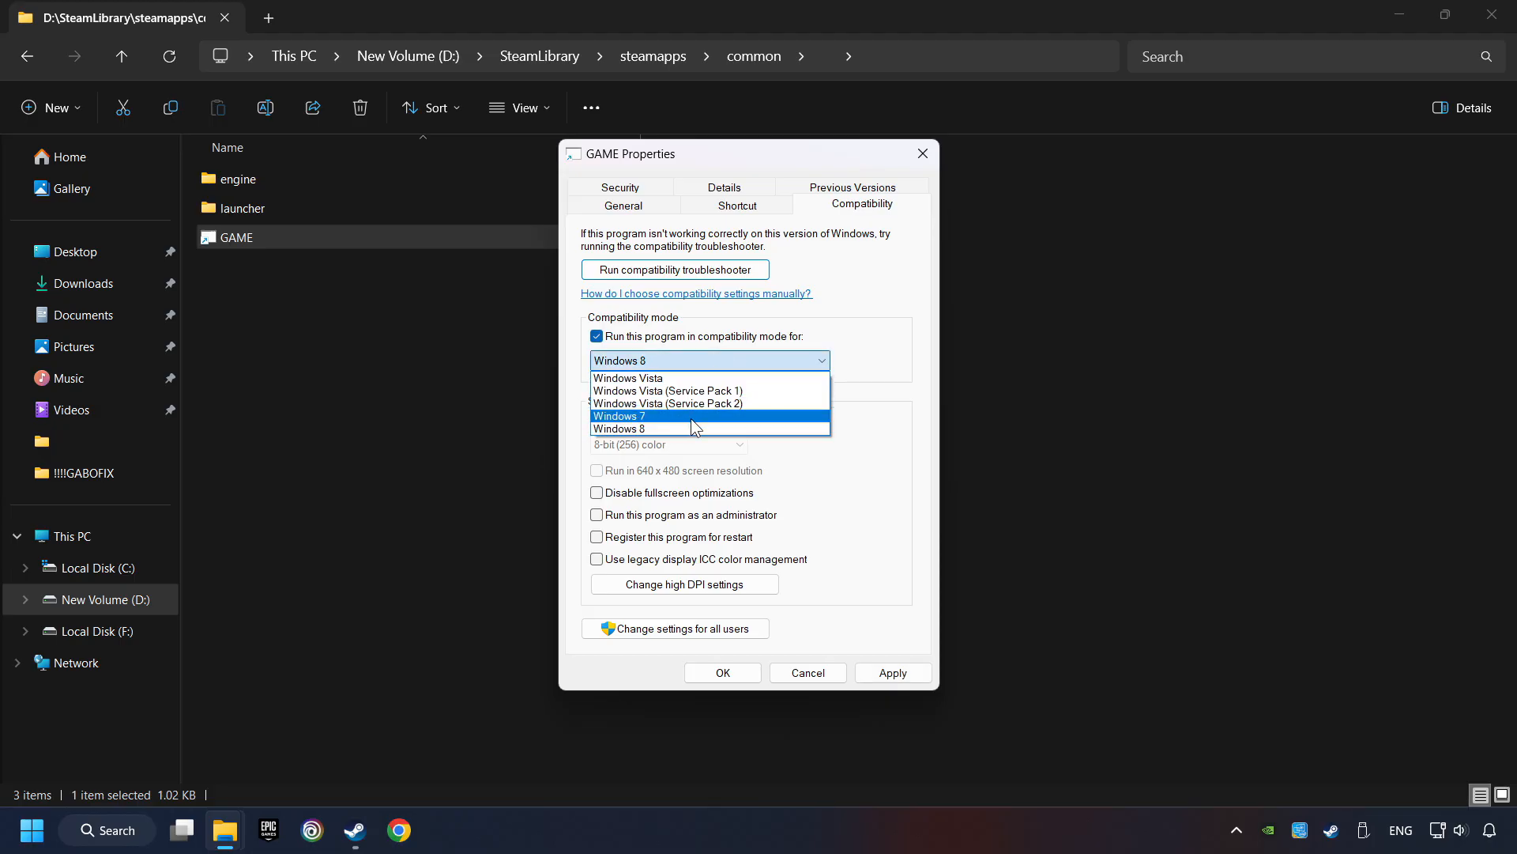
click(625, 428)
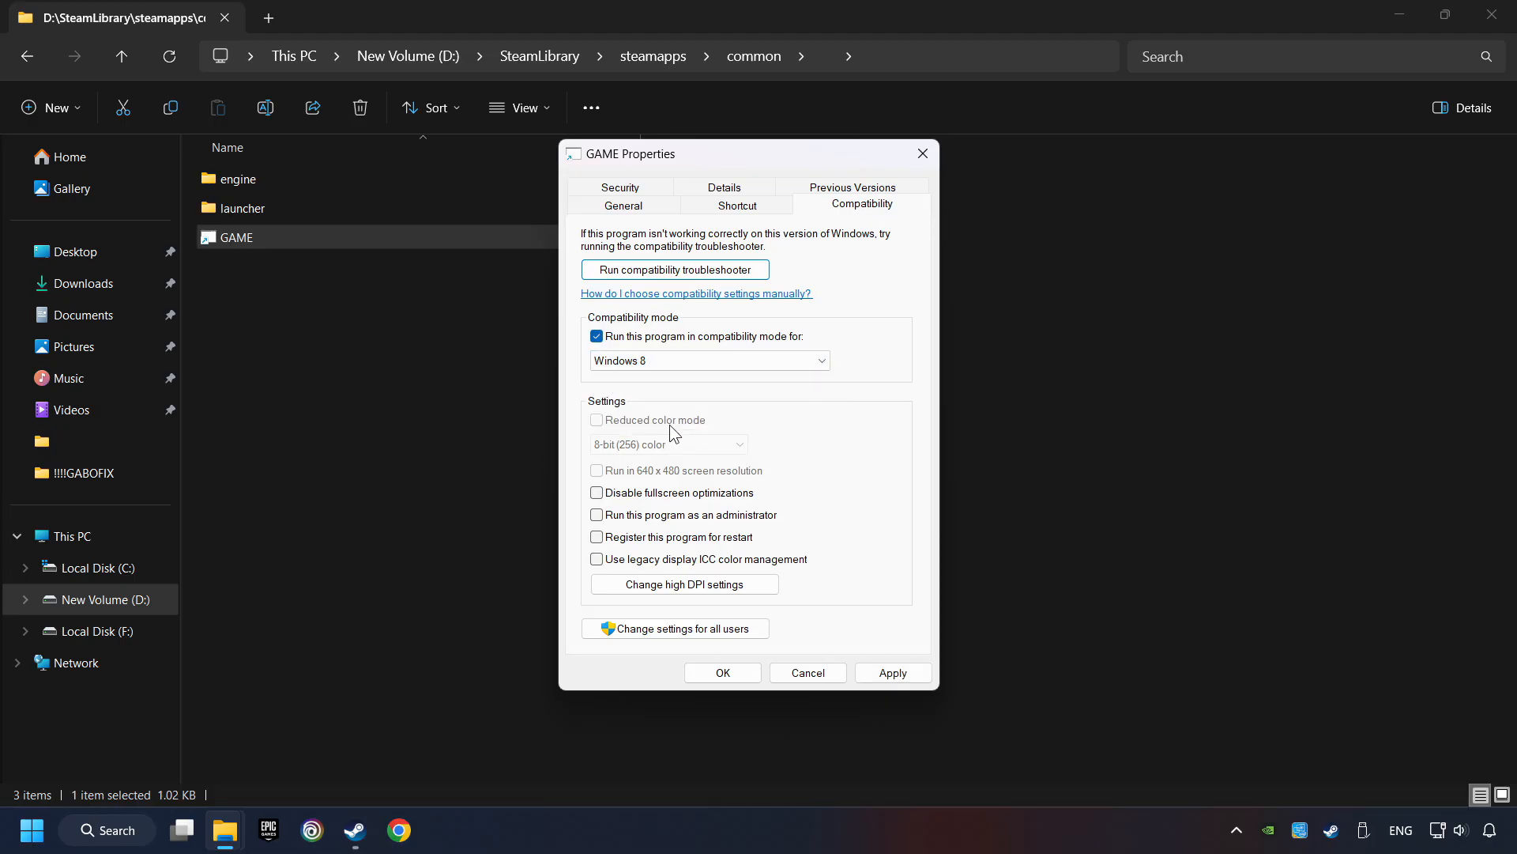
click(596, 495)
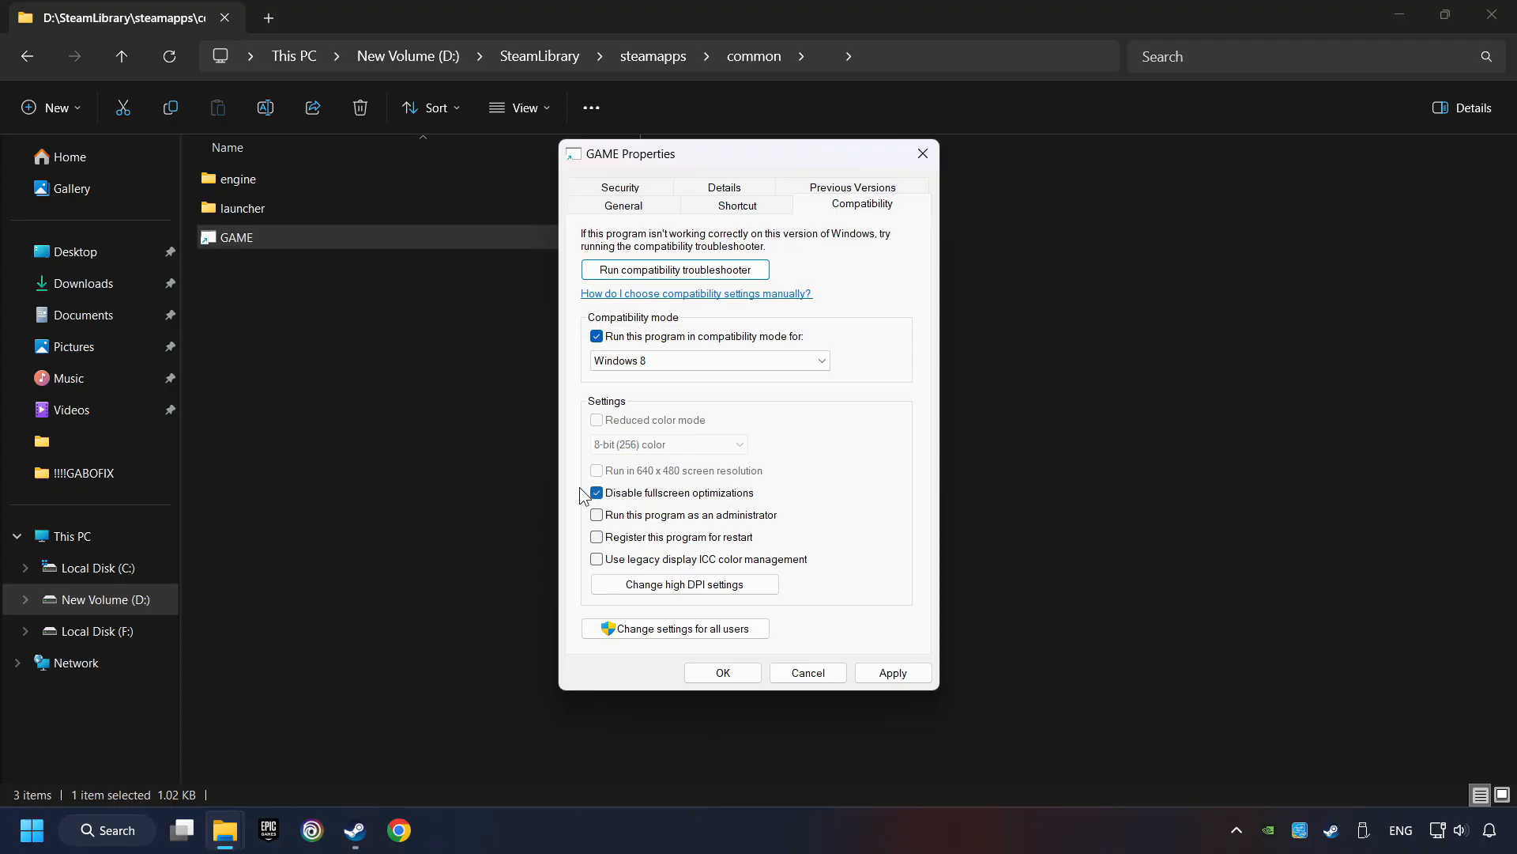
mouse_move(705, 498)
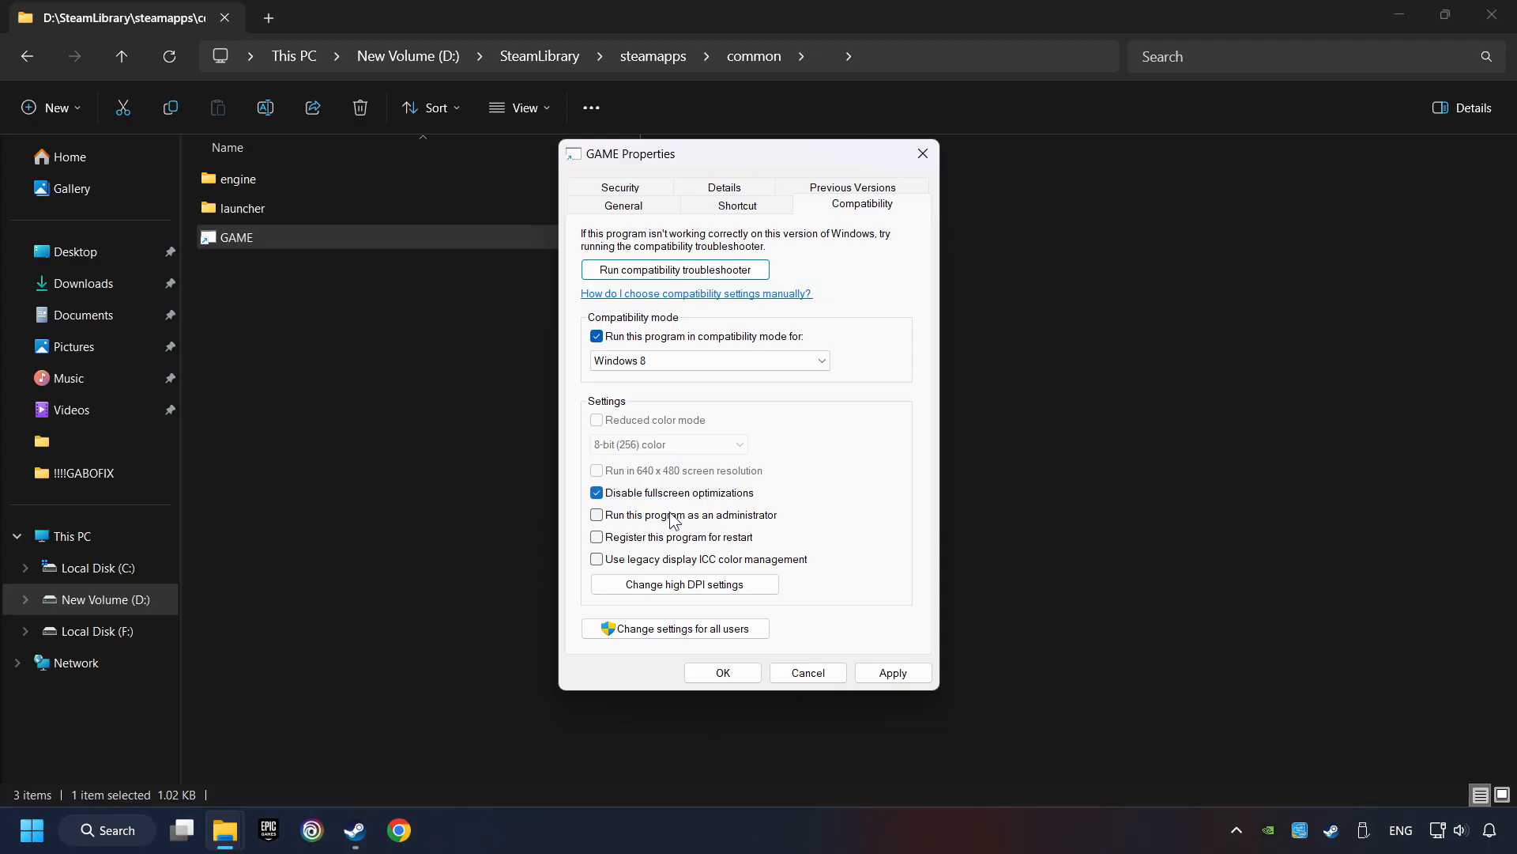
click(597, 514)
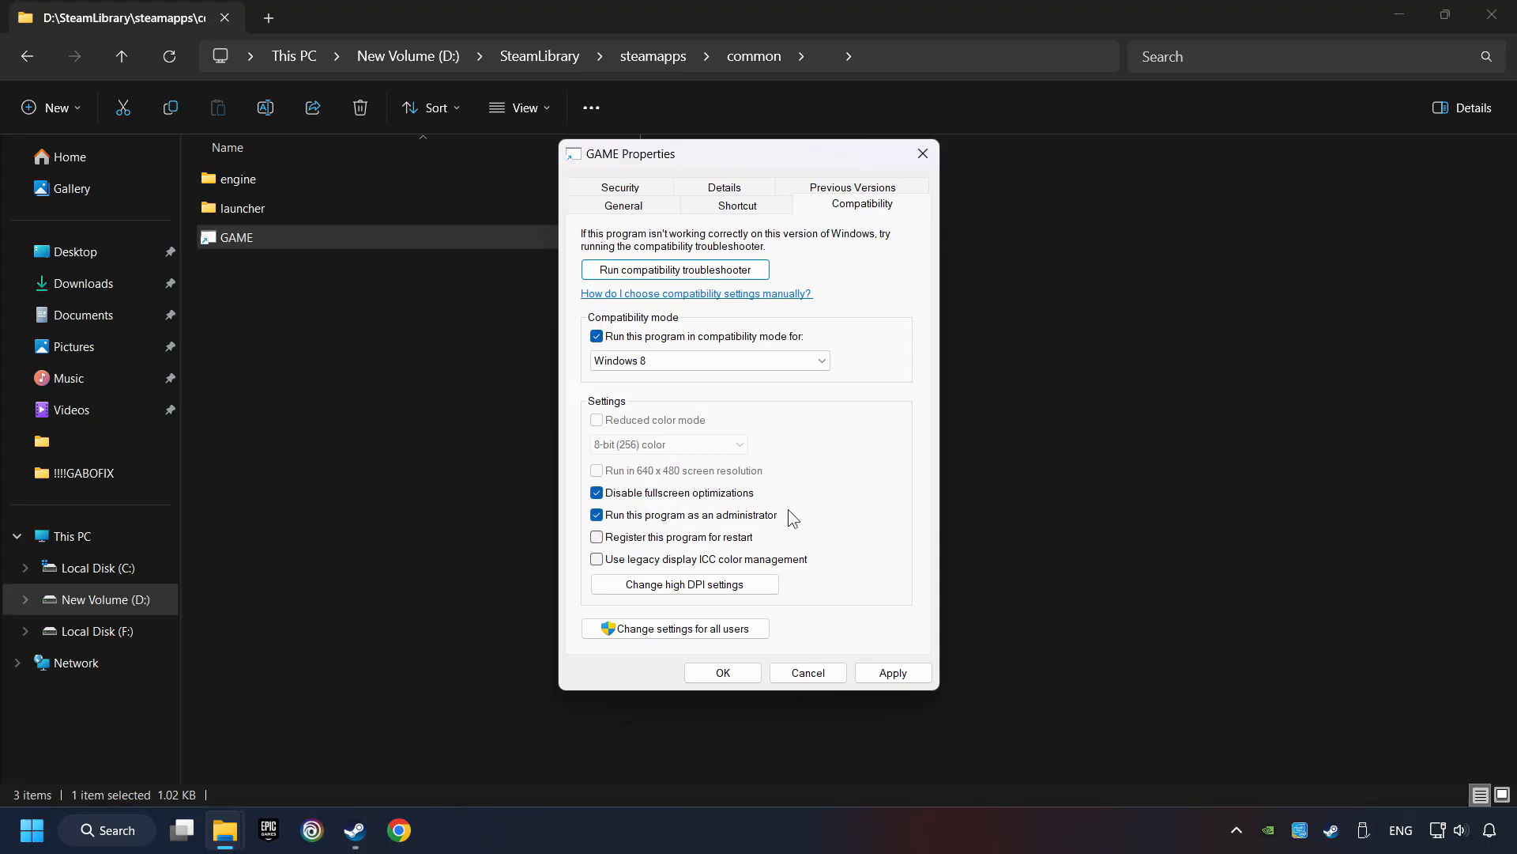
mouse_move(701, 523)
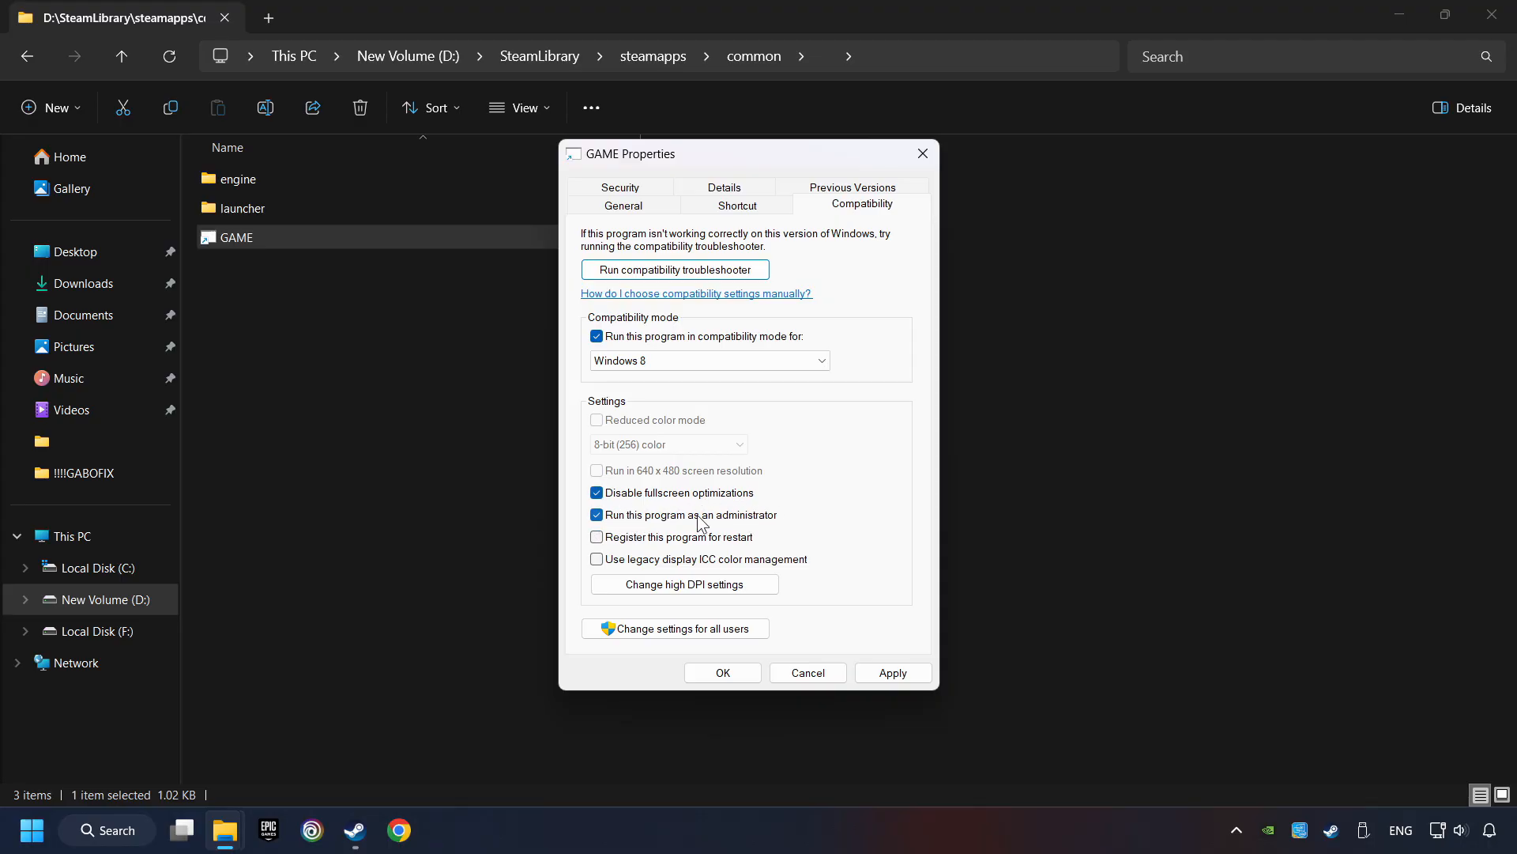
mouse_move(795, 523)
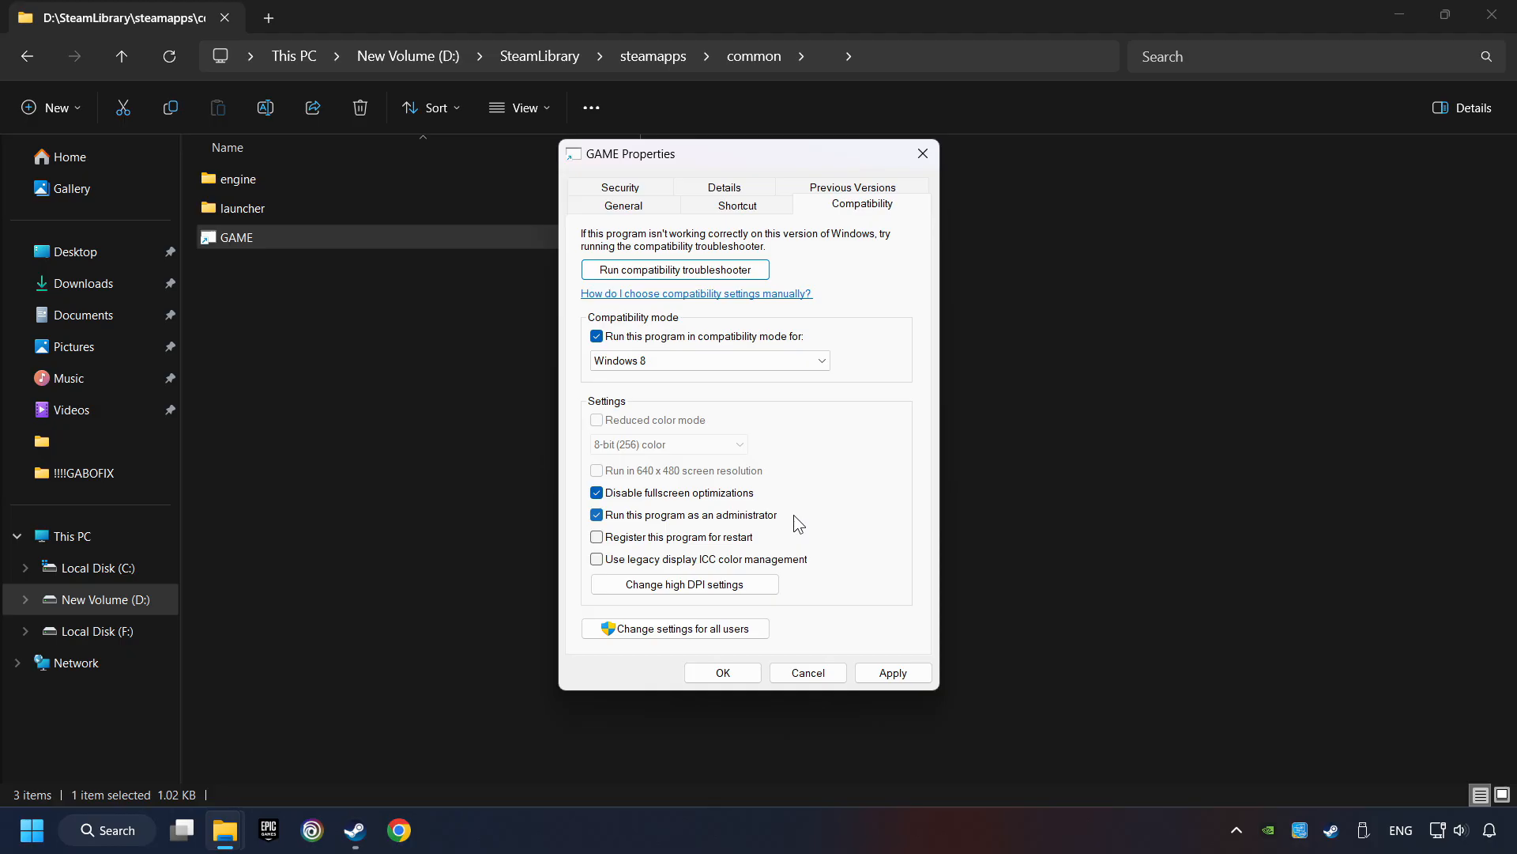
mouse_move(805, 528)
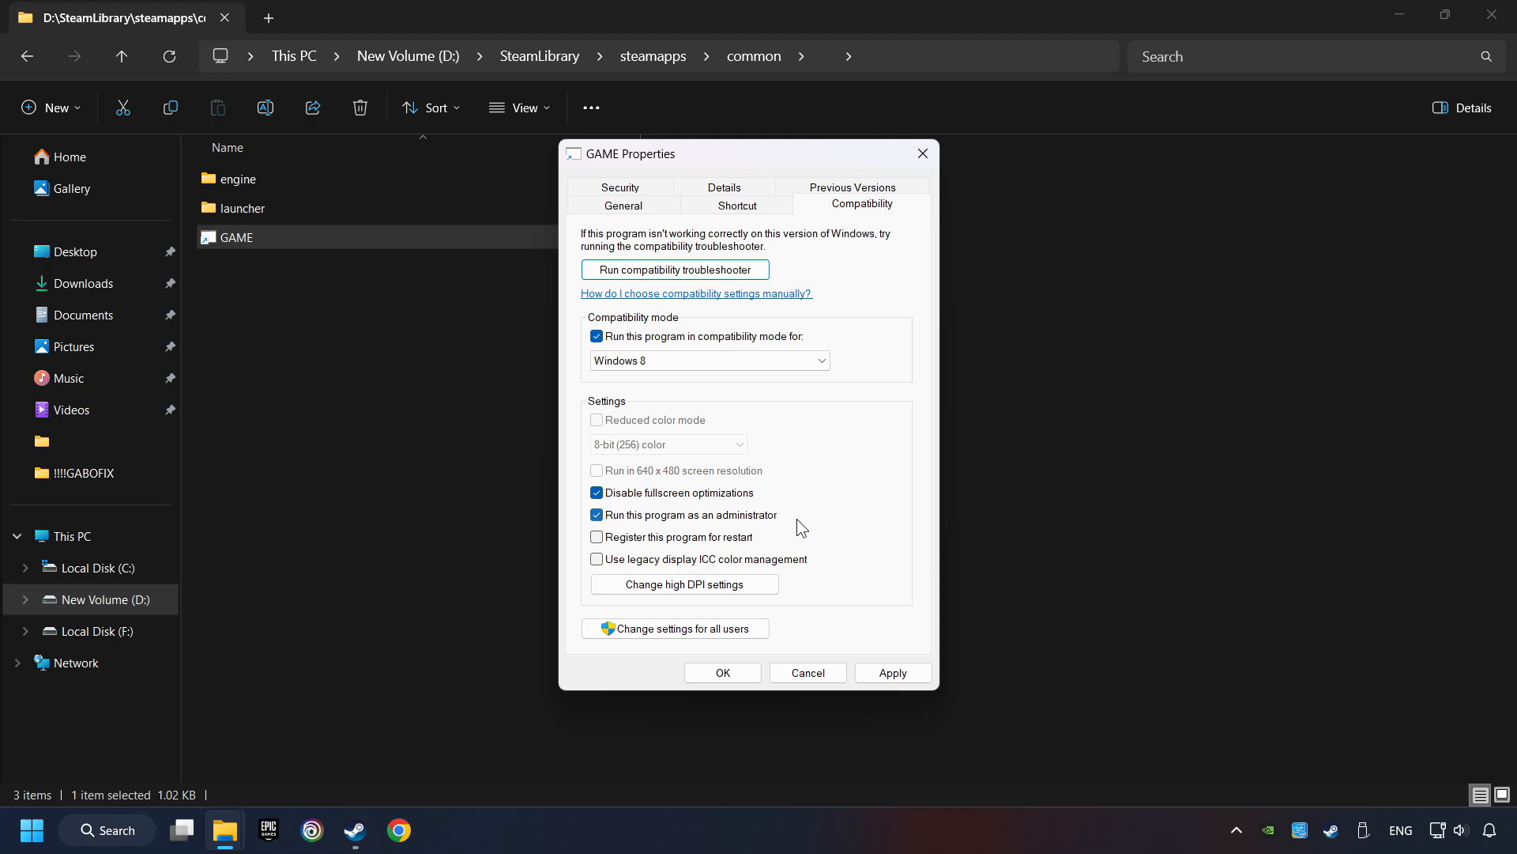
mouse_move(788, 477)
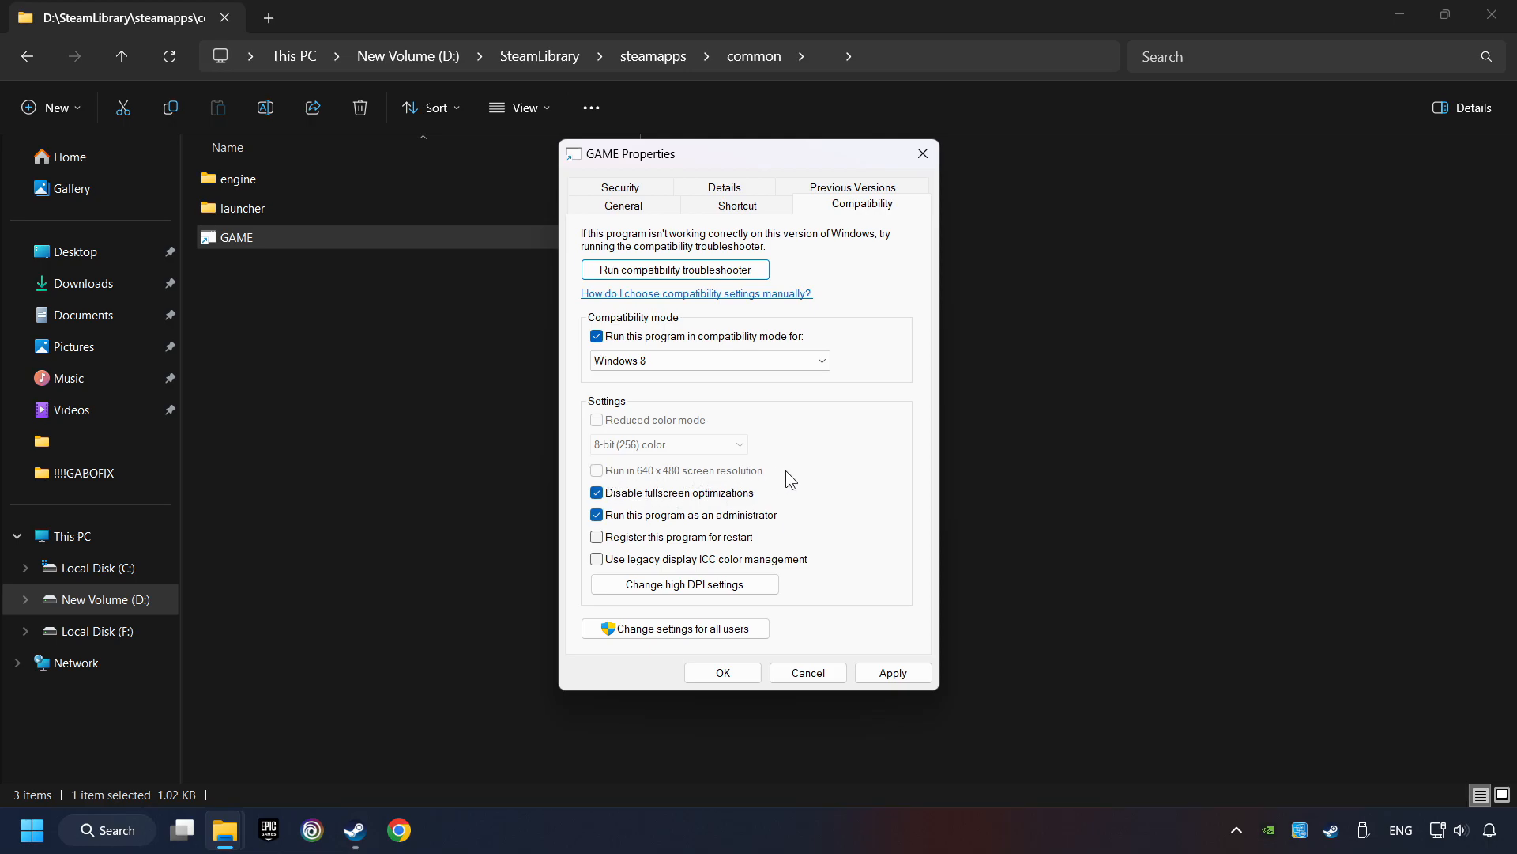
mouse_move(690, 481)
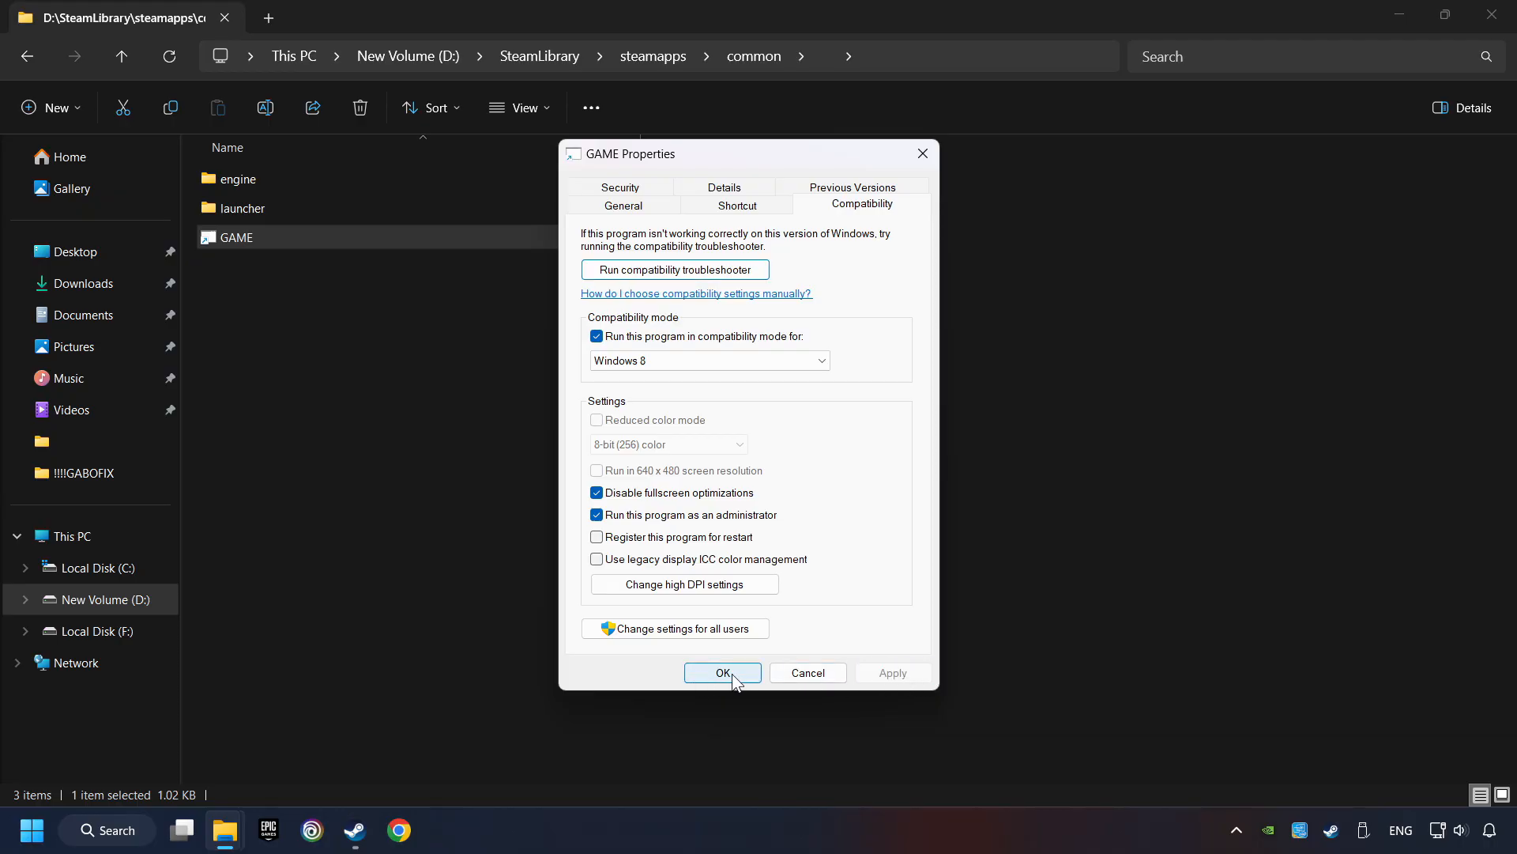
click(723, 674)
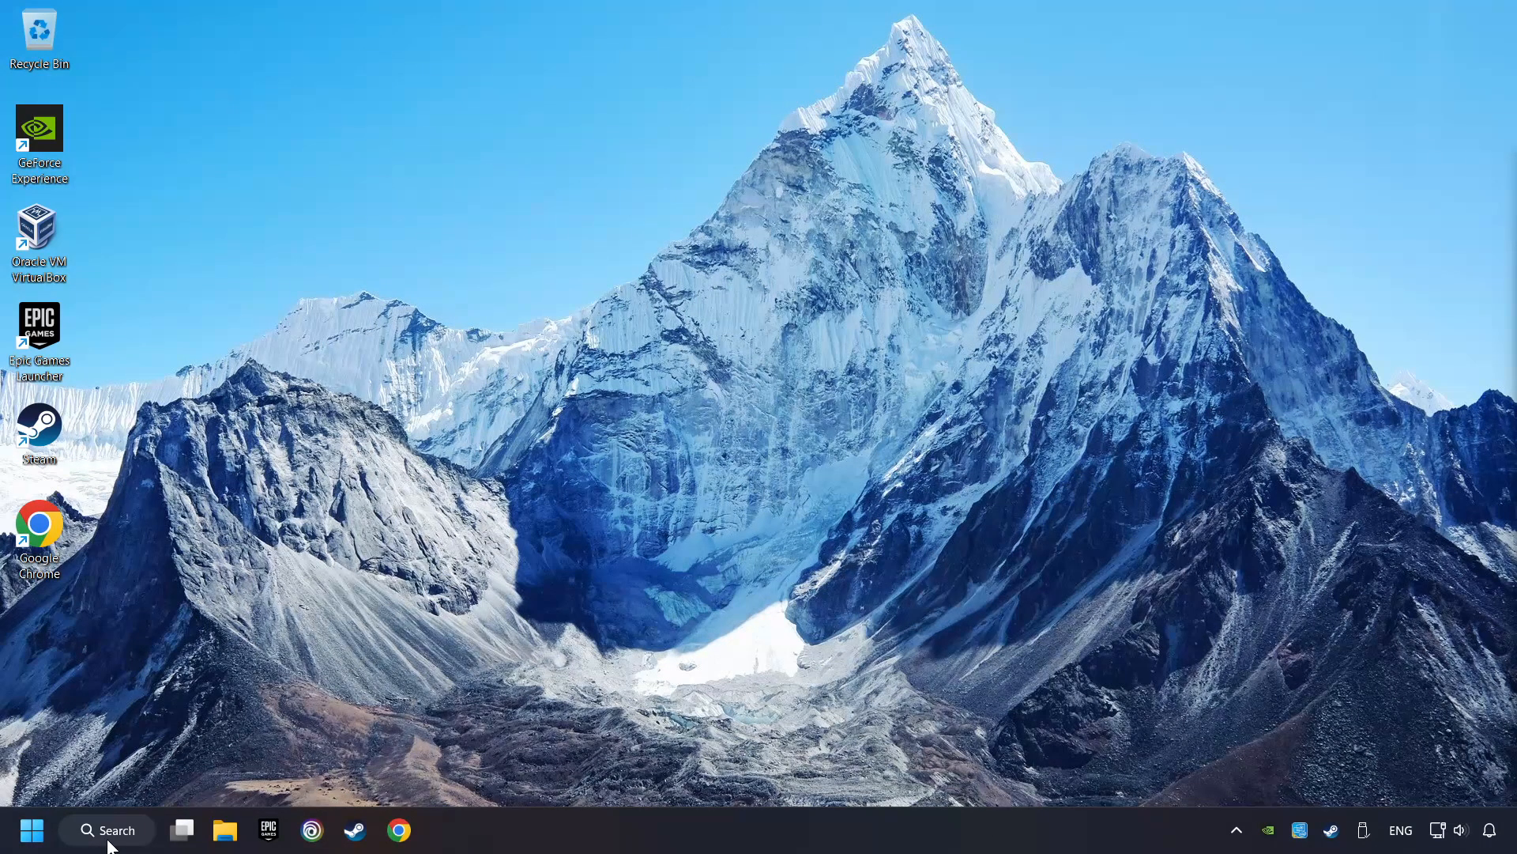
- Search 'updat' from the taskbar and open the Check for updates settings page
click(106, 830)
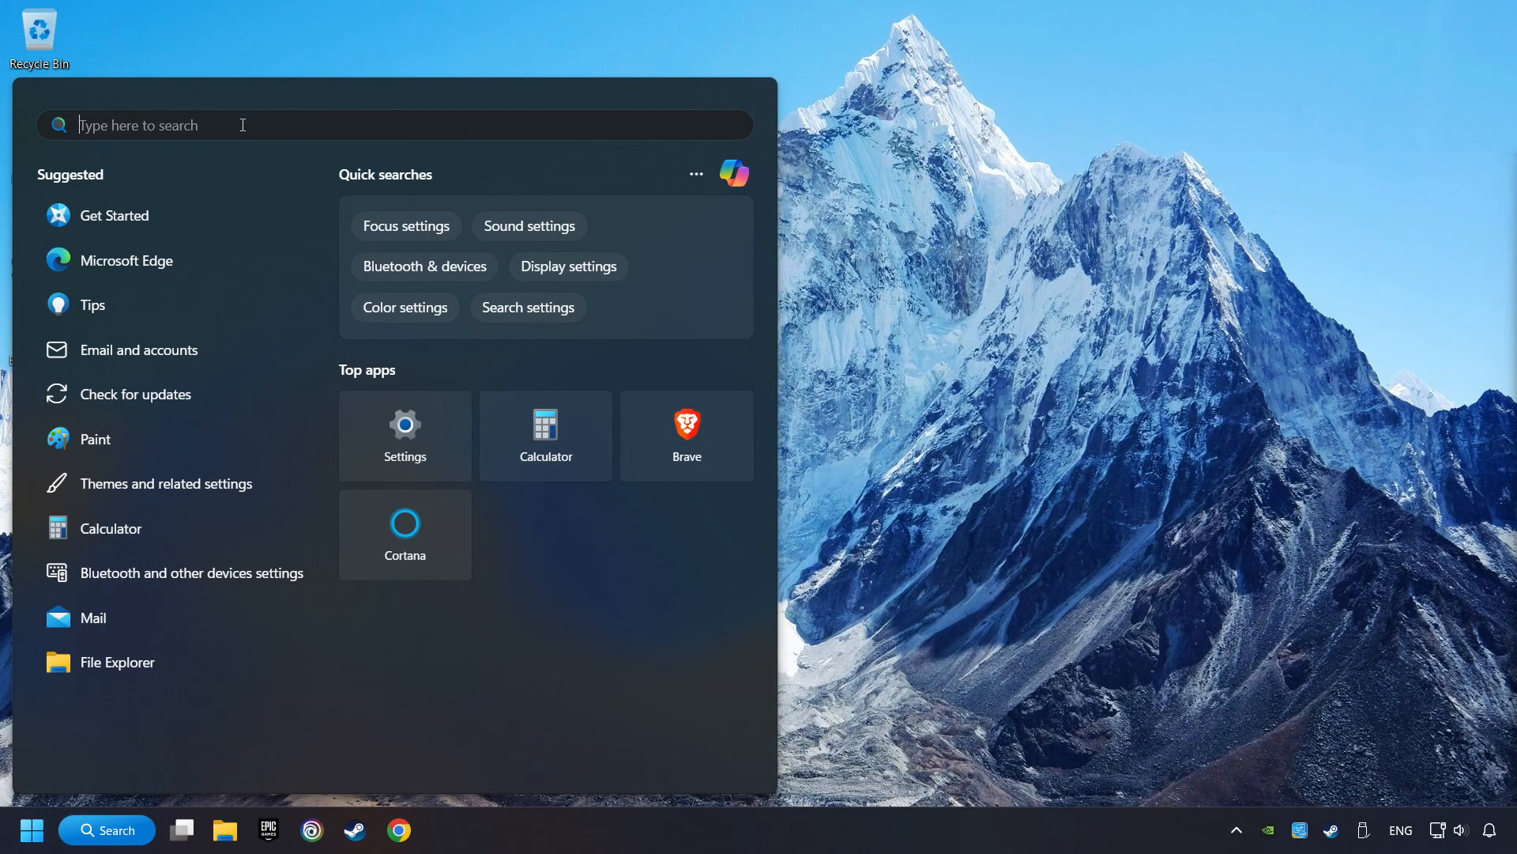
text(updates)
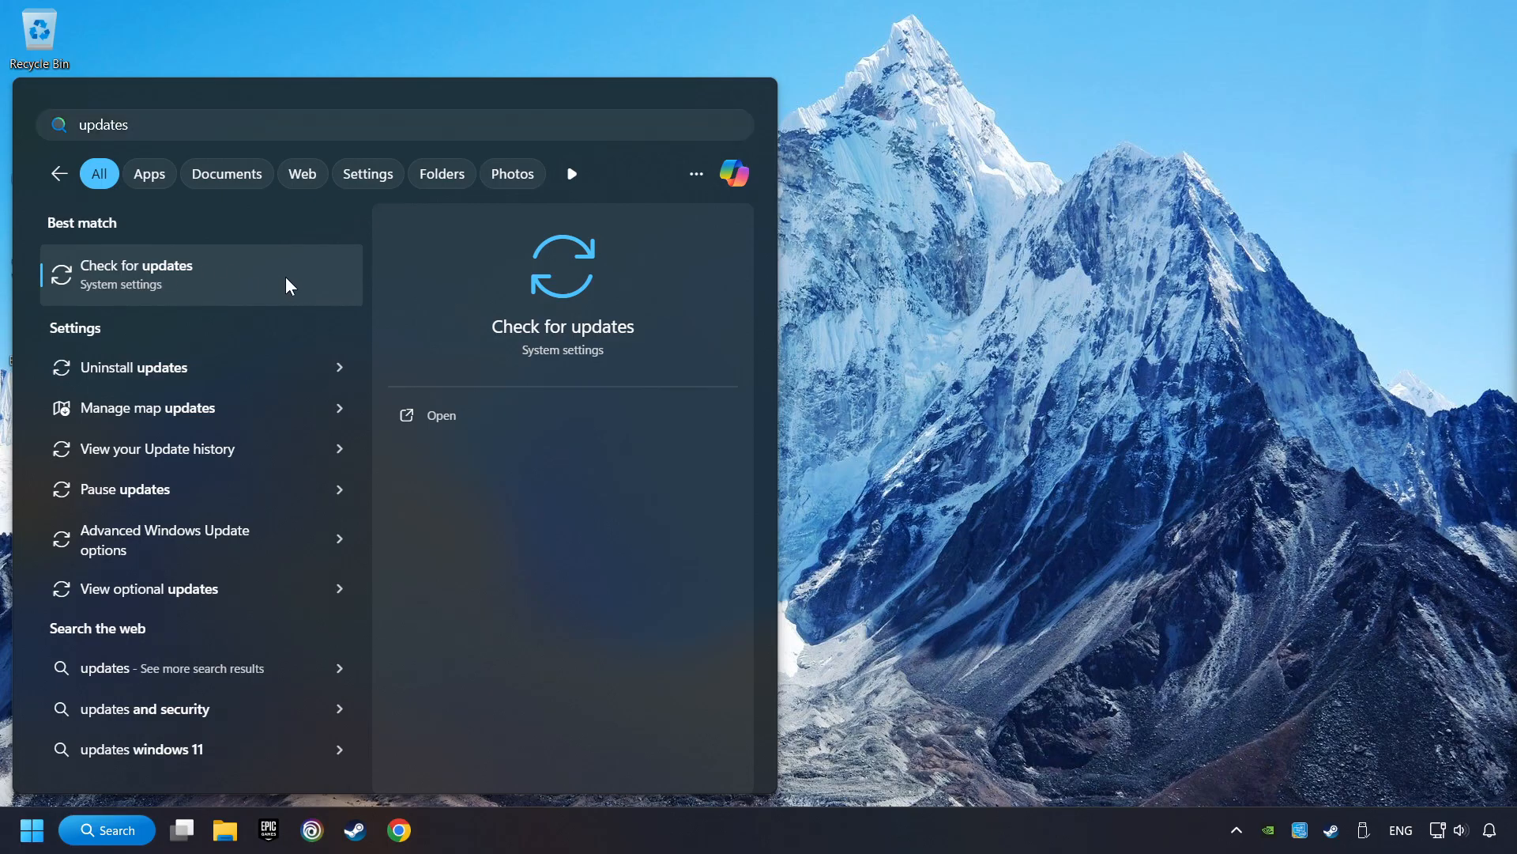
click(136, 272)
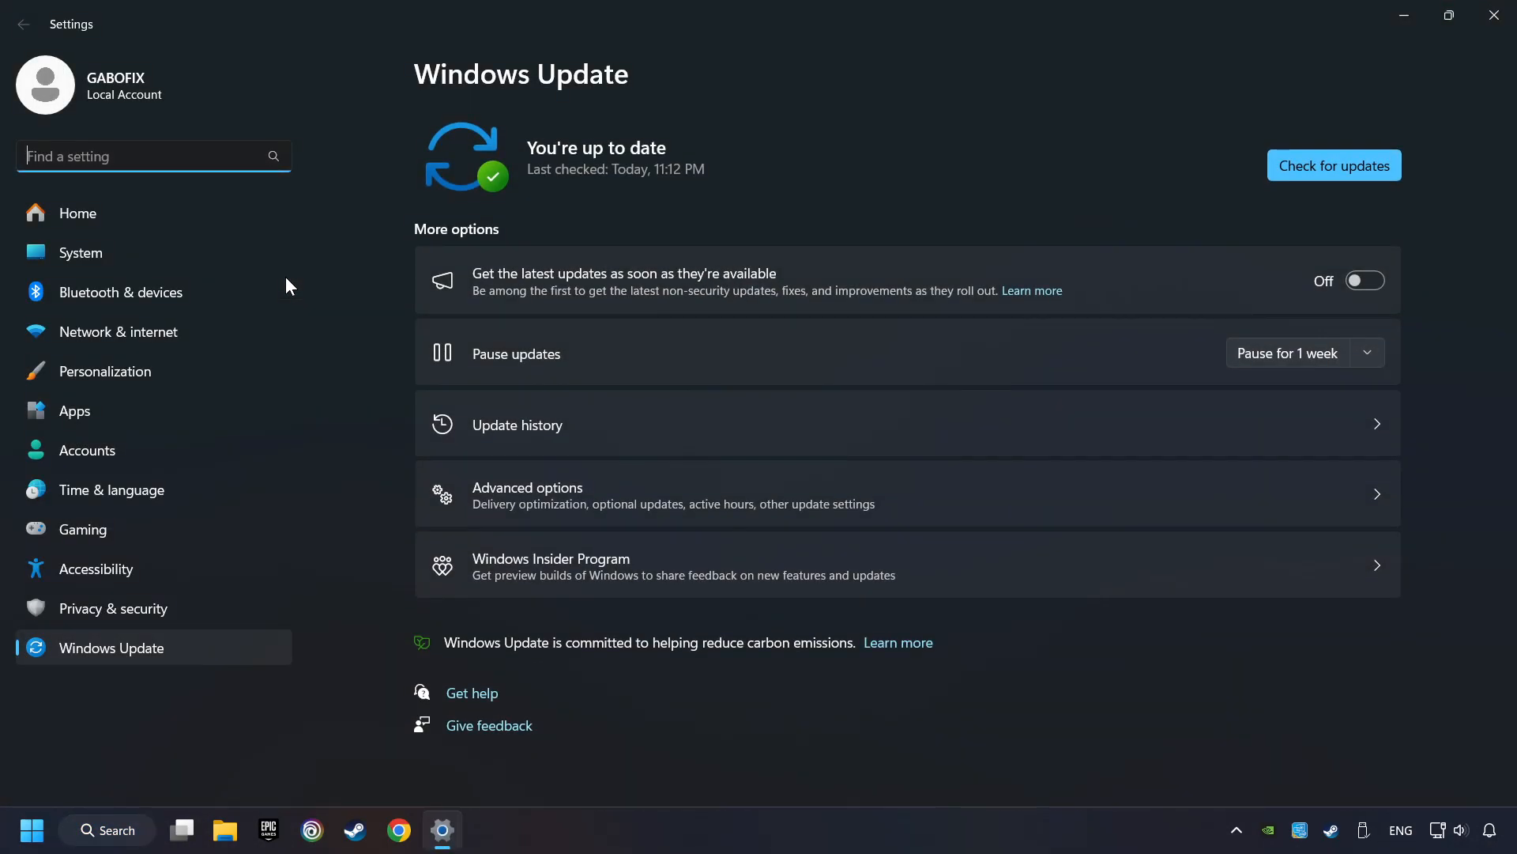
- Run a fresh Windows Update check confirming 'You're up to date', then close Settings
click(1334, 164)
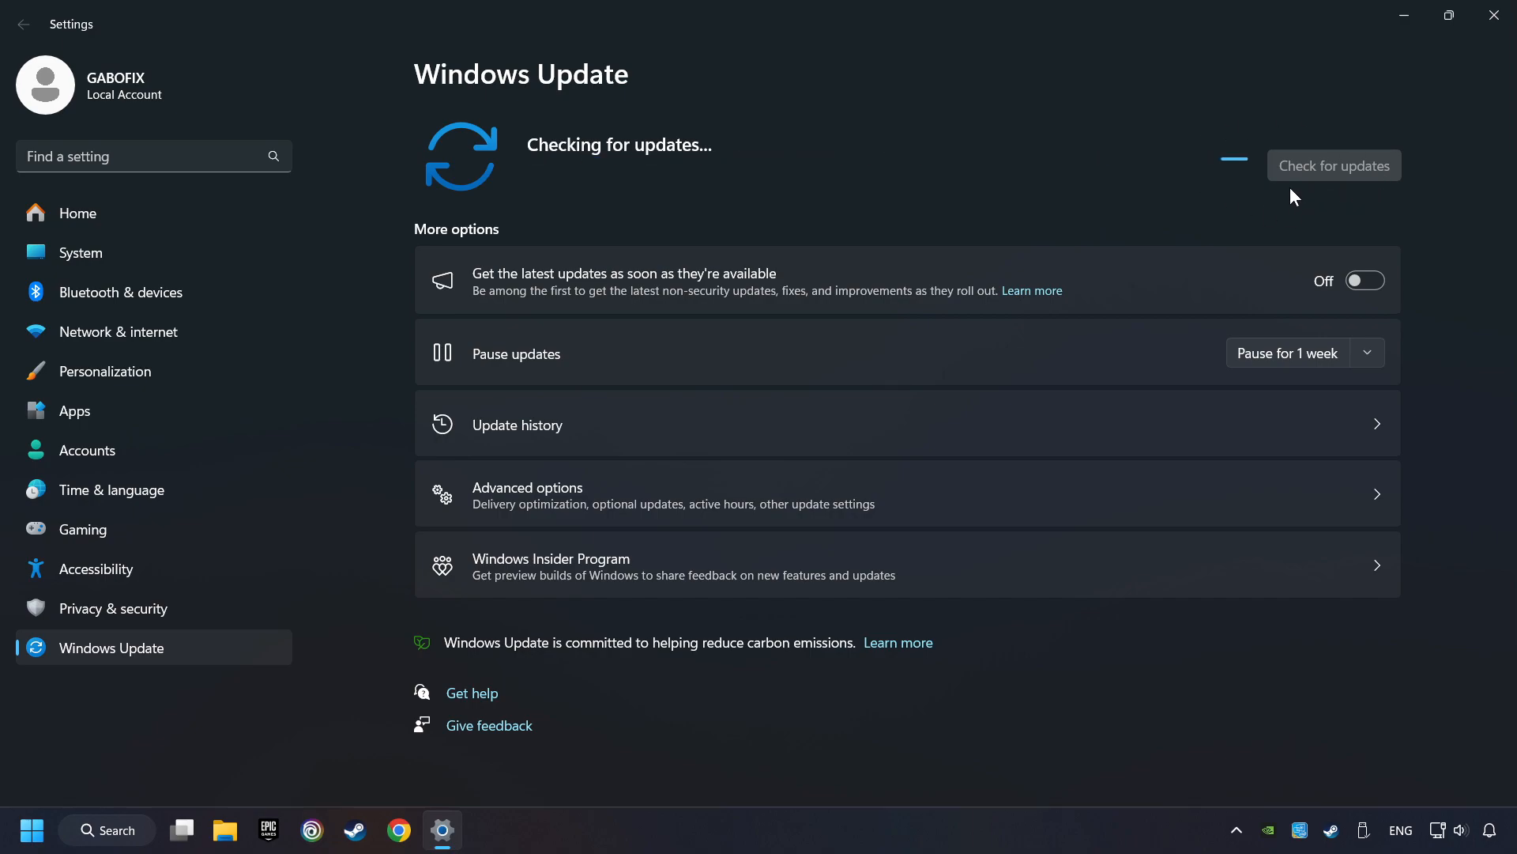
click(1334, 164)
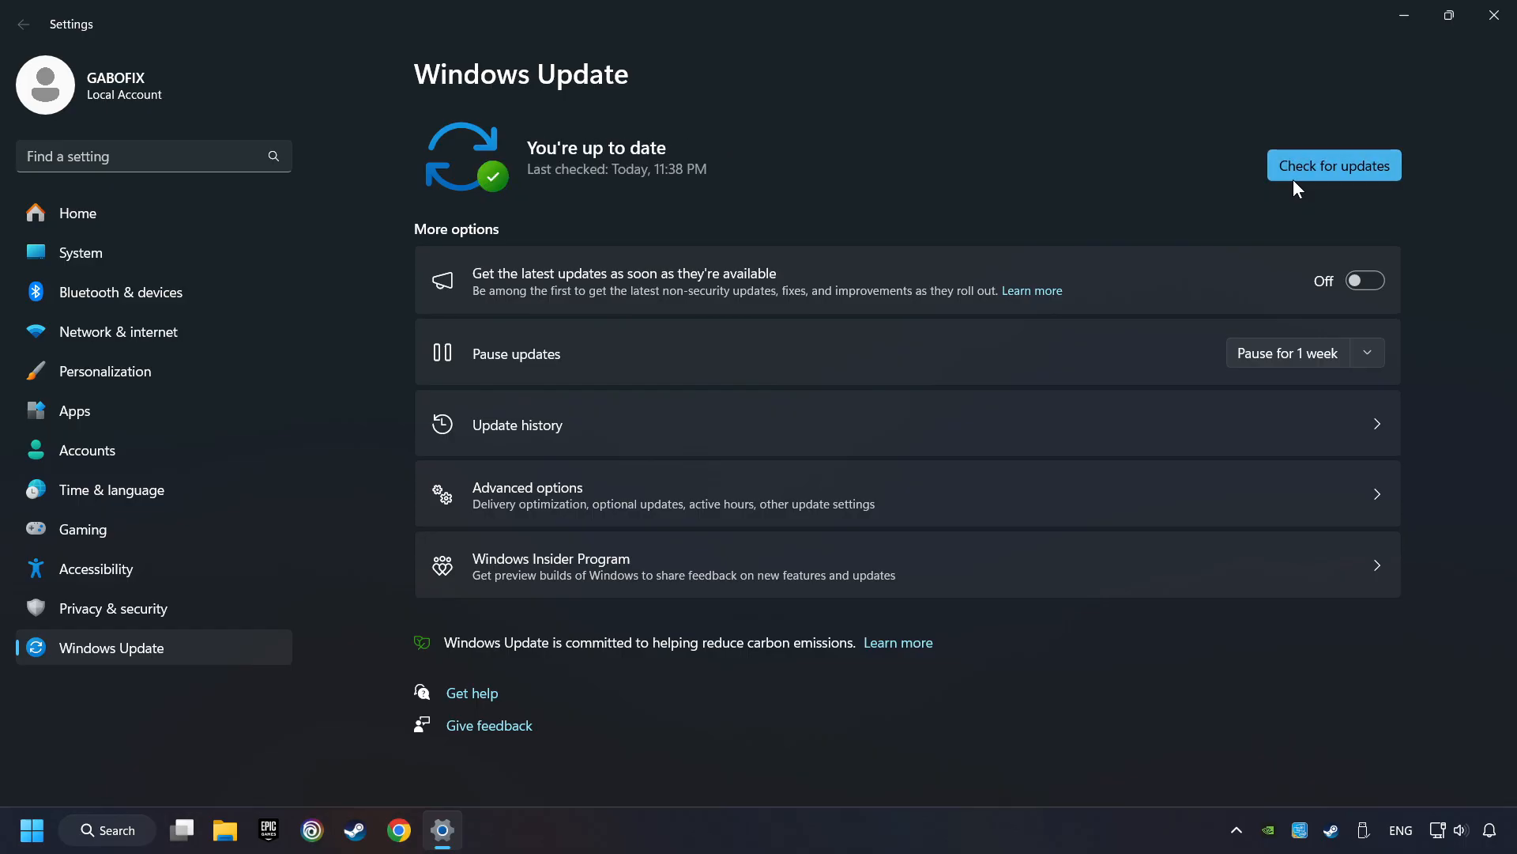
mouse_move(1289, 222)
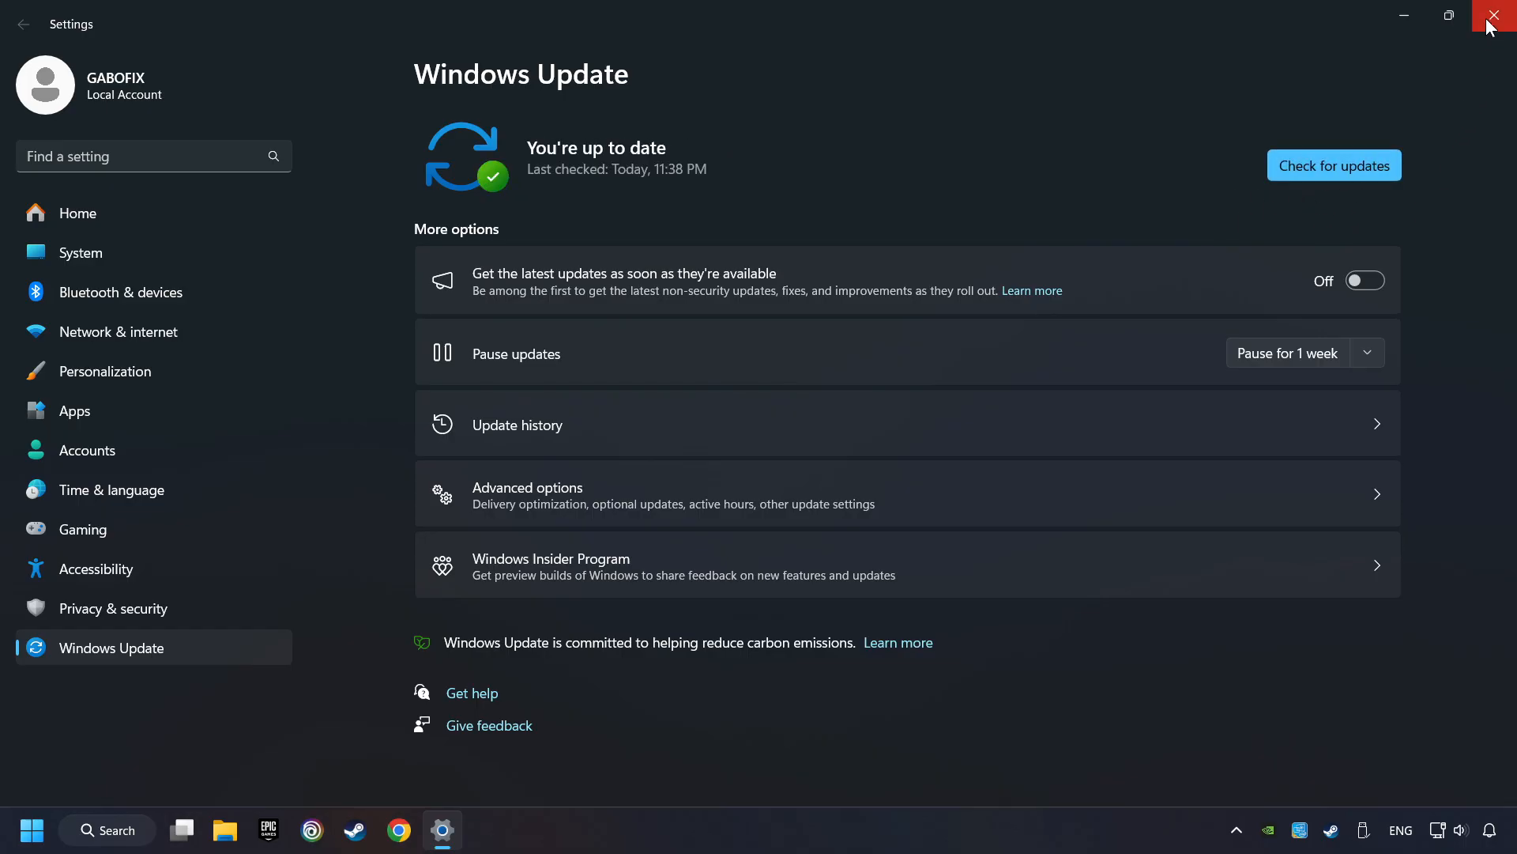
click(1499, 16)
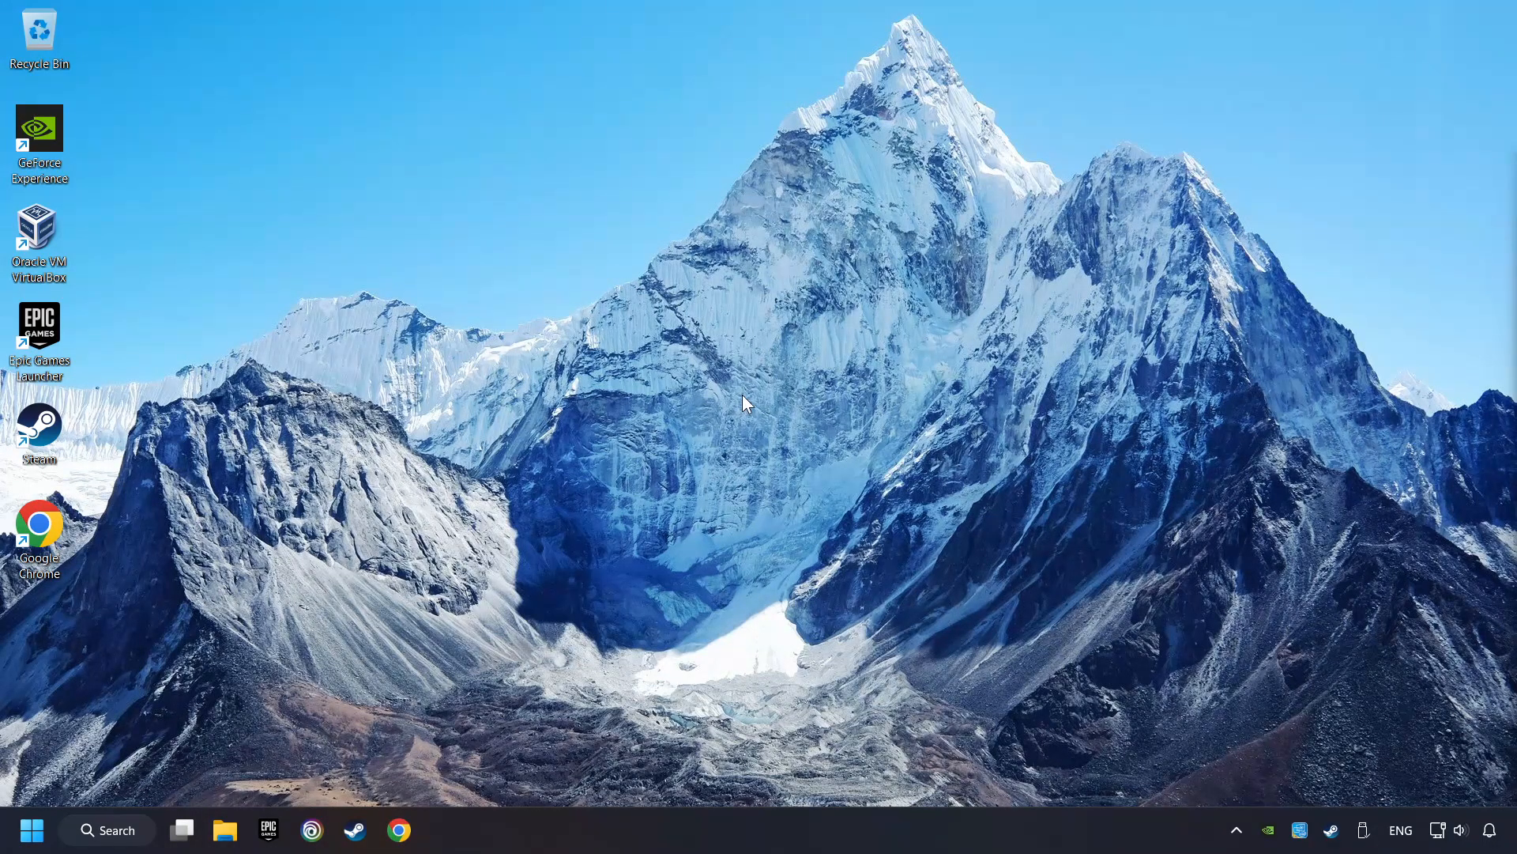